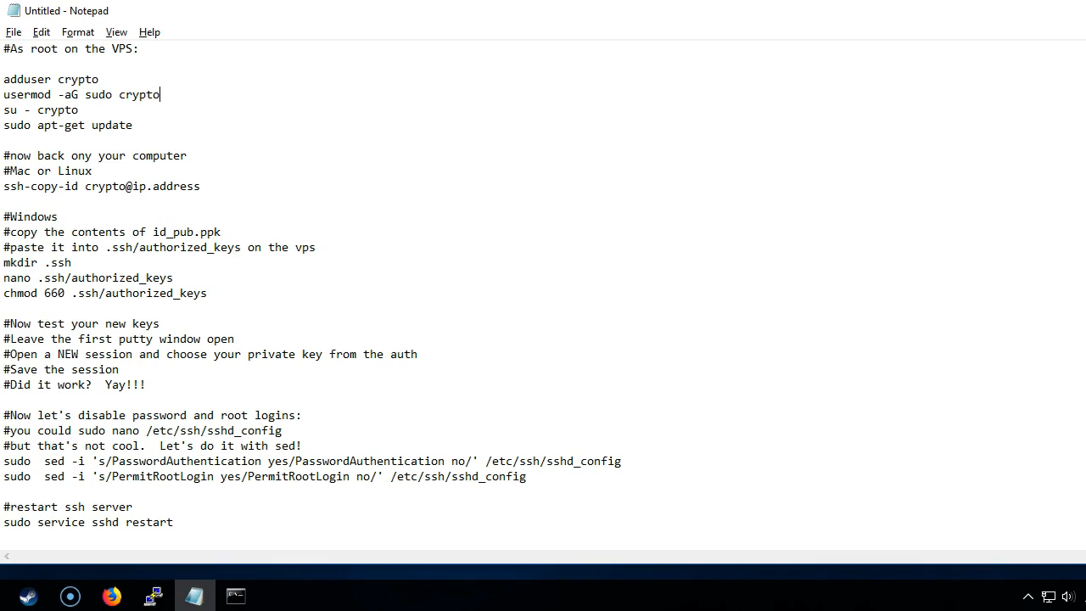
{"action": "mouse_move", "coordinate": [576, 405]}
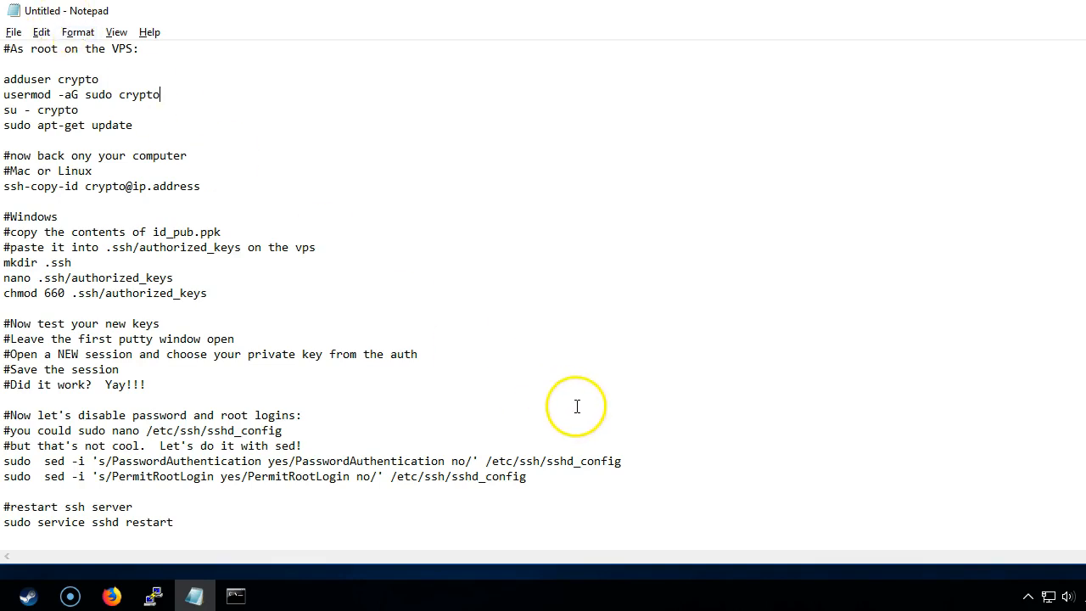
{"action": "mouse_move", "coordinate": [710, 441]}
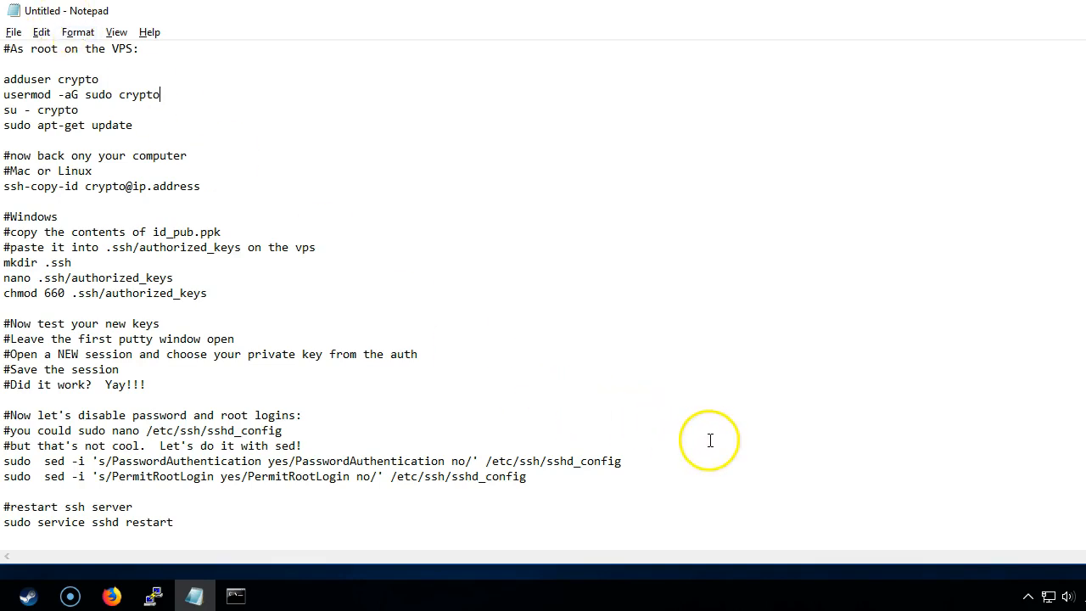
{"action": "mouse_move", "coordinate": [1027, 596]}
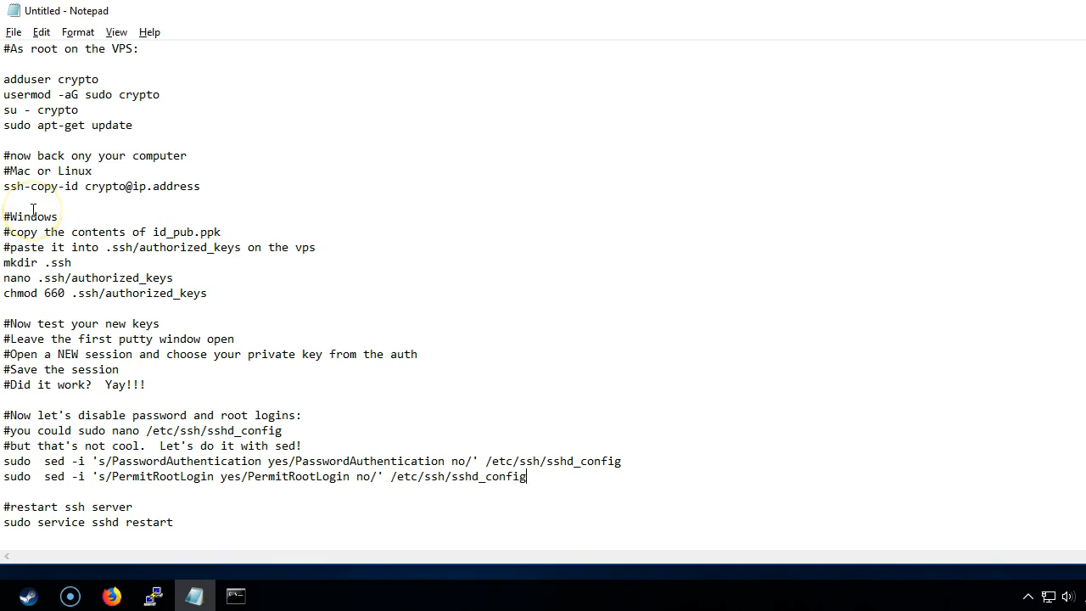
Launch PuTTYgen from the Start menu, leaving RSA 2048-bit as the key type.
{"action": "left_click", "coordinate": [28, 596]}
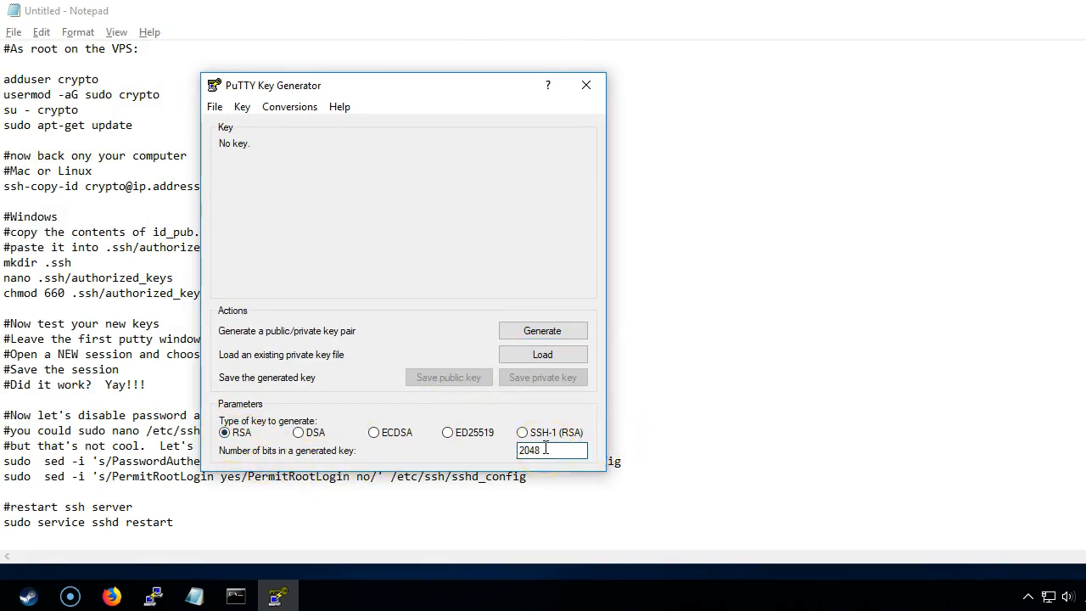
Keep the 2048-bit RSA setting, generate the key pair, and set its passphrase.
{"action": "triple_click", "coordinate": [552, 449]}
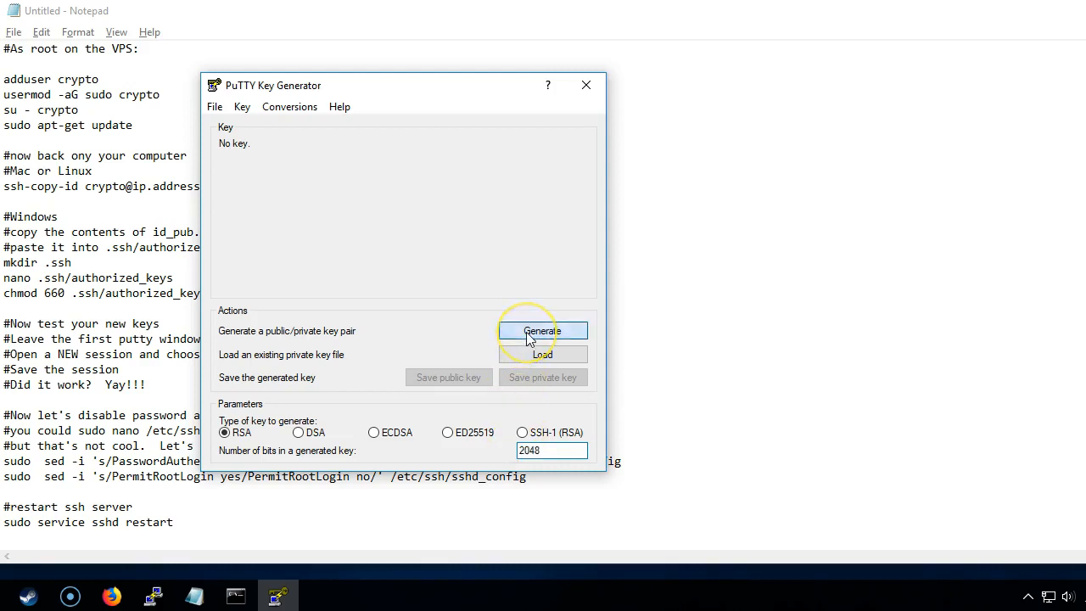
{"action": "left_click", "coordinate": [542, 330]}
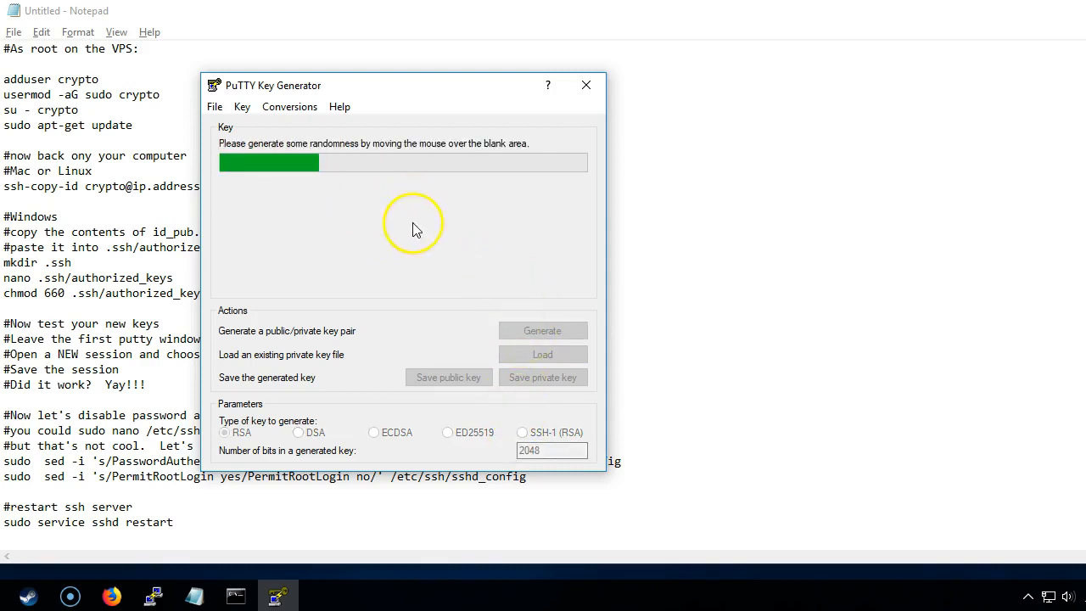
{"action": "left_click", "coordinate": [542, 330]}
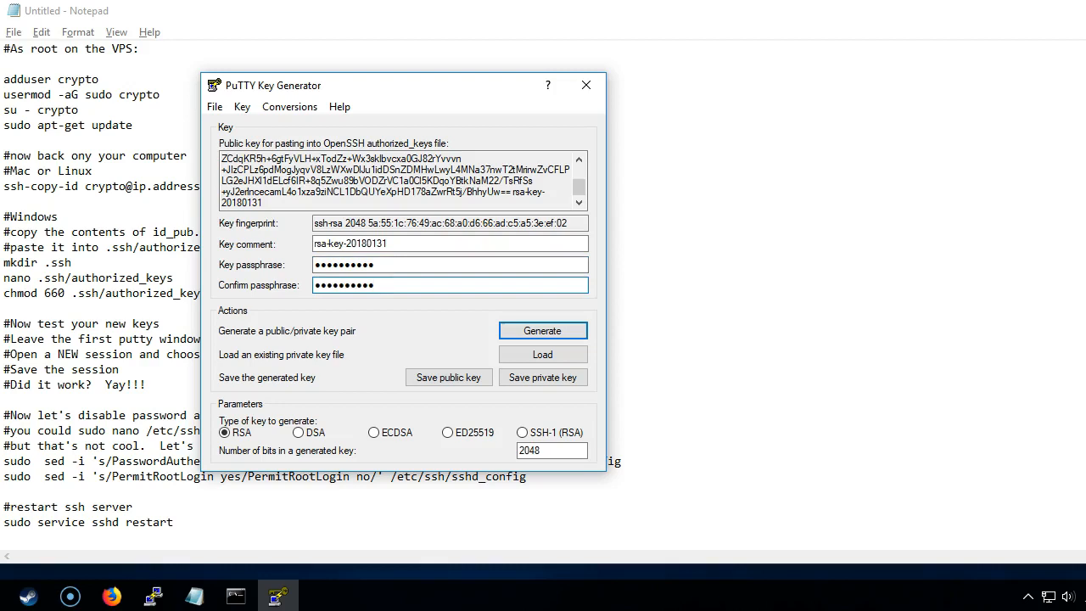
{"action": "mouse_move", "coordinate": [461, 397]}
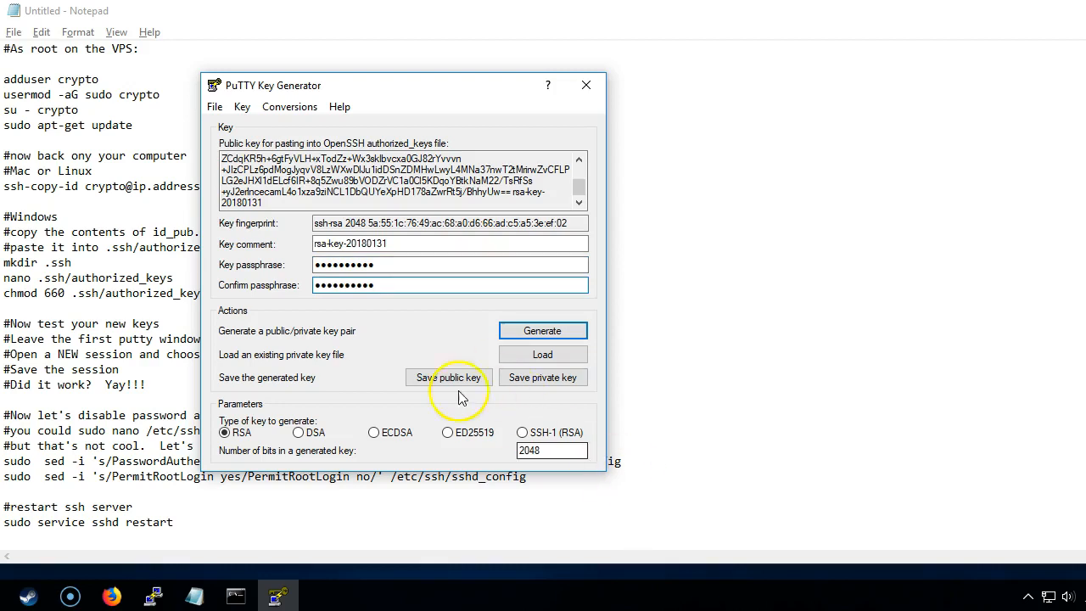
Save the public key as id-pub in a new Documents\keys folder and the private key as id.ppk.
{"action": "left_click", "coordinate": [449, 377]}
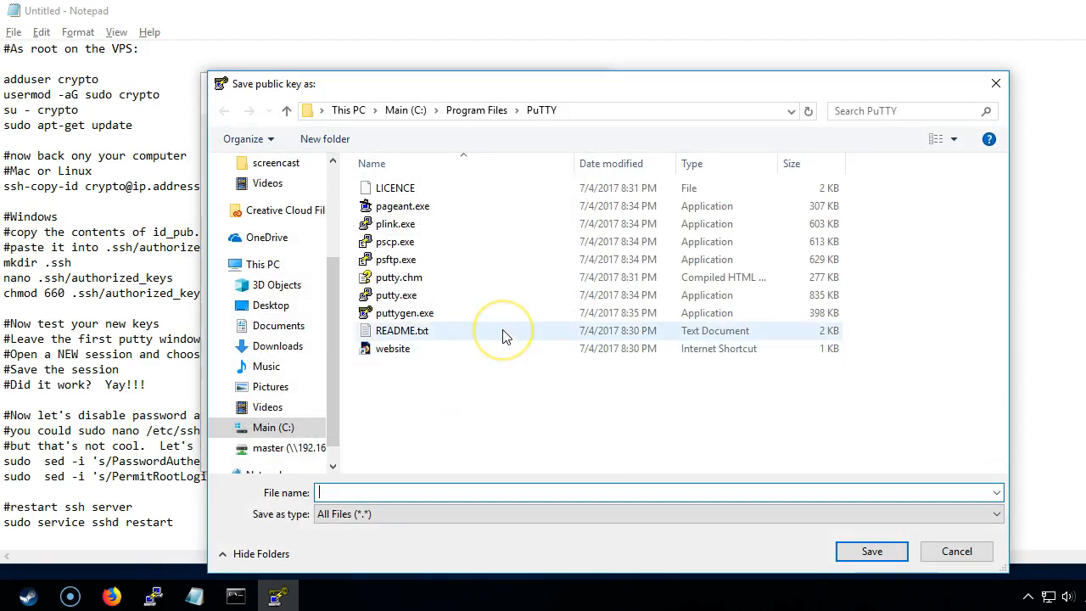
{"action": "mouse_move", "coordinate": [471, 182]}
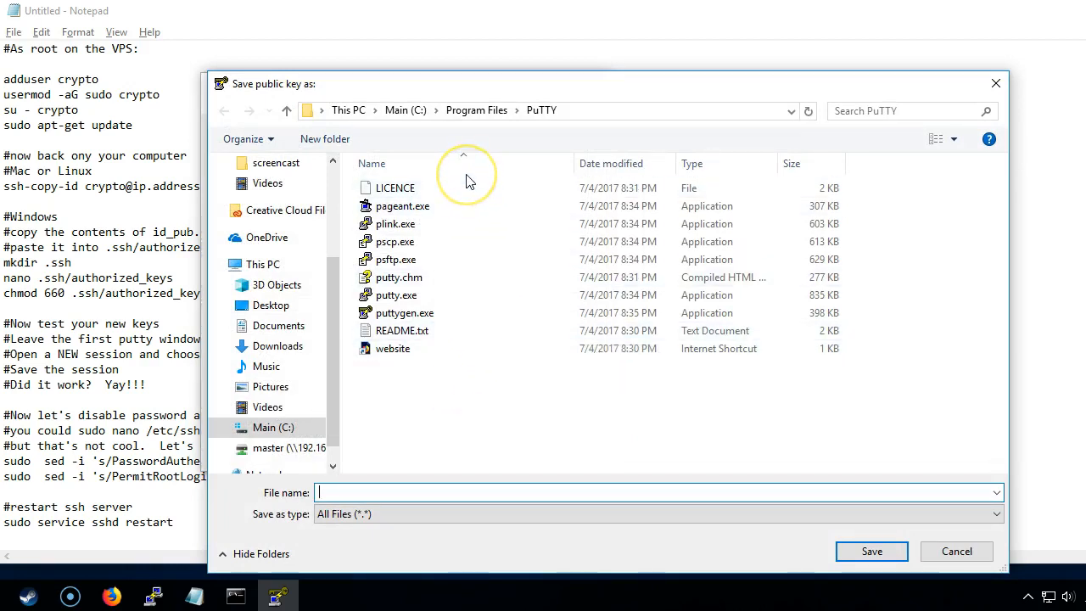
{"action": "mouse_move", "coordinate": [467, 179]}
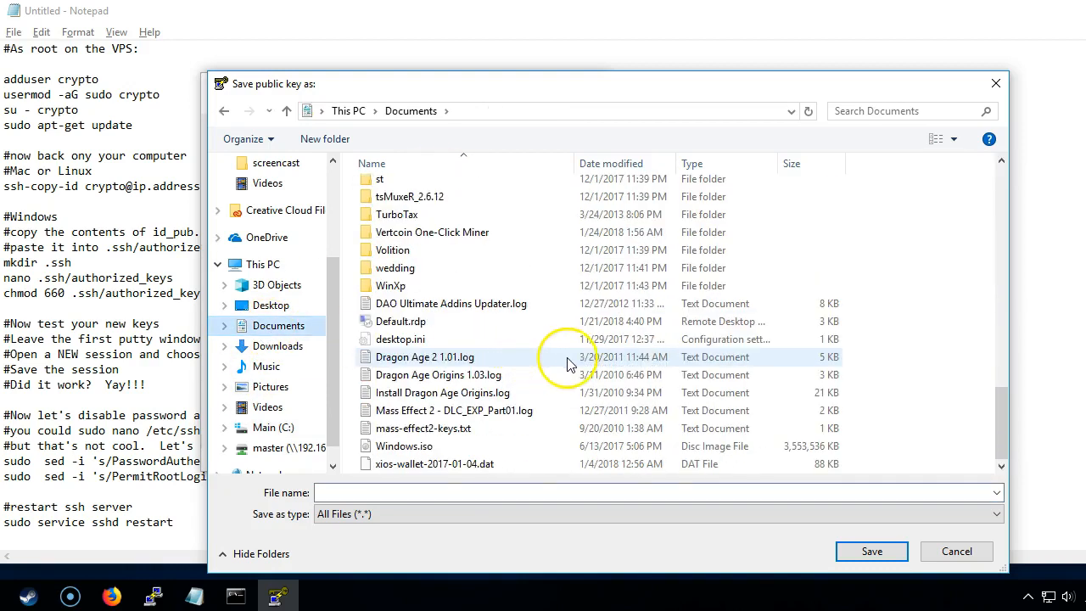
{"action": "left_click", "coordinate": [325, 138]}
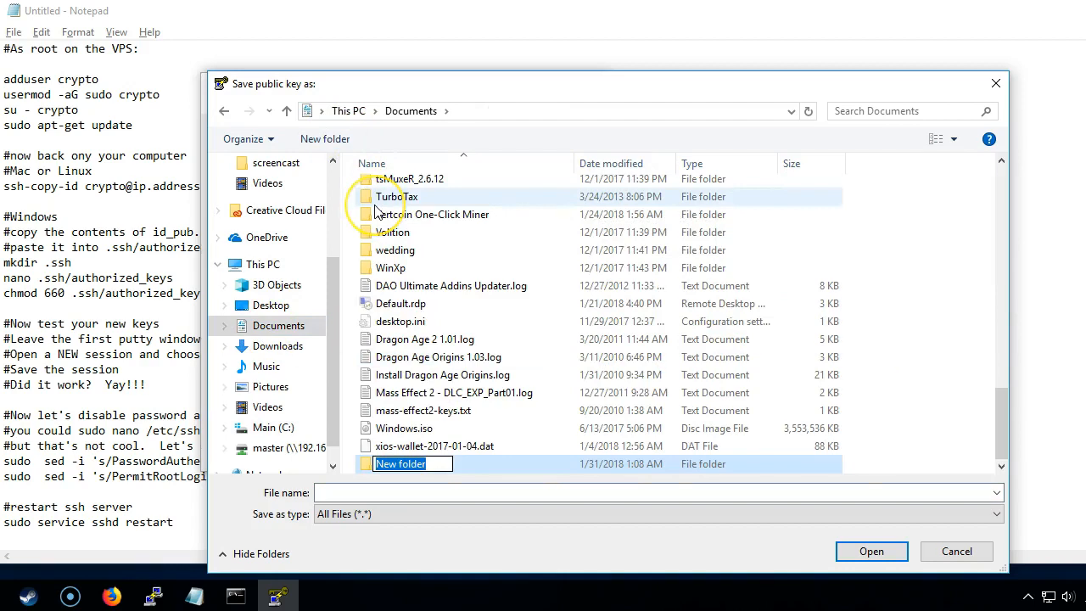
{"action": "type", "text": "keys"}
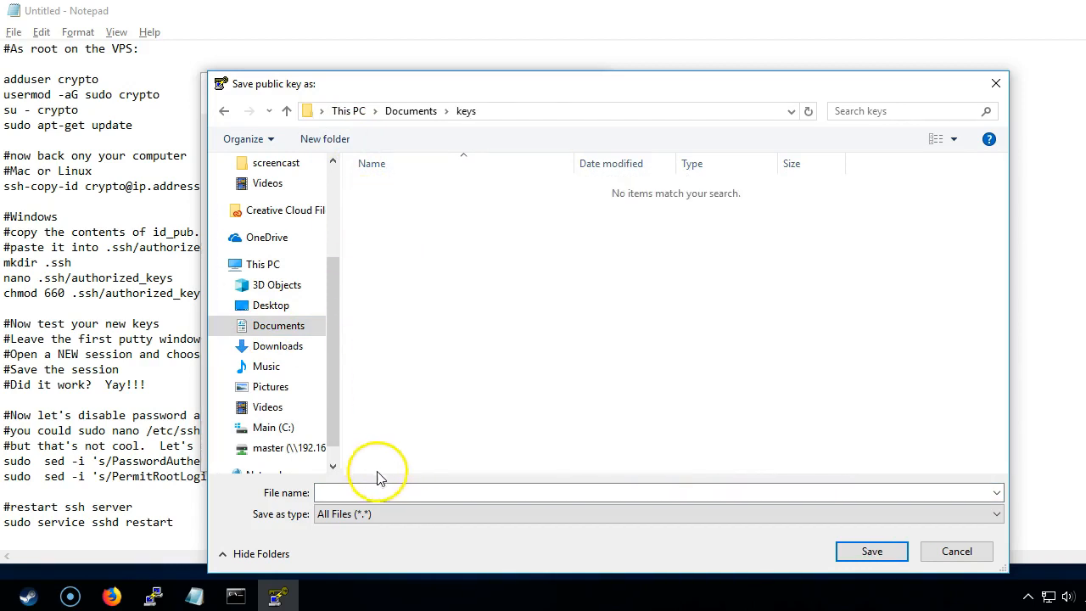
{"action": "type", "text": "id"}
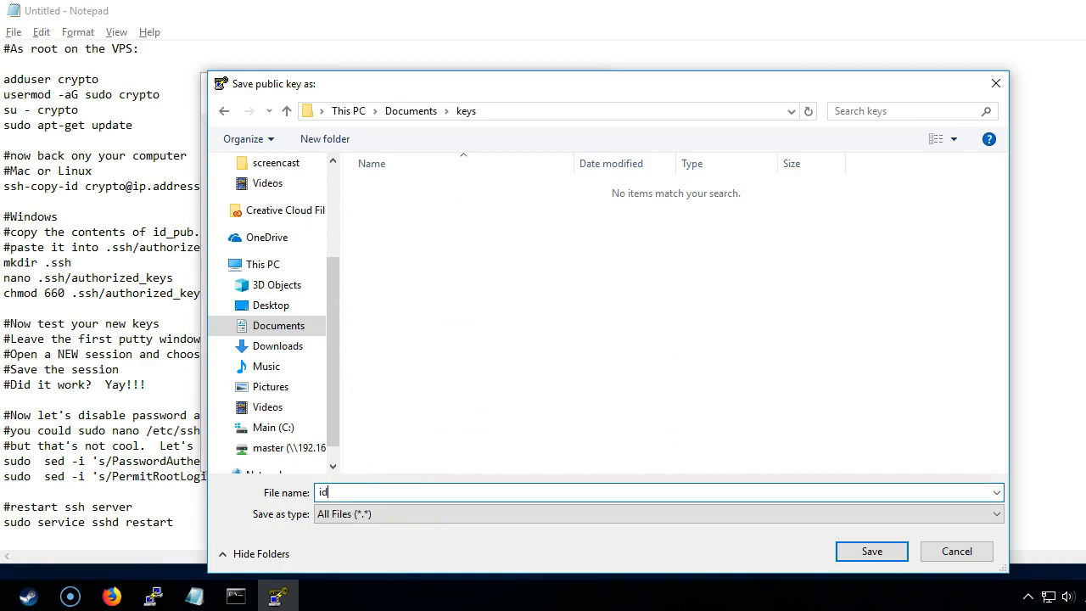
{"action": "type", "text": "-pui"}
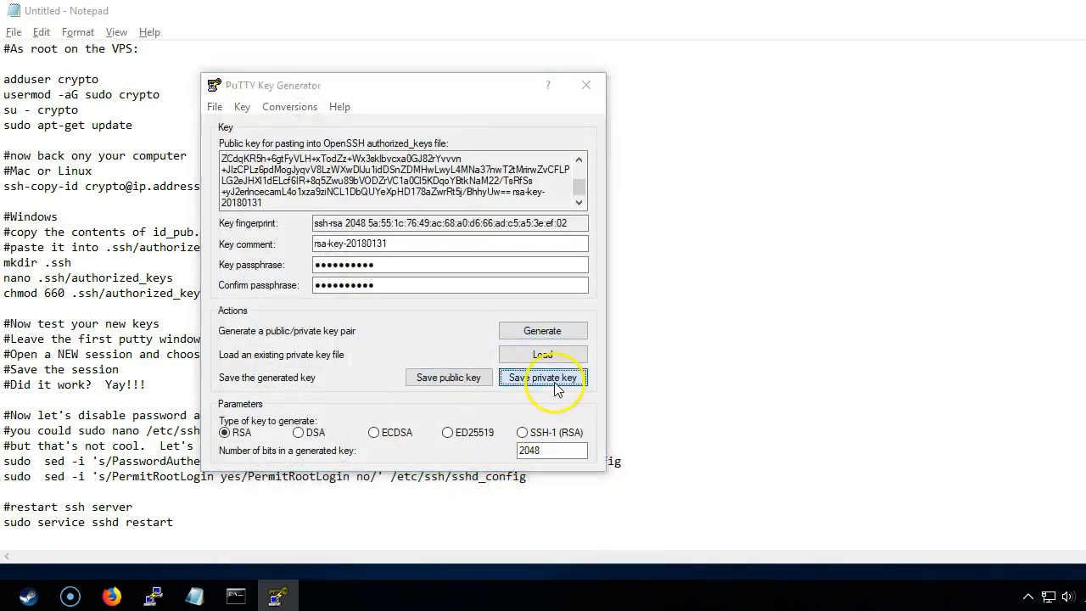
{"action": "left_click", "coordinate": [543, 377]}
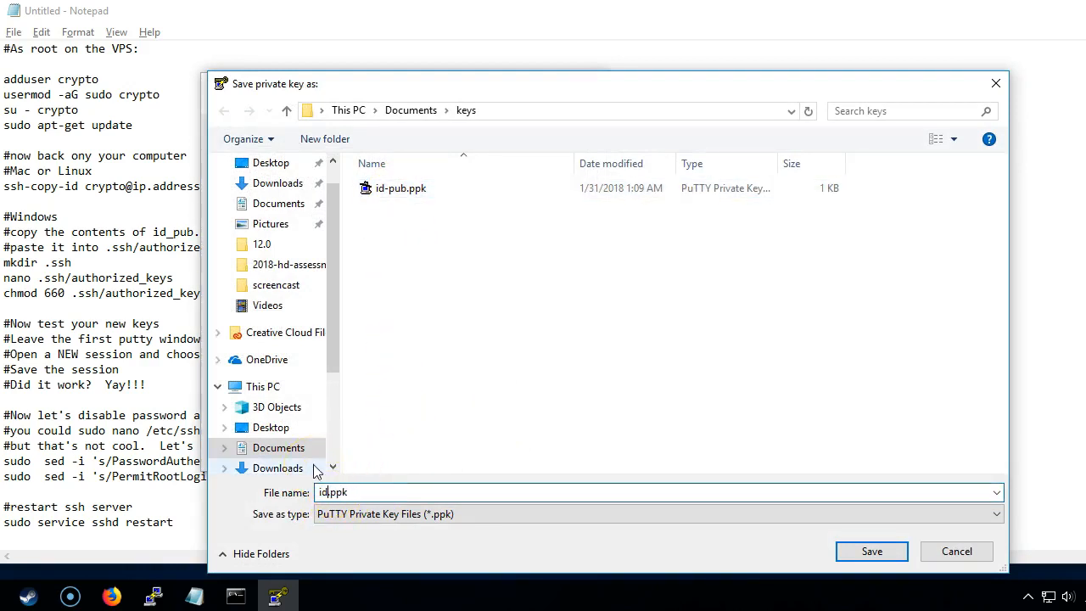
{"action": "left_click", "coordinate": [872, 551]}
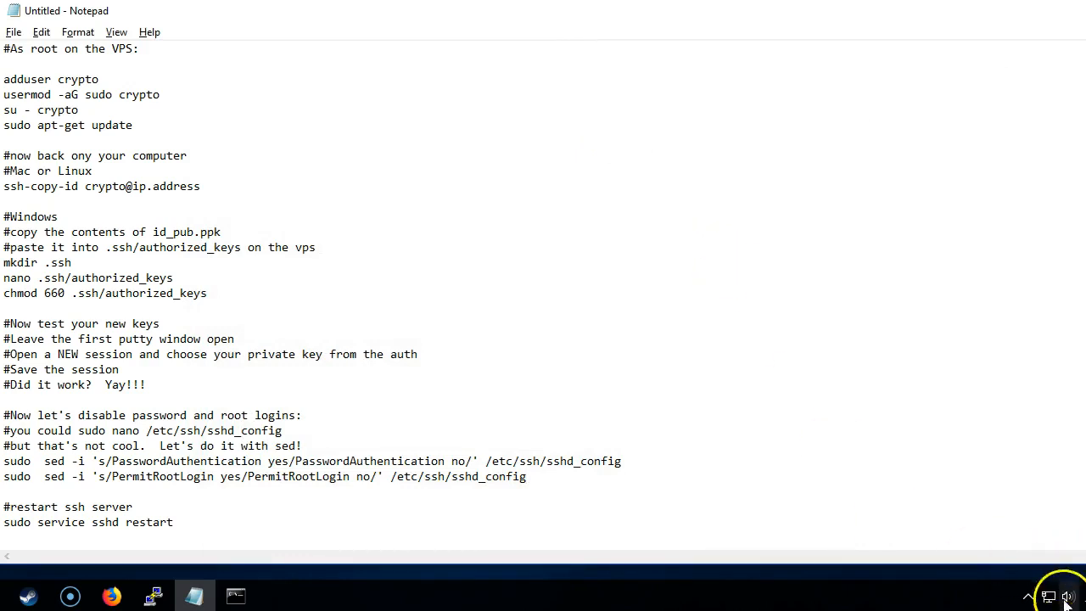
Add the private key from Documents\keys to Pageant, unlock it with its passphrase, and close the list.
{"action": "left_click", "coordinate": [1027, 597]}
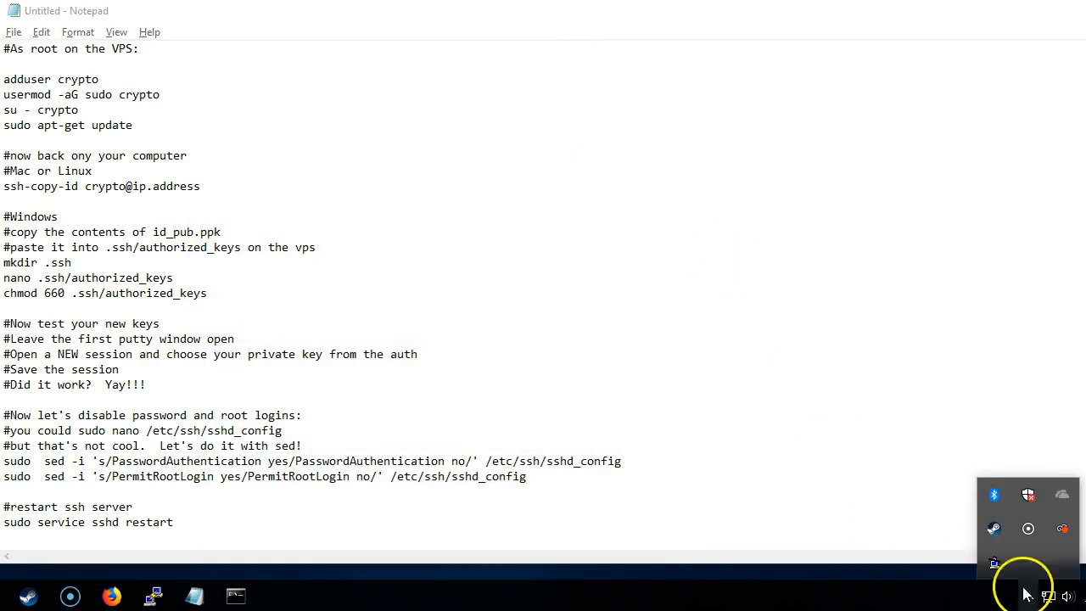
{"action": "right_click", "coordinate": [994, 562]}
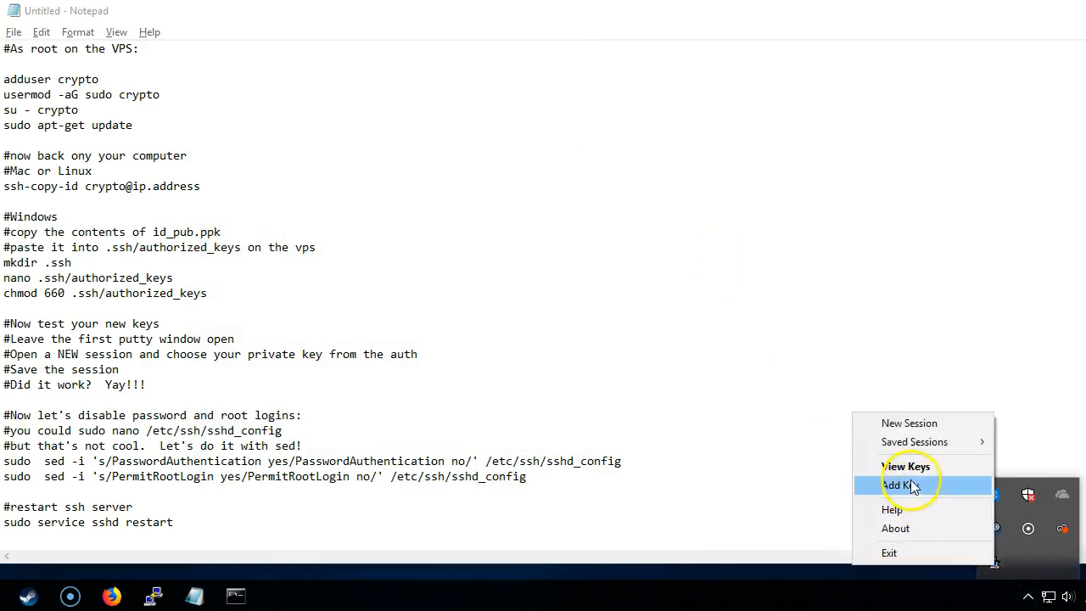
{"action": "left_click", "coordinate": [906, 467]}
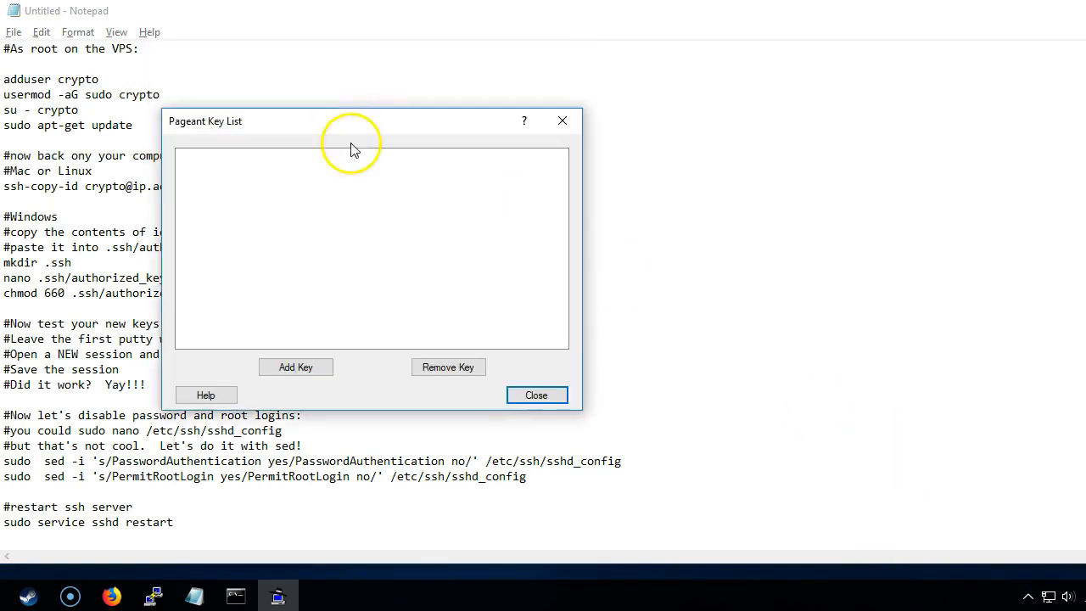
{"action": "left_click", "coordinate": [295, 367]}
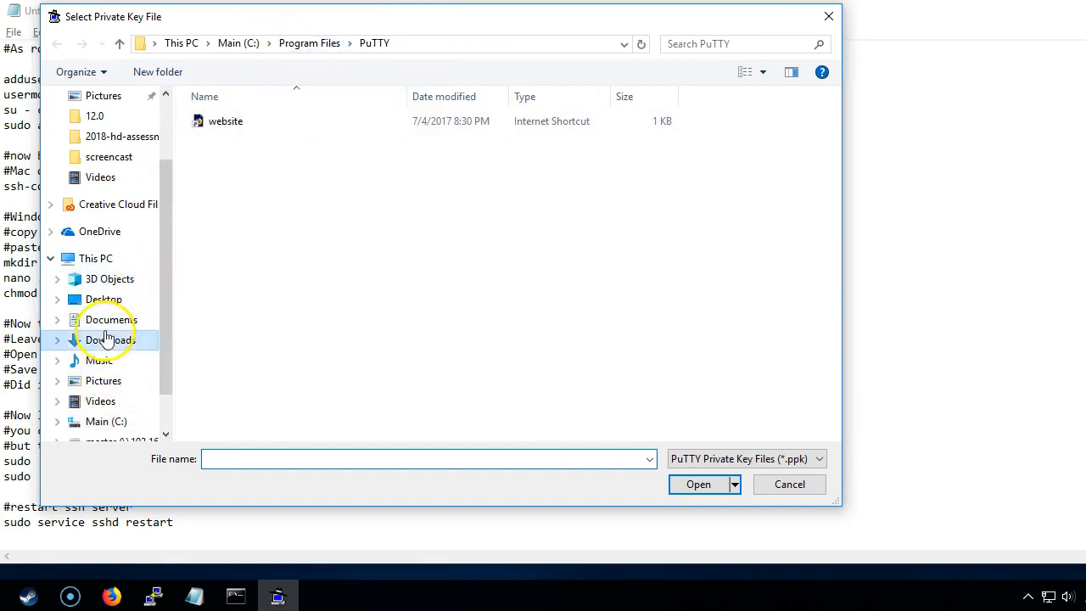
{"action": "left_click", "coordinate": [111, 319]}
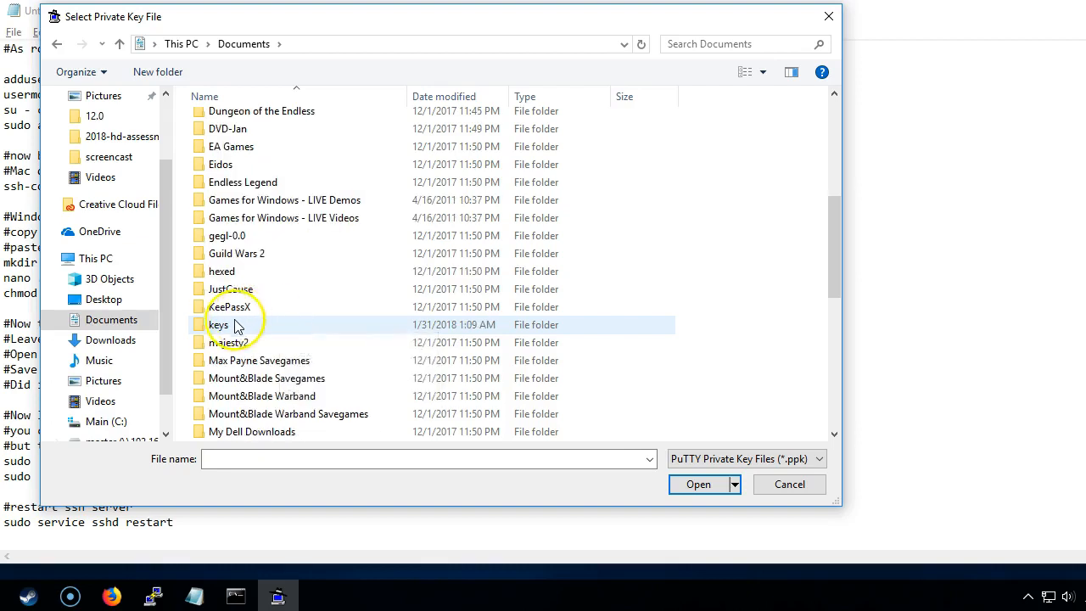
{"action": "double_click", "coordinate": [218, 324]}
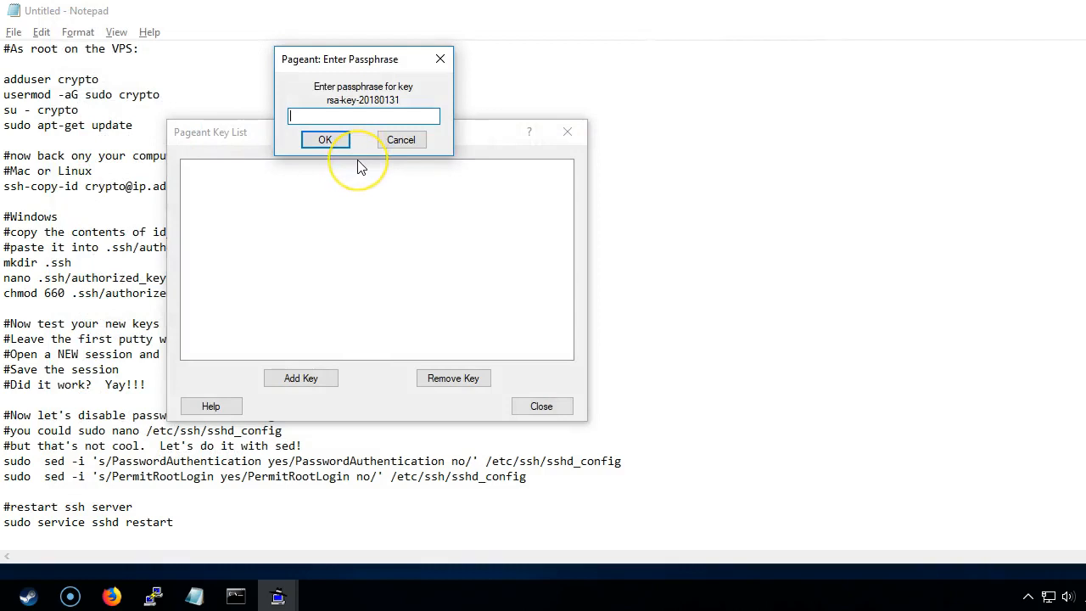
{"action": "type", "text": "••"}
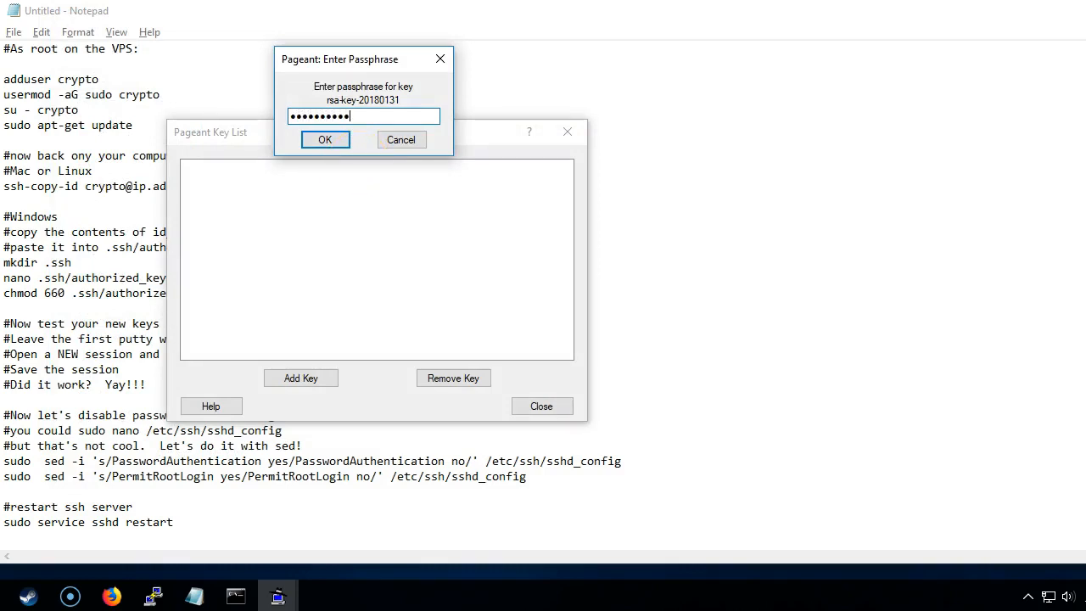
{"action": "left_click", "coordinate": [325, 139]}
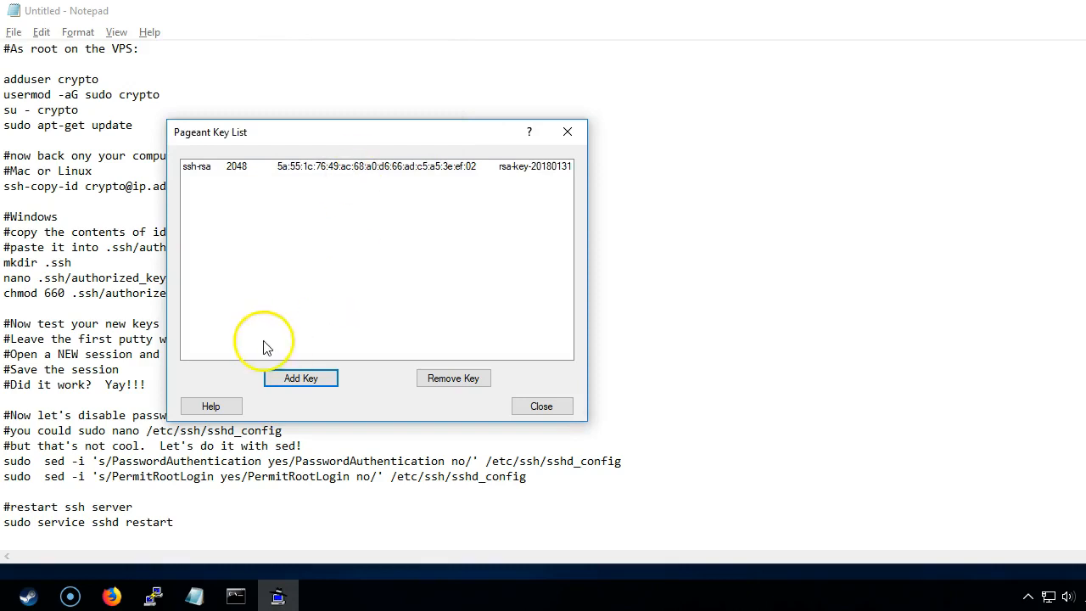
{"action": "left_click", "coordinate": [541, 406]}
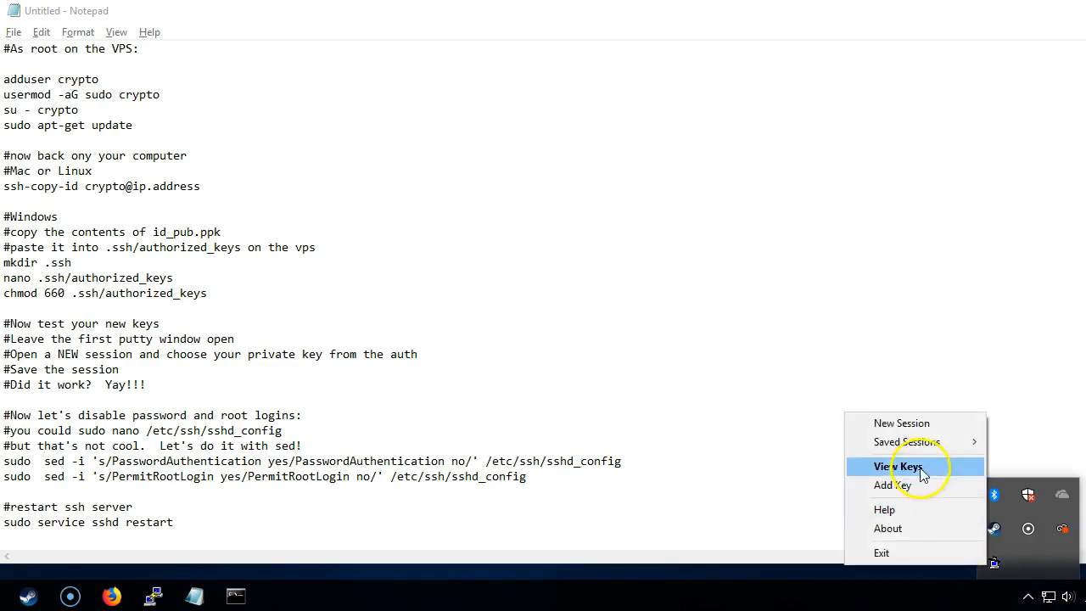
Enter root@ the server address as the SSH host on port 22 and save session 'root'.
{"action": "left_click", "coordinate": [901, 422]}
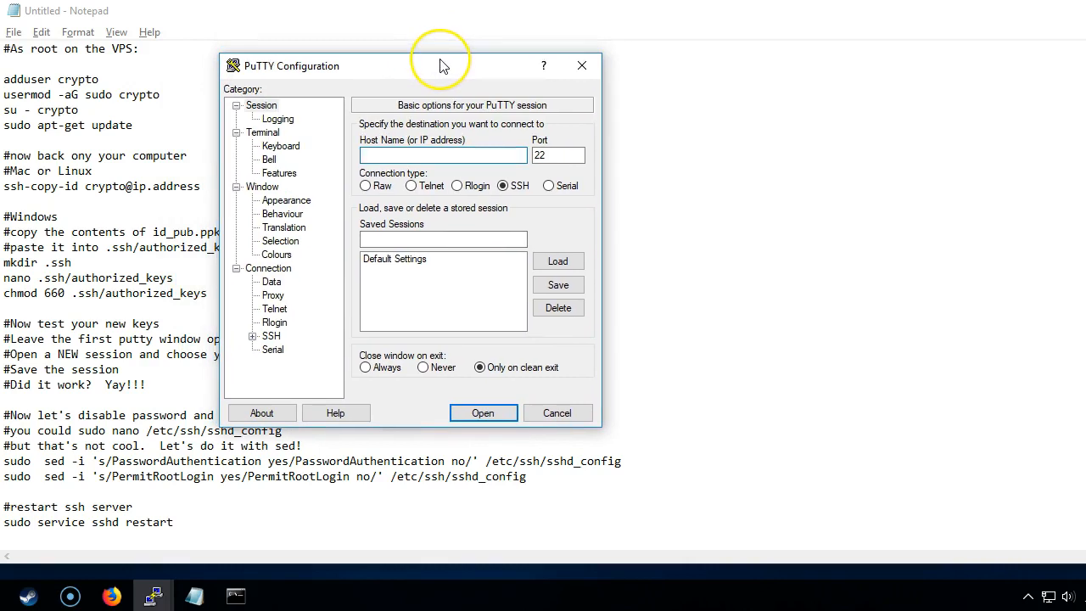
{"action": "mouse_move", "coordinate": [441, 65]}
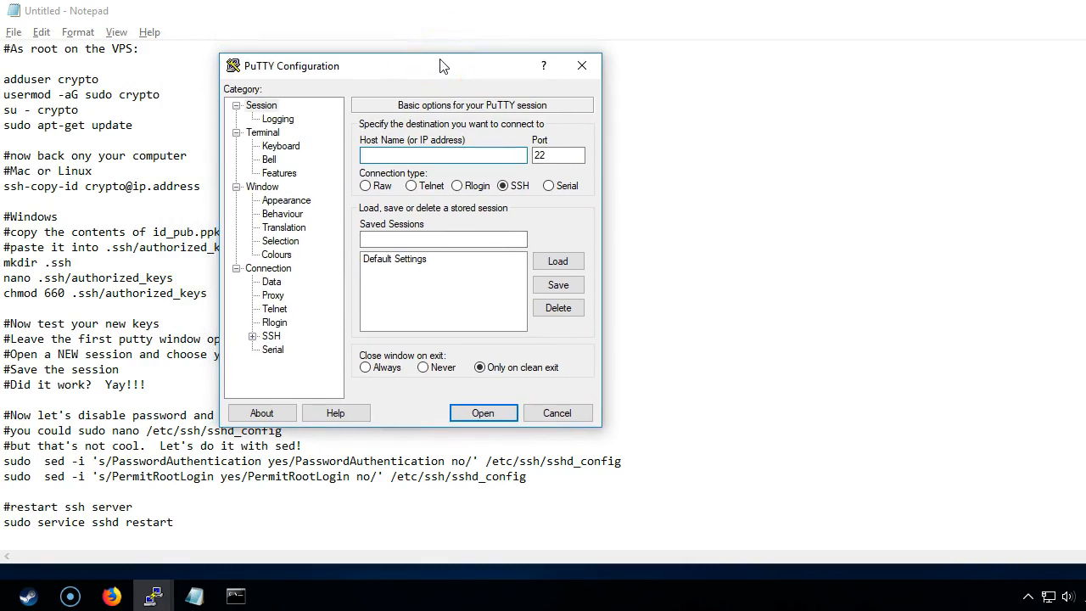
{"action": "left_click", "coordinate": [442, 238]}
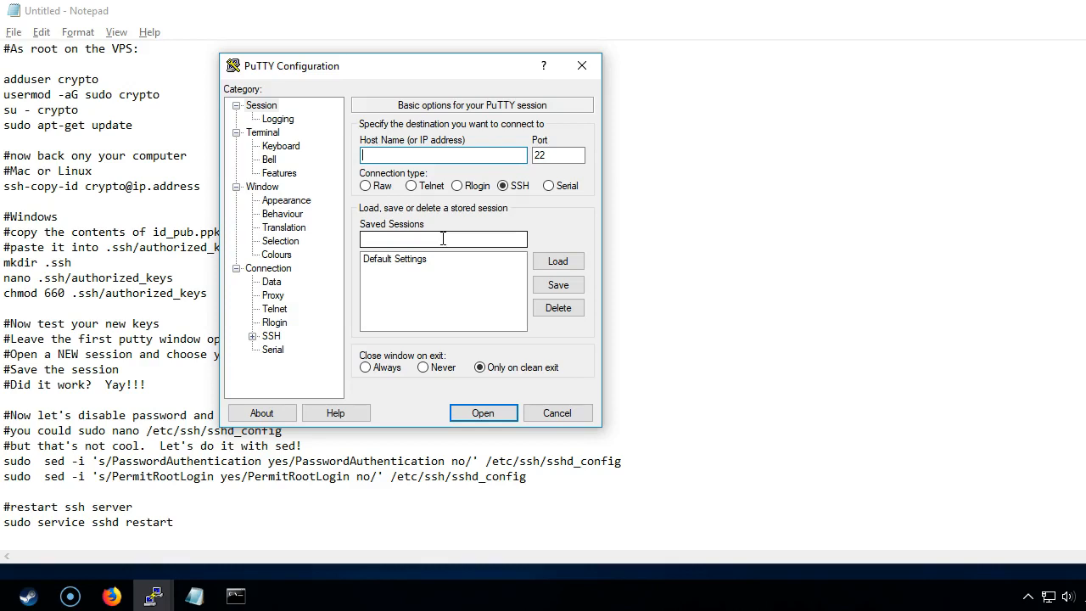
{"action": "mouse_move", "coordinate": [217, 275]}
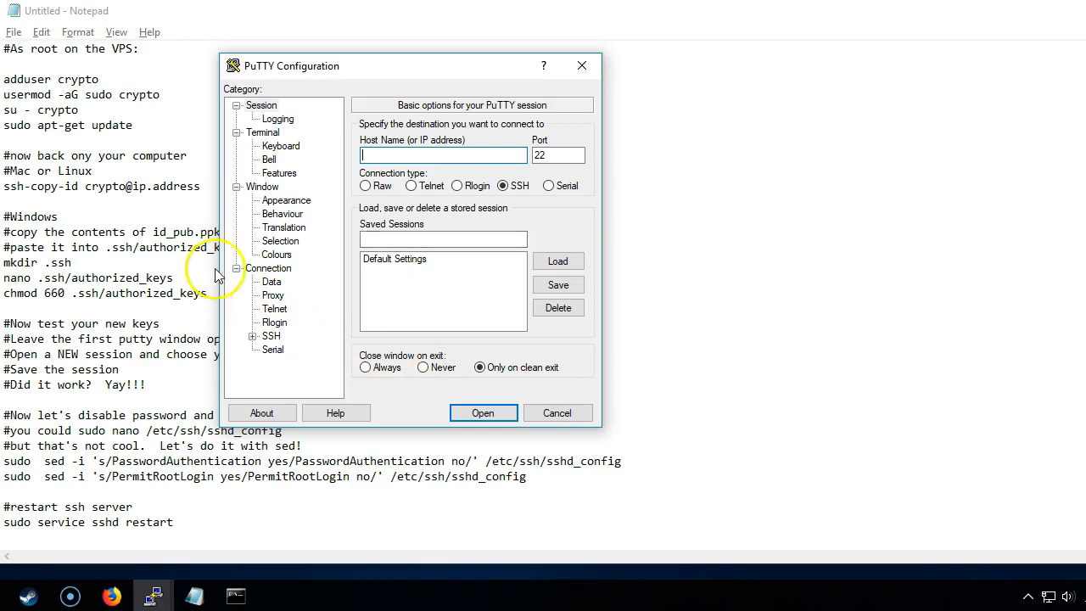
{"action": "type", "text": "root@"}
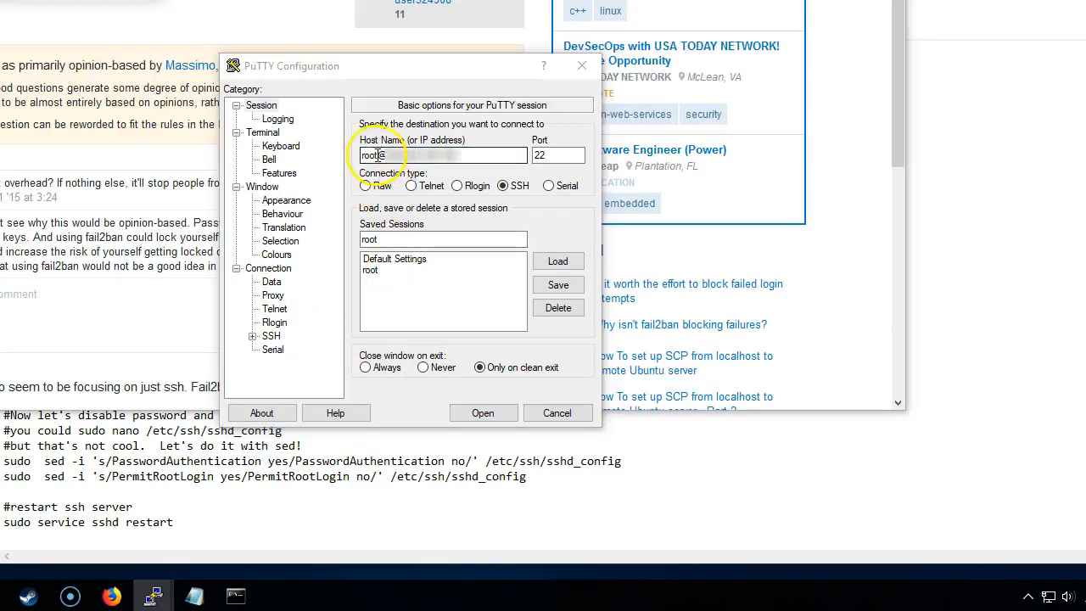
{"action": "triple_click", "coordinate": [442, 155]}
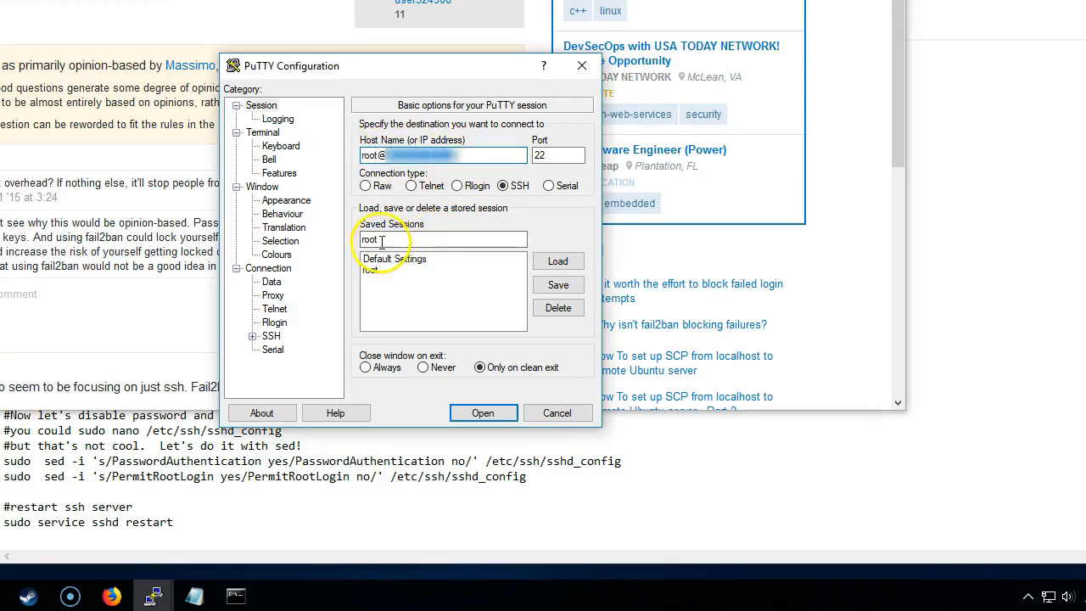
{"action": "triple_click", "coordinate": [441, 239]}
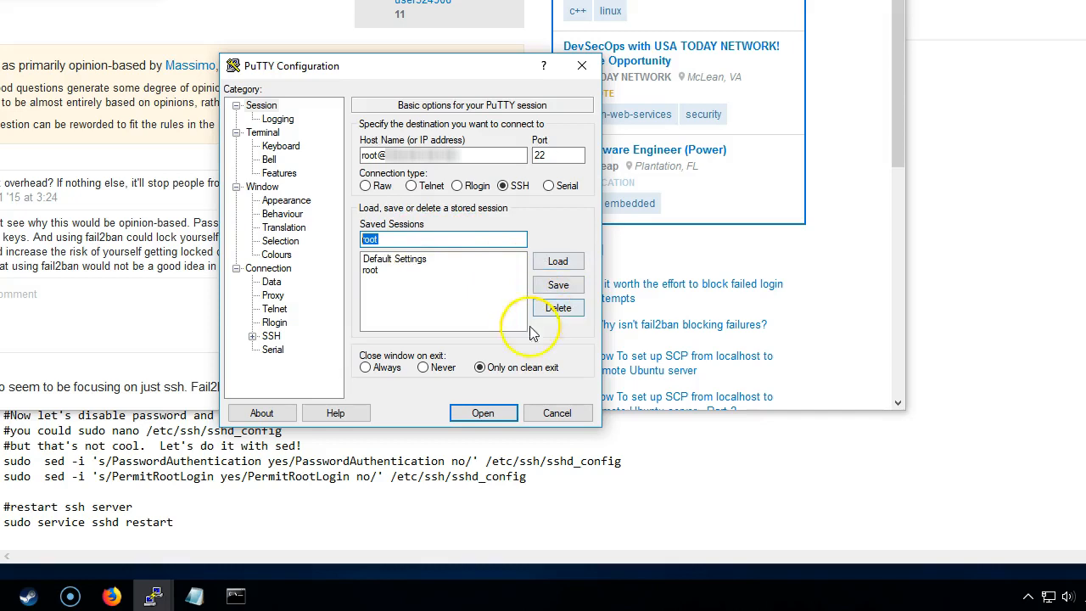
Log into the VPS as root, accepting the host key, and create user crypto with sudo rights.
{"action": "left_click", "coordinate": [481, 412]}
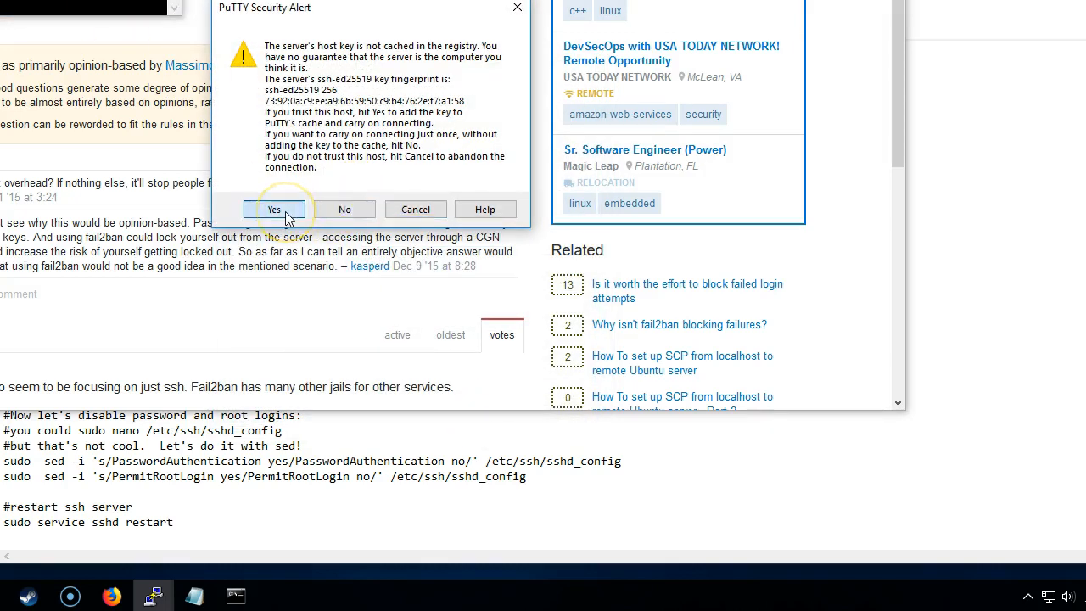
{"action": "left_click", "coordinate": [274, 208]}
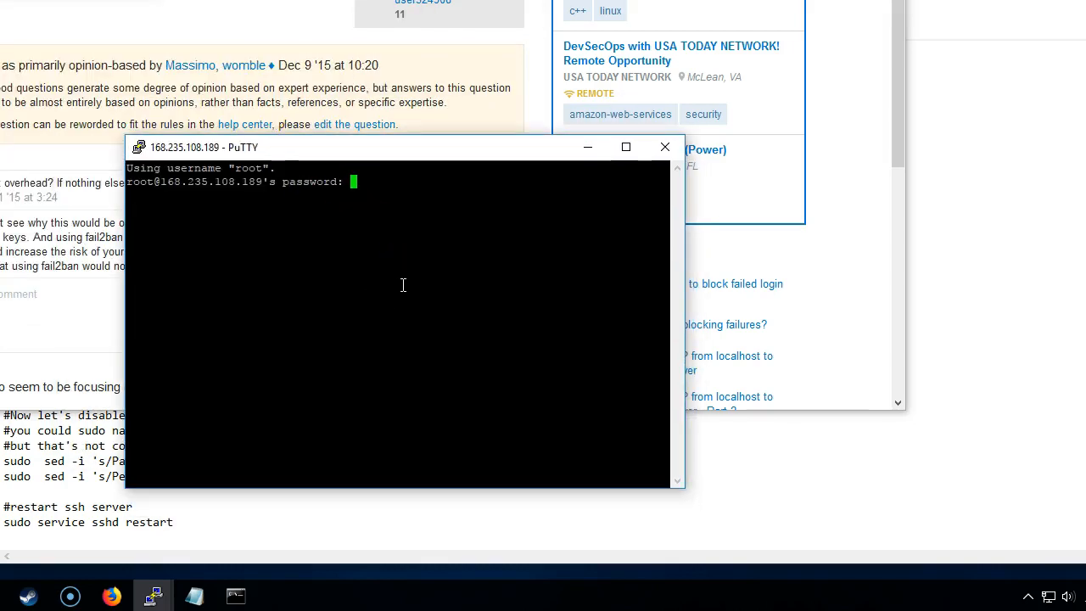
{"action": "key", "text": "Return"}
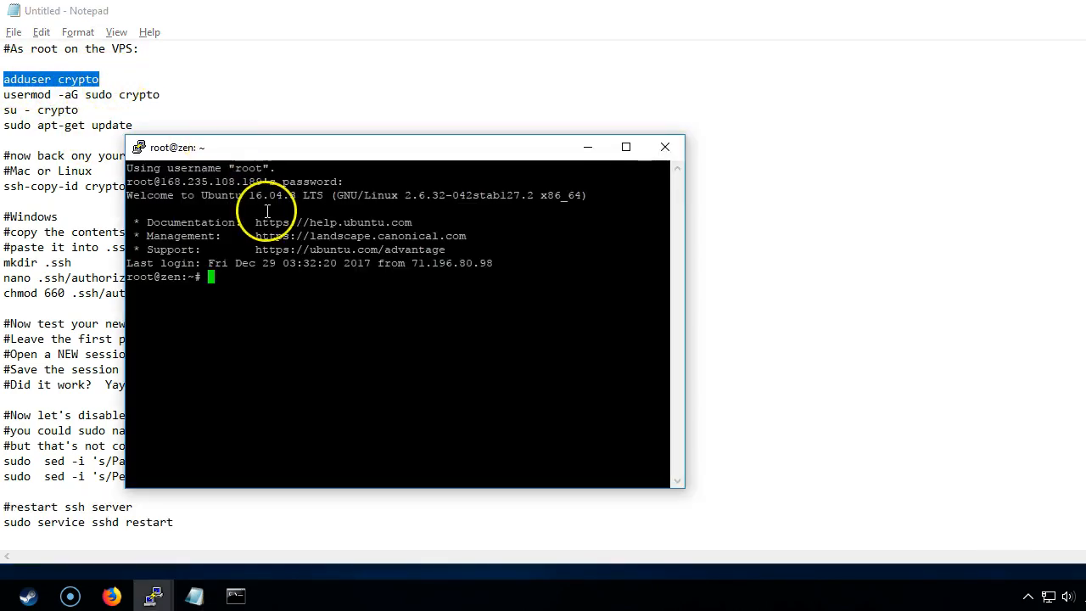
{"action": "type", "text": "adduser crypto"}
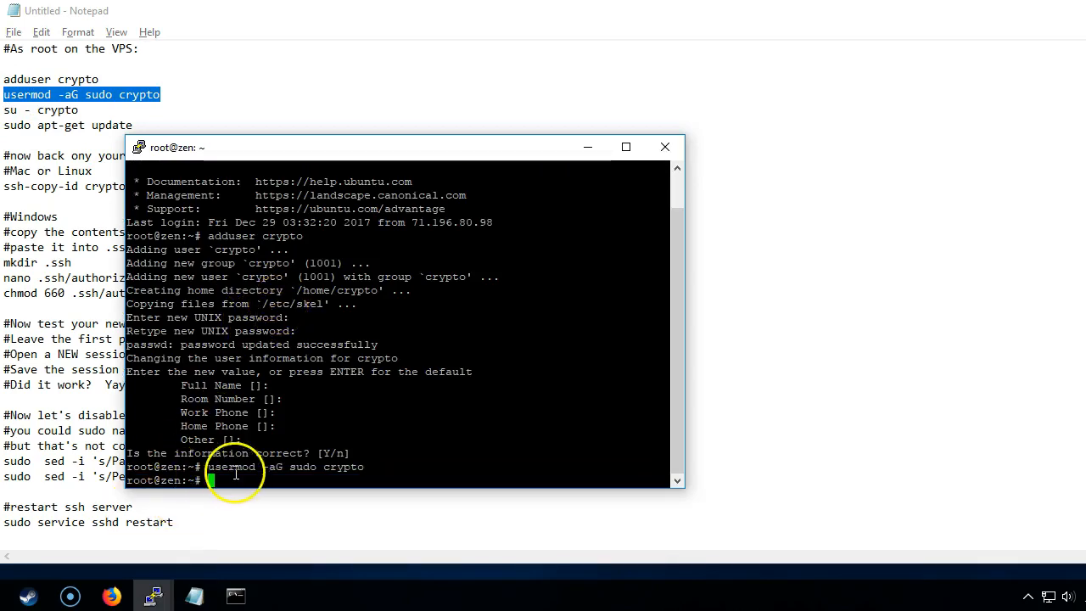
{"action": "mouse_move", "coordinate": [280, 479]}
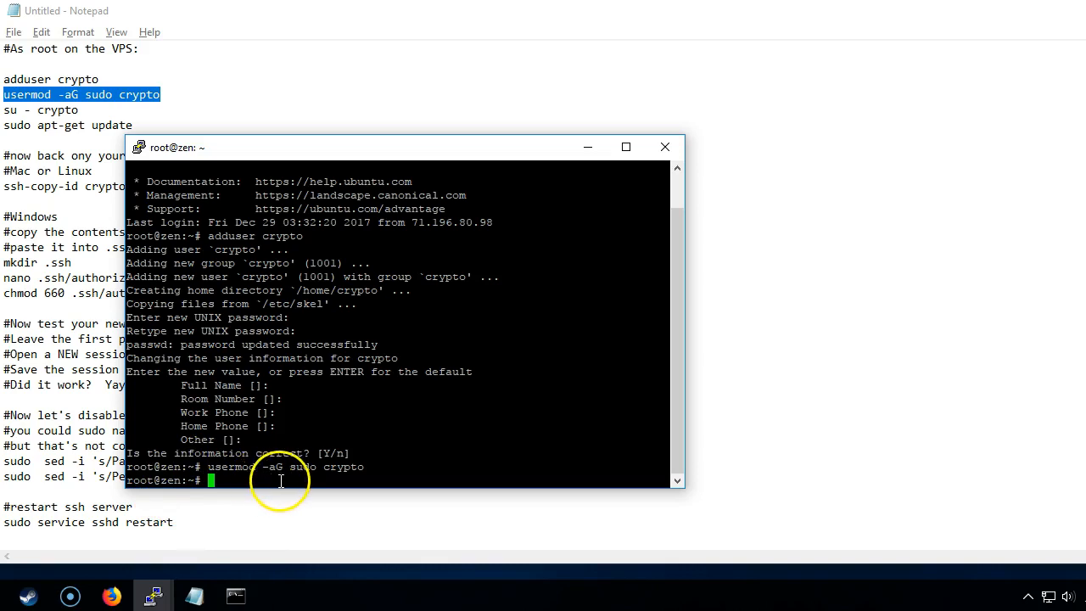
{"action": "mouse_move", "coordinate": [364, 483]}
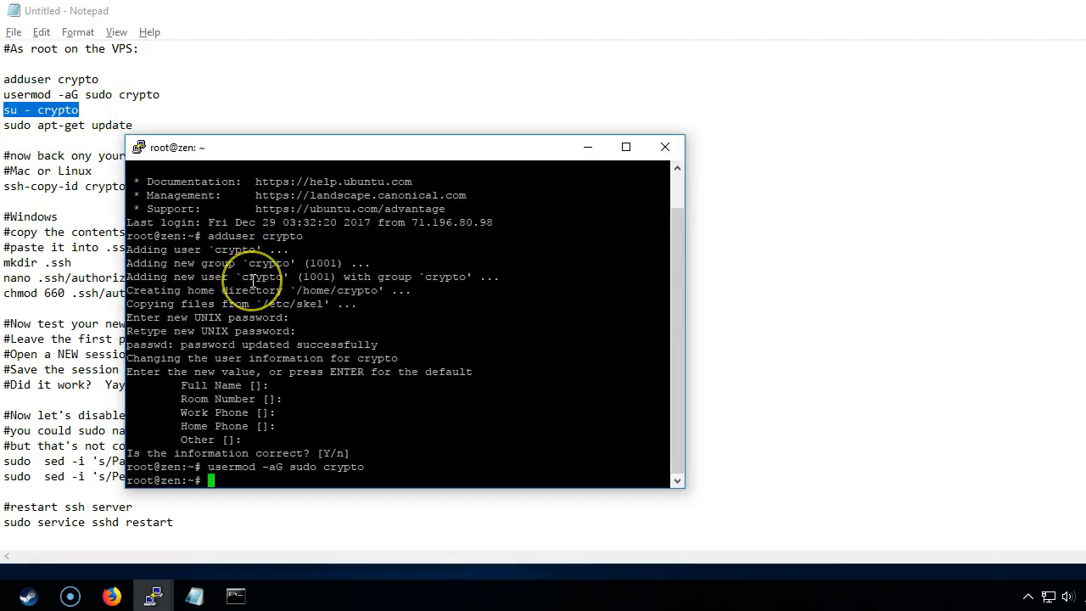
{"action": "type", "text": "su - crypto"}
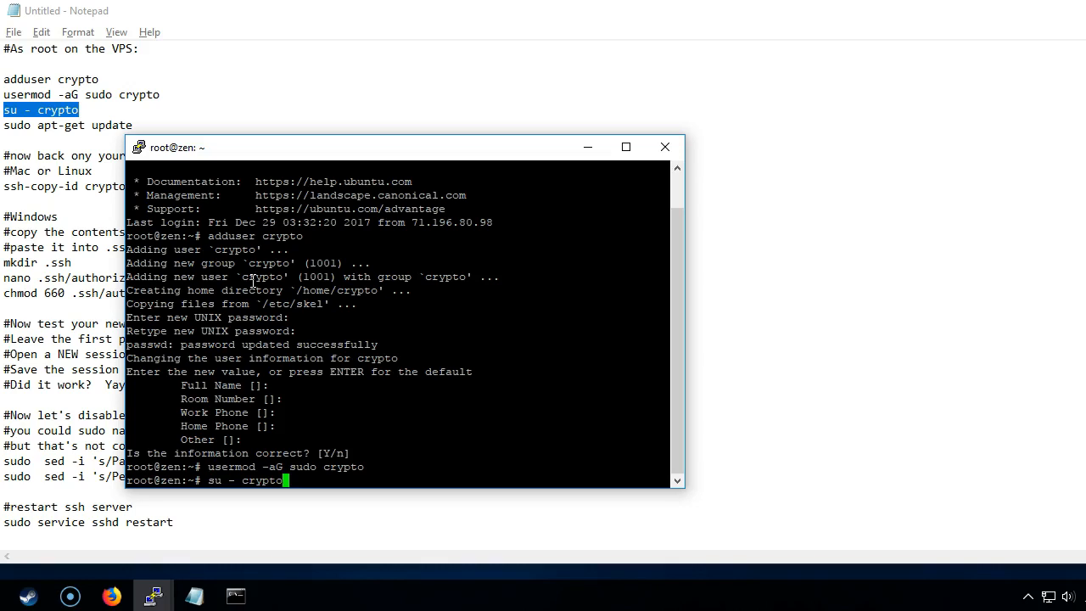
Switch to the crypto user with su - crypto and run sudo apt-get update.
{"action": "key", "text": "Return"}
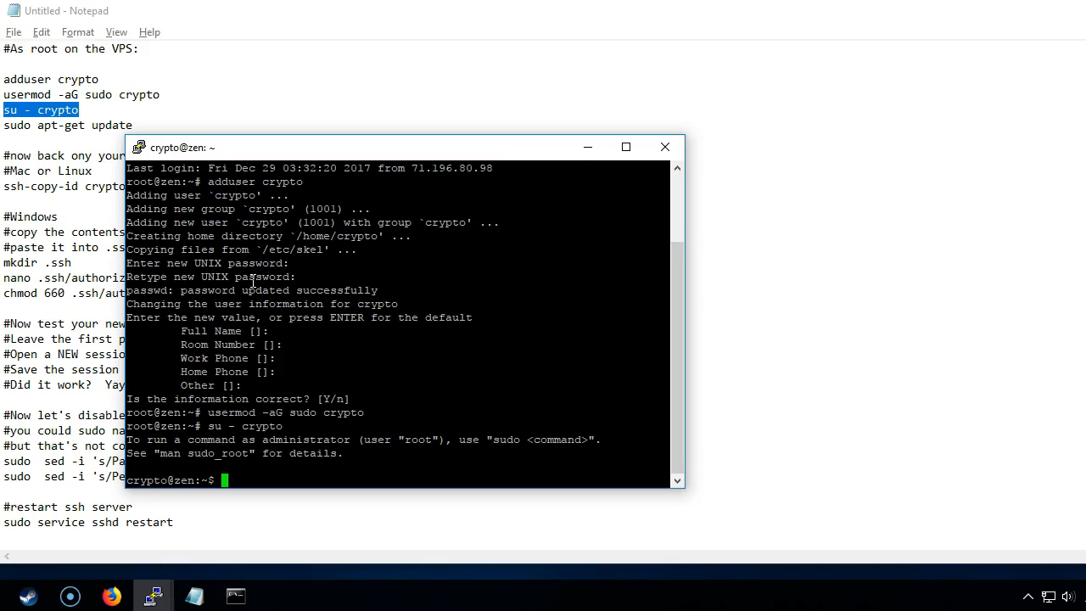
{"action": "type", "text": "sudo"}
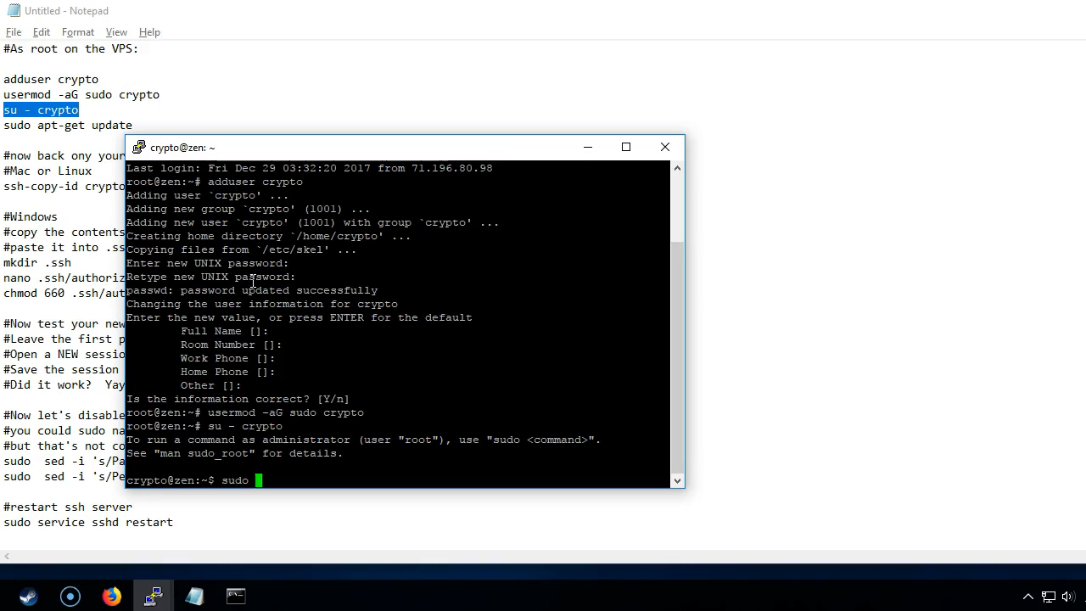
{"action": "type", "text": "apt-get"}
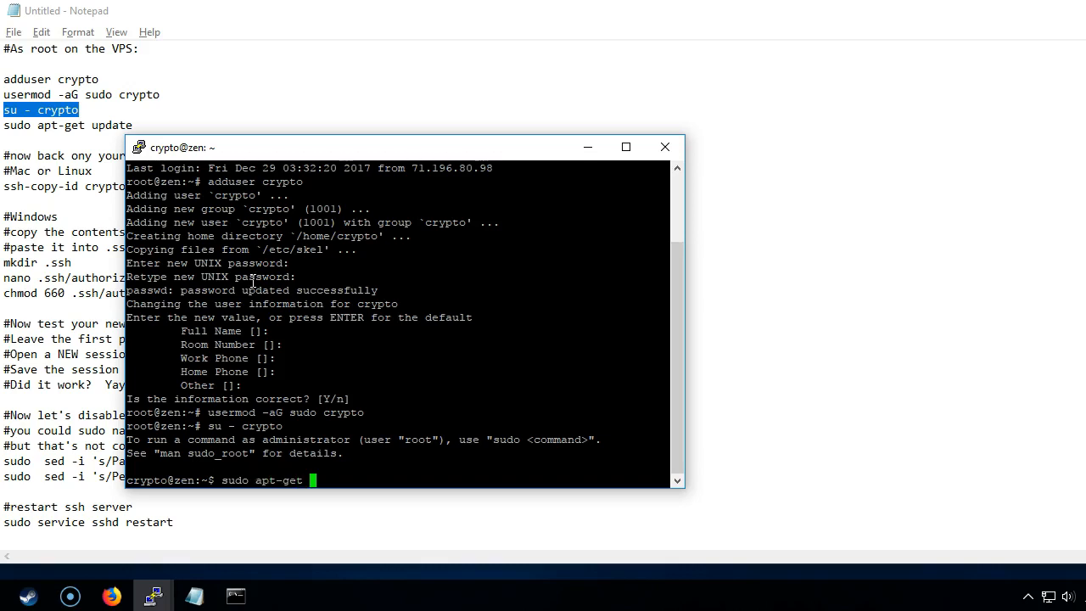
{"action": "type", "text": "update"}
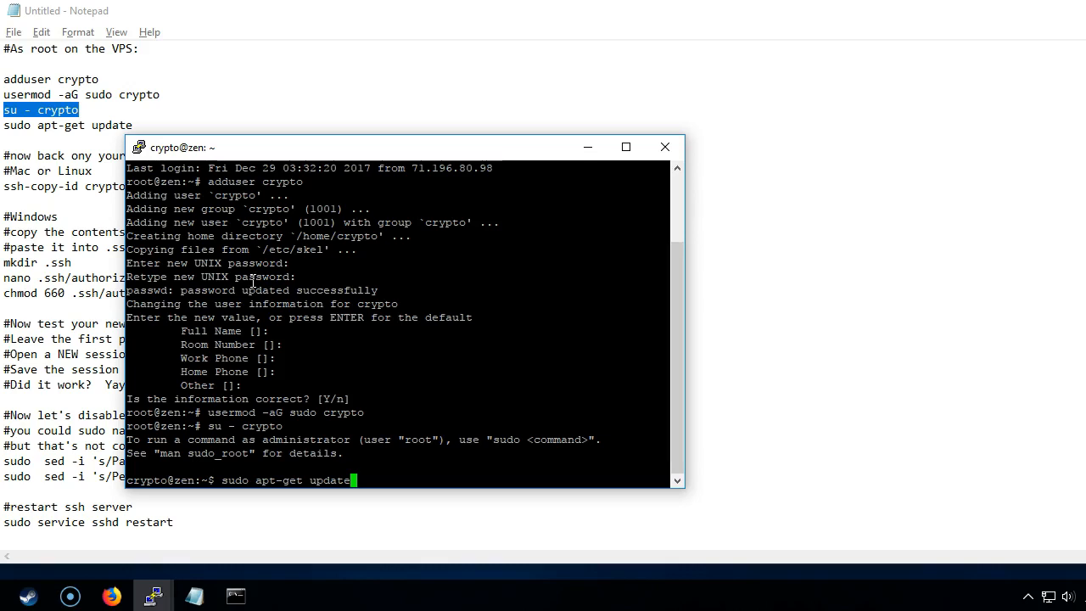
{"action": "key", "text": "Return"}
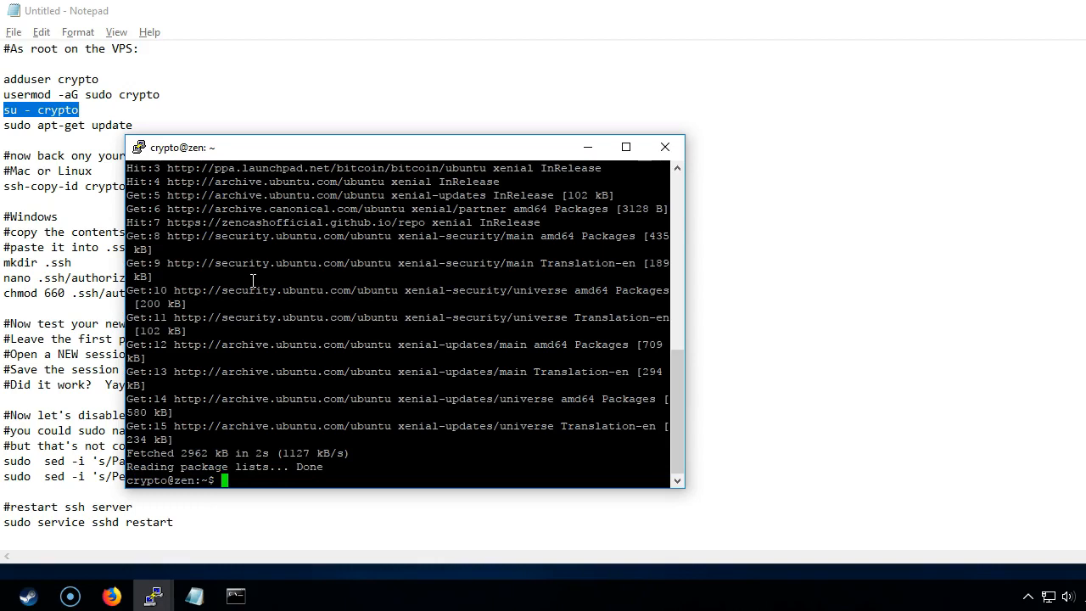
{"action": "mouse_move", "coordinate": [181, 153]}
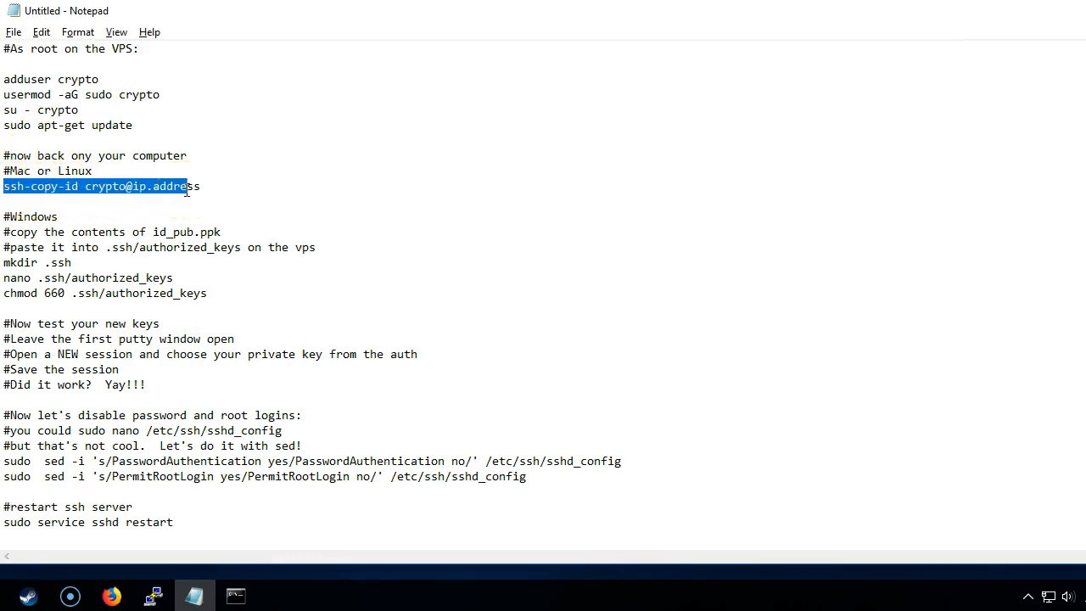
{"action": "left_click", "coordinate": [216, 186]}
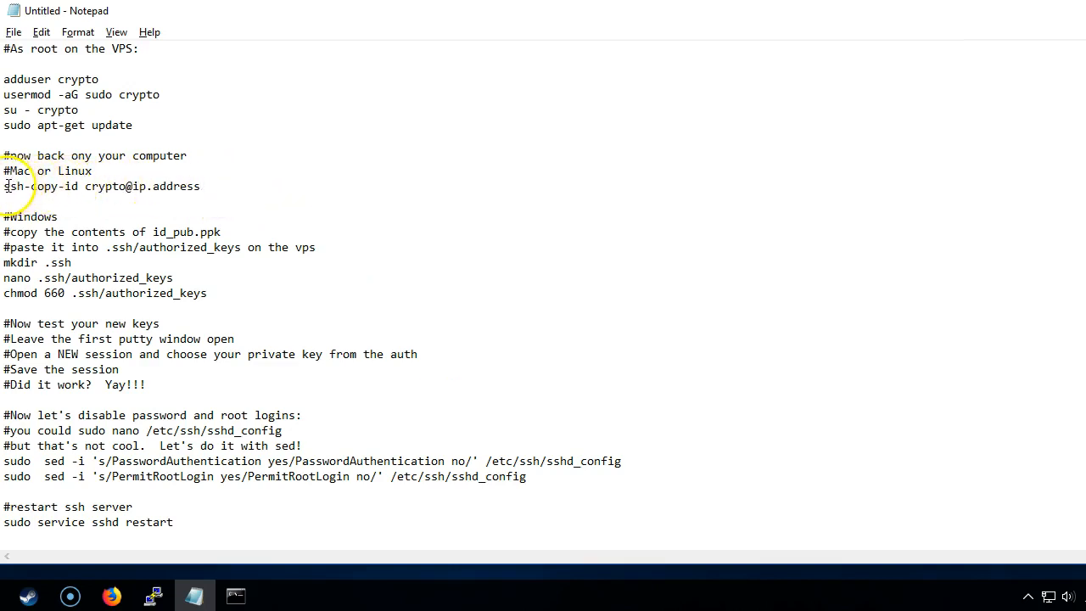
{"action": "triple_click", "coordinate": [102, 185]}
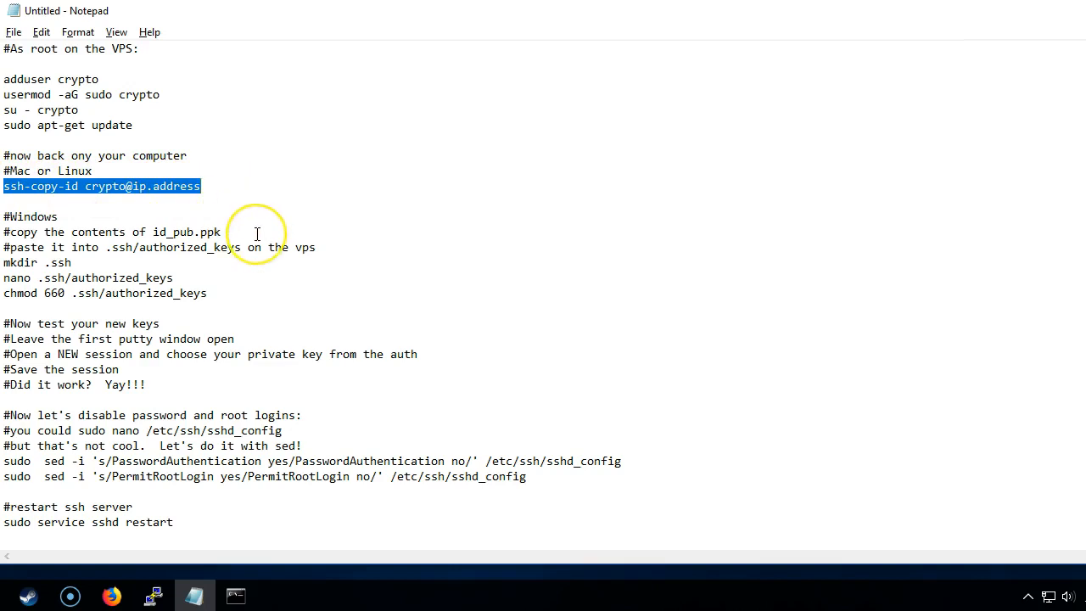
{"action": "left_click", "coordinate": [103, 293]}
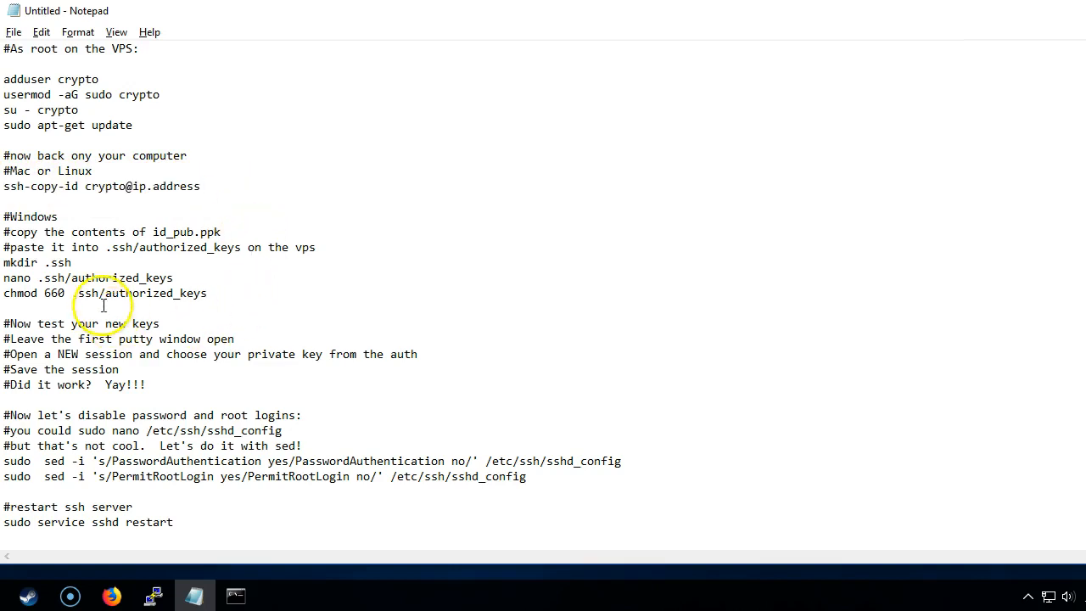
{"action": "mouse_move", "coordinate": [668, 303]}
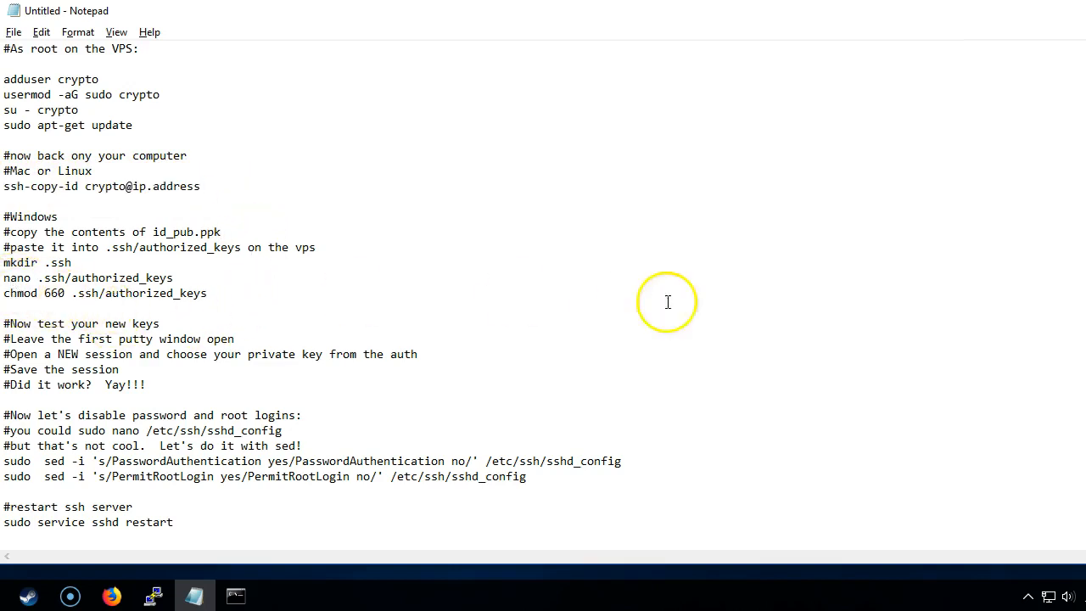
{"action": "left_click", "coordinate": [1028, 595]}
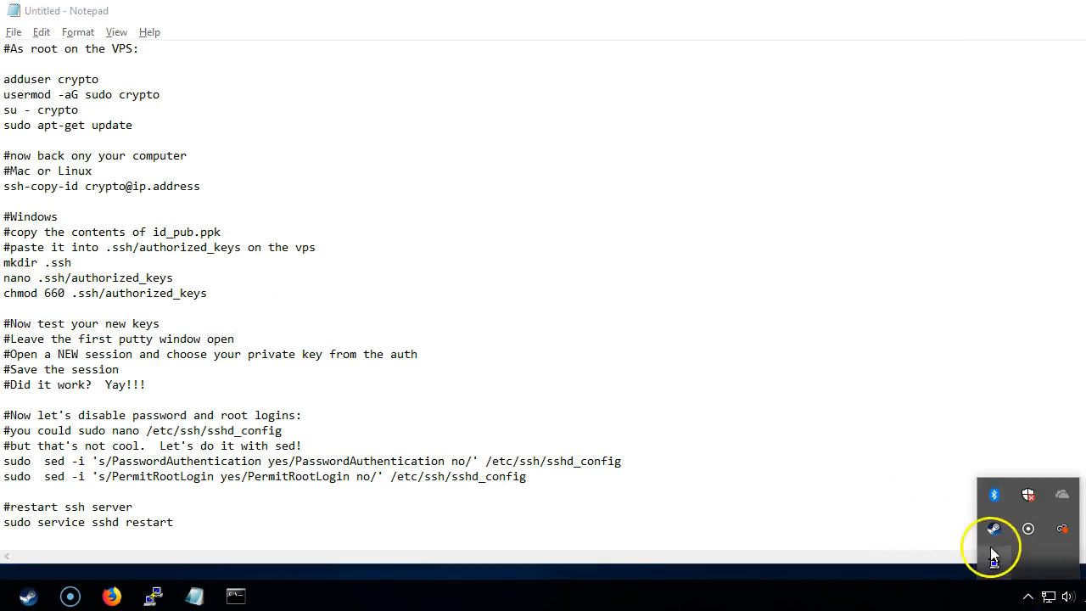
{"action": "right_click", "coordinate": [993, 552]}
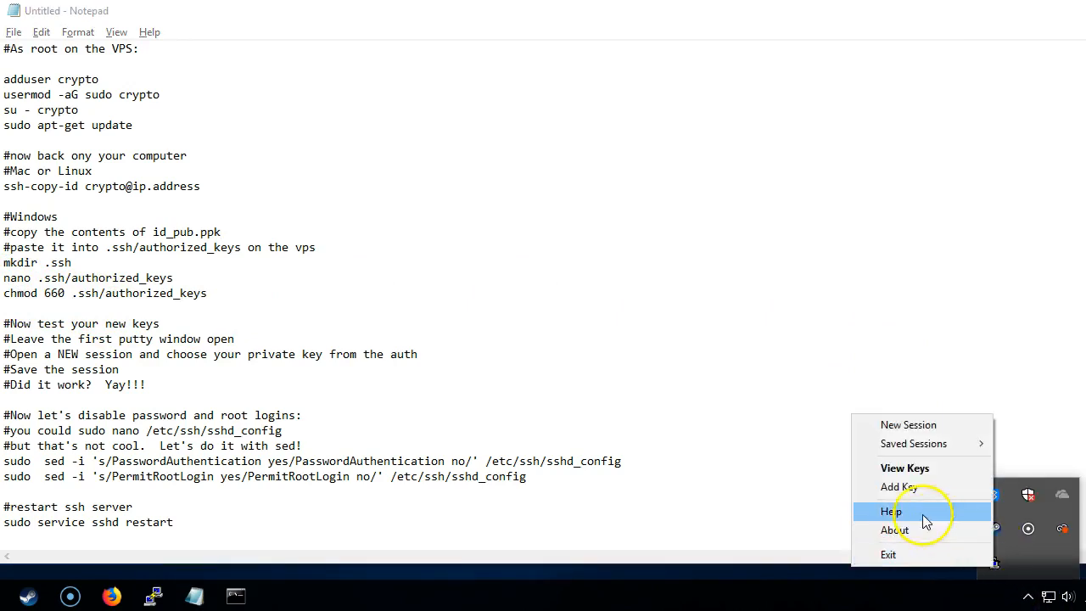
{"action": "left_click", "coordinate": [904, 467]}
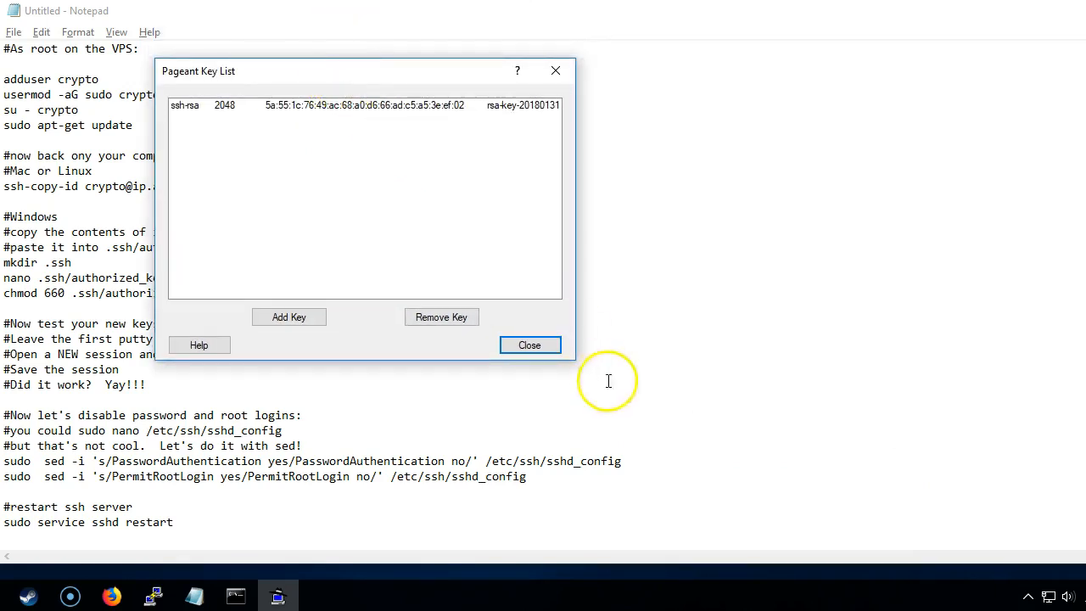
{"action": "left_click", "coordinate": [529, 344]}
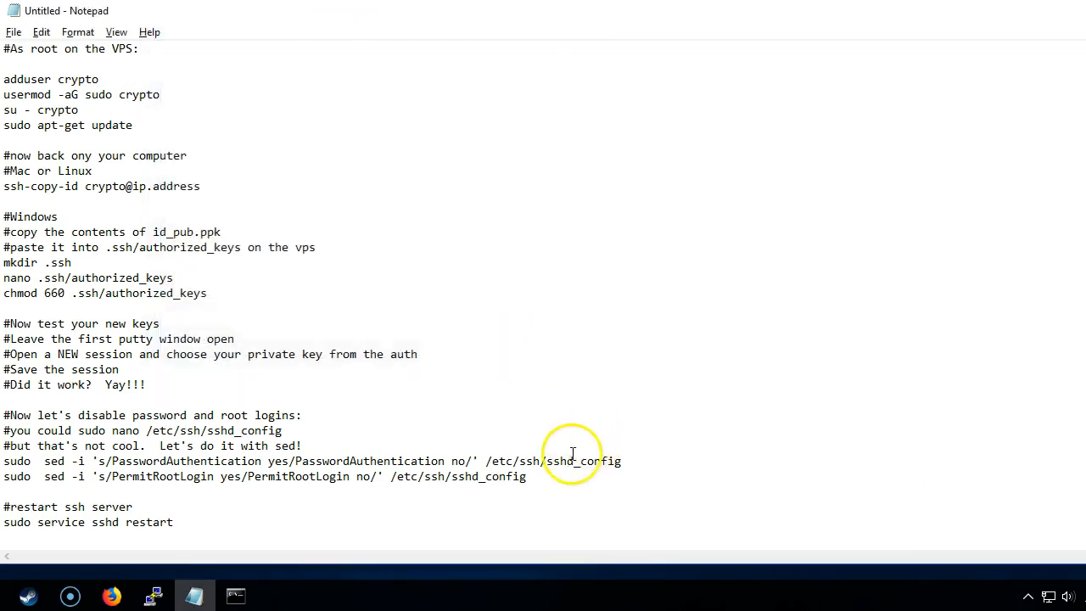
{"action": "mouse_move", "coordinate": [150, 595]}
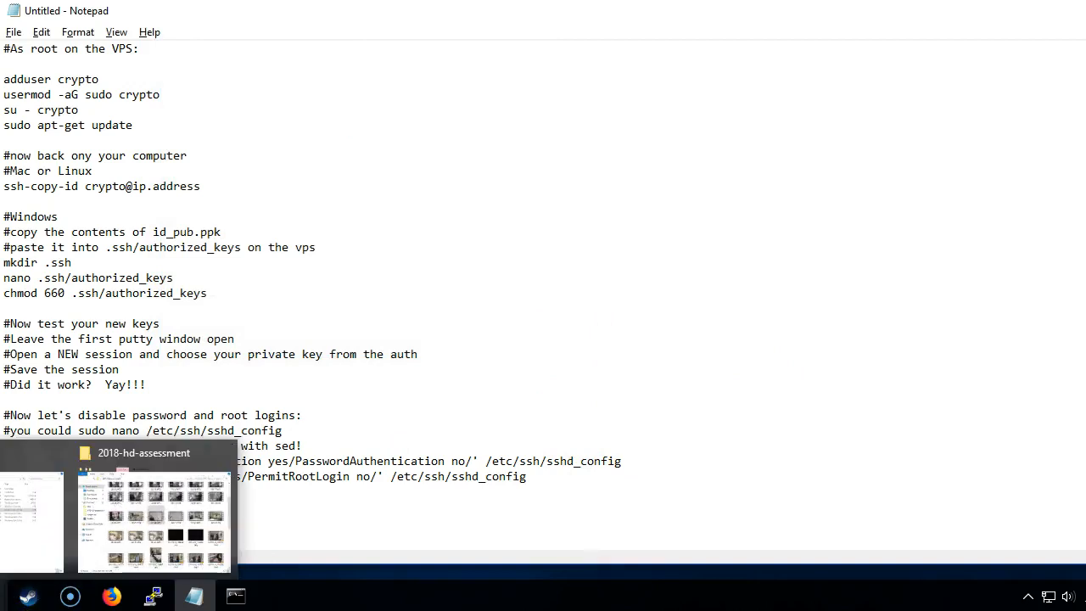
Open id-pub.ppk in Notepad instead of Pageant and copy its public key string.
{"action": "left_click", "coordinate": [151, 509]}
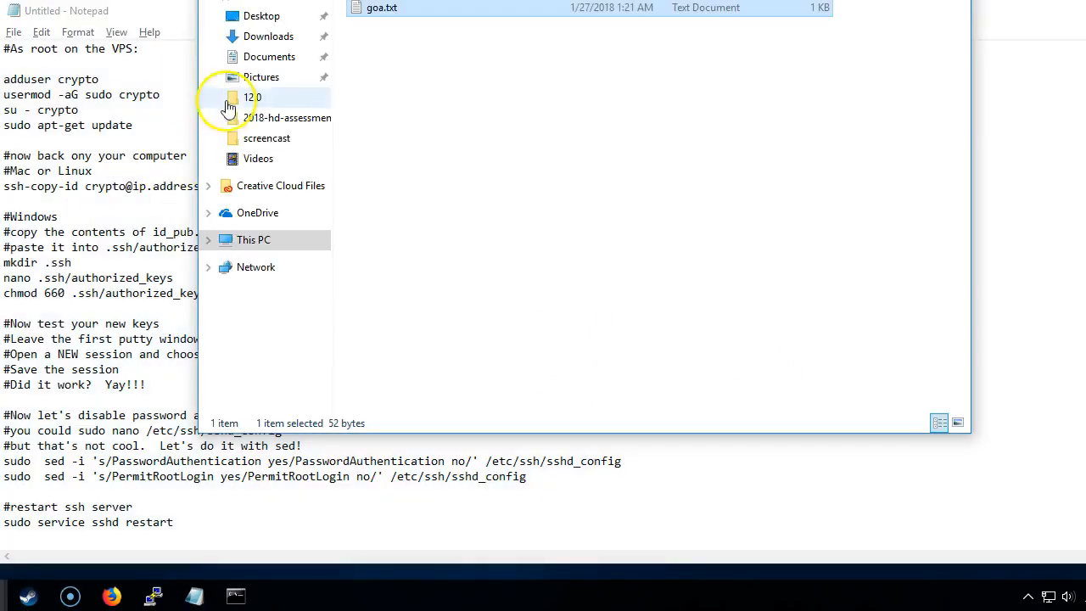
{"action": "mouse_move", "coordinate": [269, 56]}
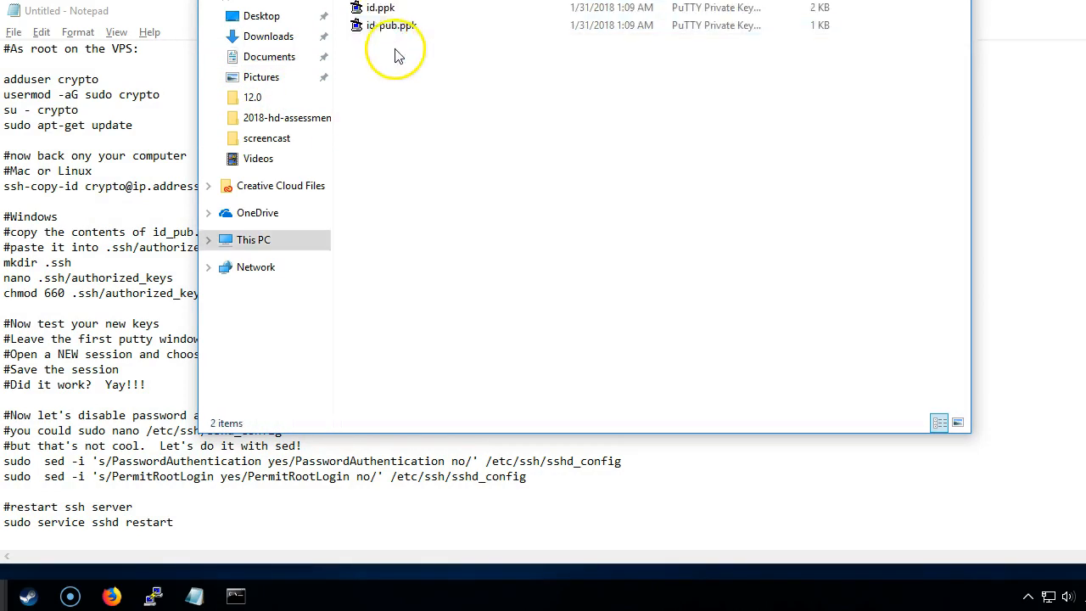
{"action": "double_click", "coordinate": [391, 25]}
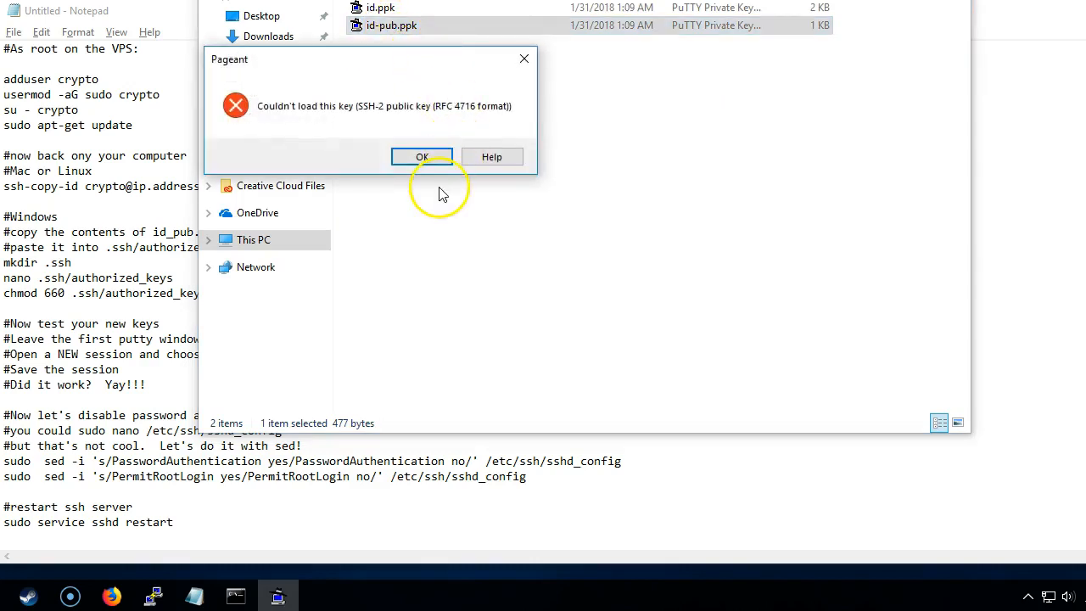
{"action": "left_click", "coordinate": [422, 157]}
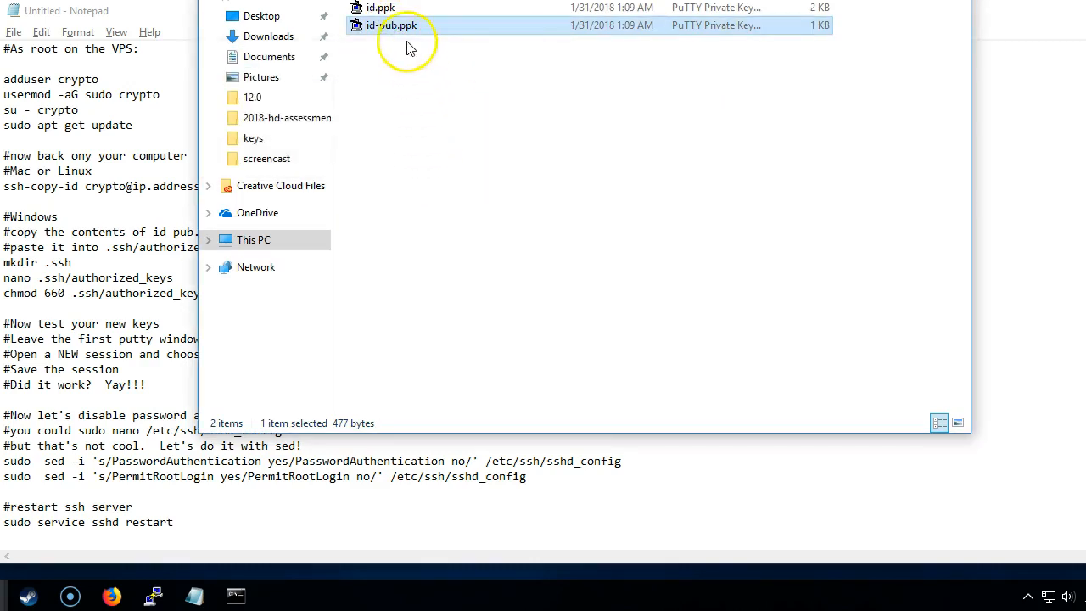
{"action": "right_click", "coordinate": [391, 25]}
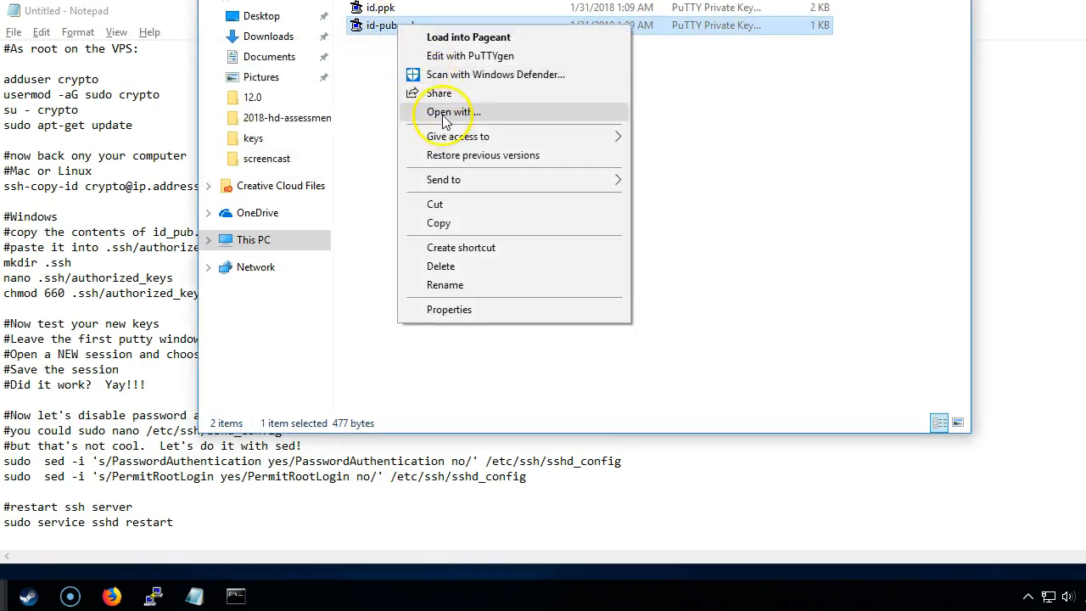
{"action": "left_click", "coordinate": [452, 112]}
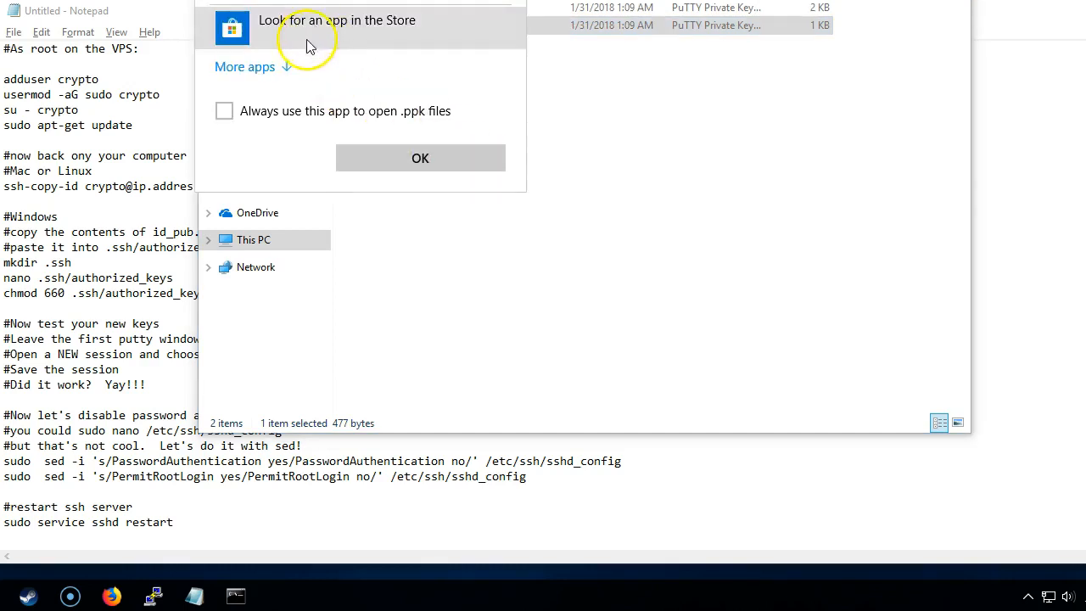
{"action": "left_click", "coordinate": [420, 157]}
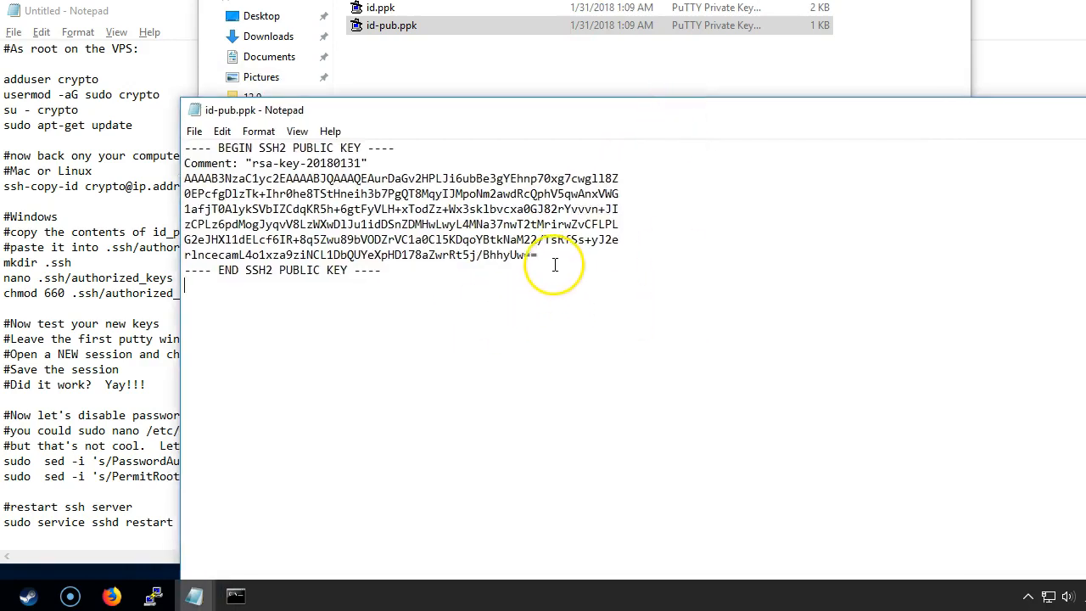
{"action": "left_click_drag", "start_coordinate": [184, 178], "coordinate": [536, 254]}
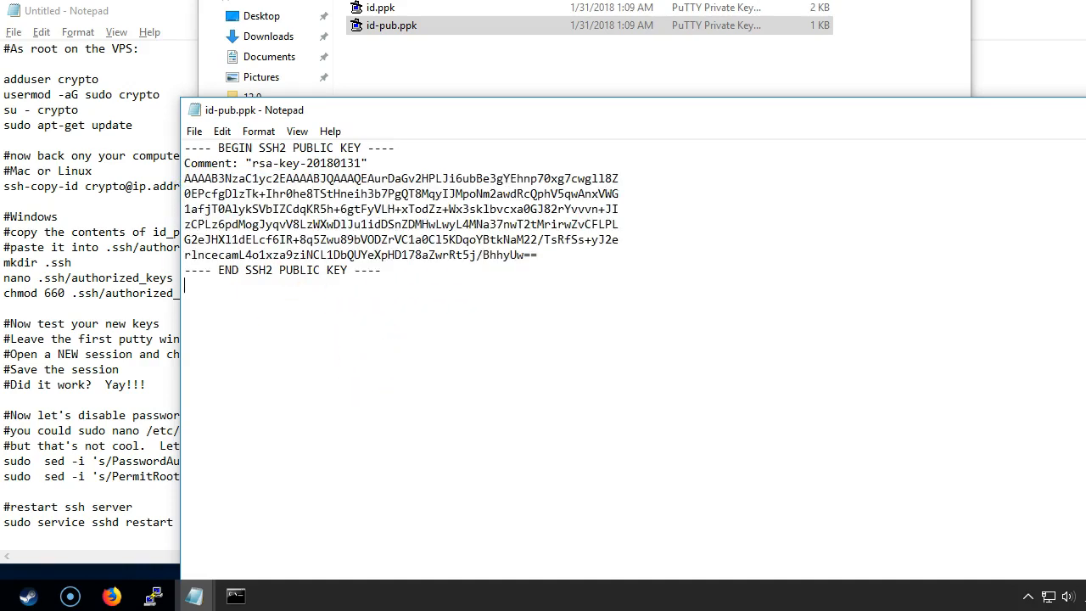
{"action": "left_click", "coordinate": [235, 595]}
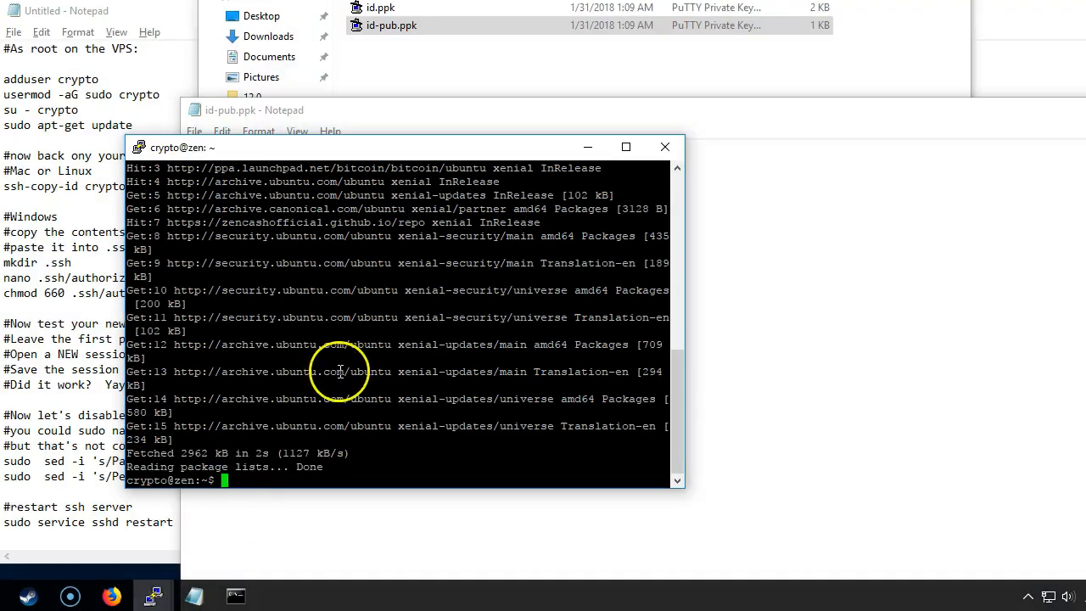
{"action": "mouse_move", "coordinate": [340, 371]}
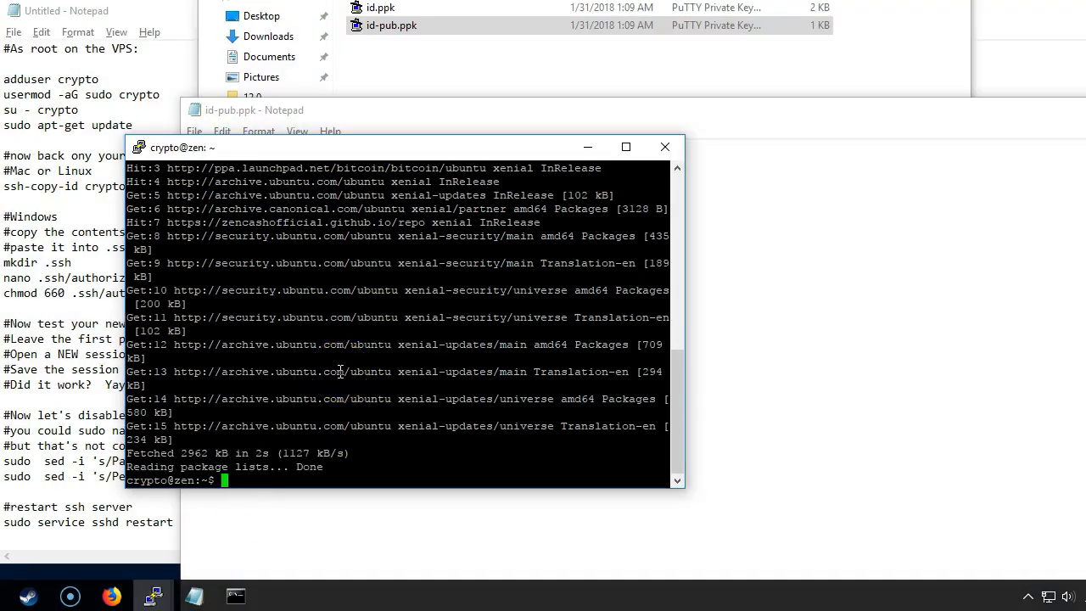
{"action": "mouse_move", "coordinate": [358, 332]}
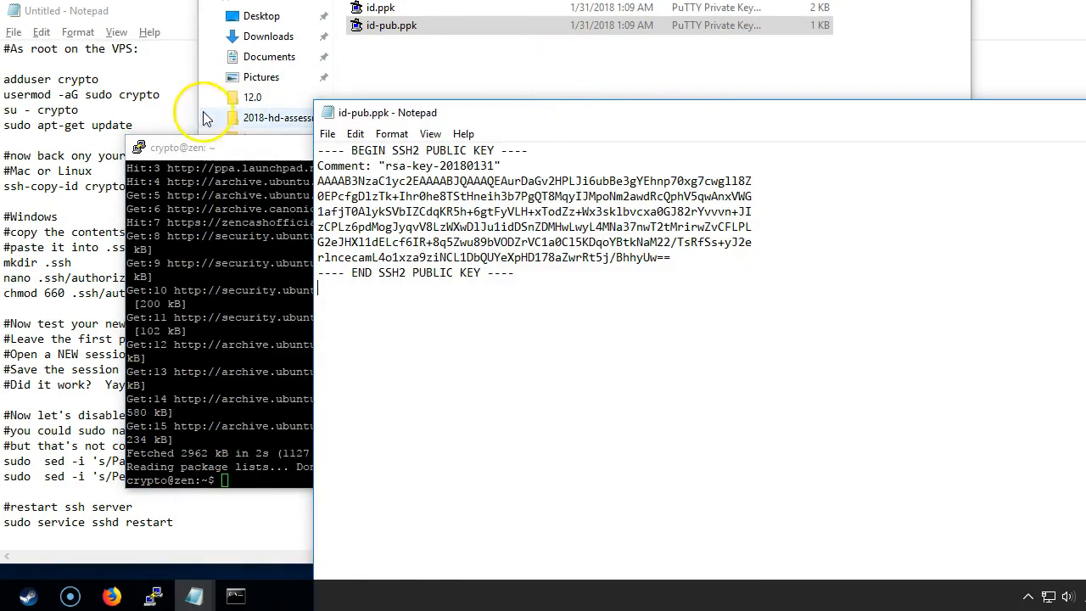
Create the .ssh directory in crypto's home with mkdir.
{"action": "left_click", "coordinate": [254, 129]}
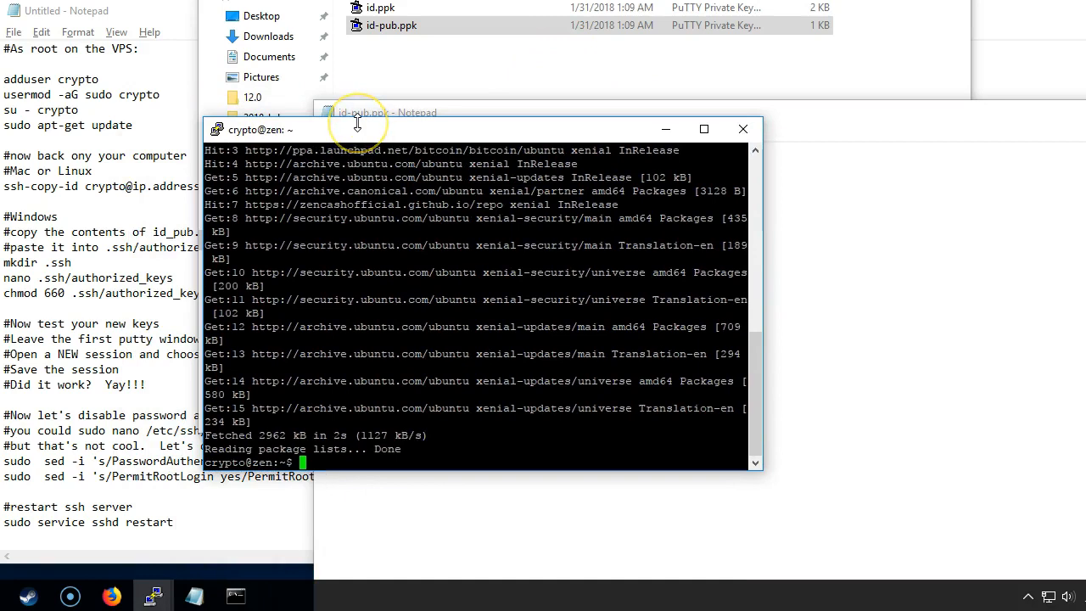
{"action": "type", "text": "mkdir .ssh"}
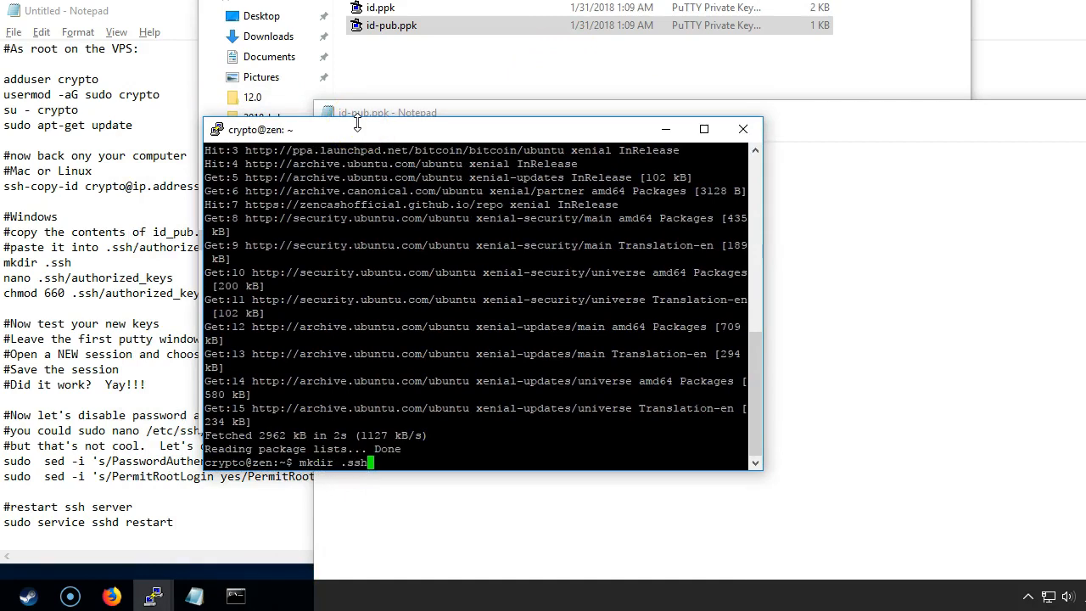
{"action": "key", "text": "Return"}
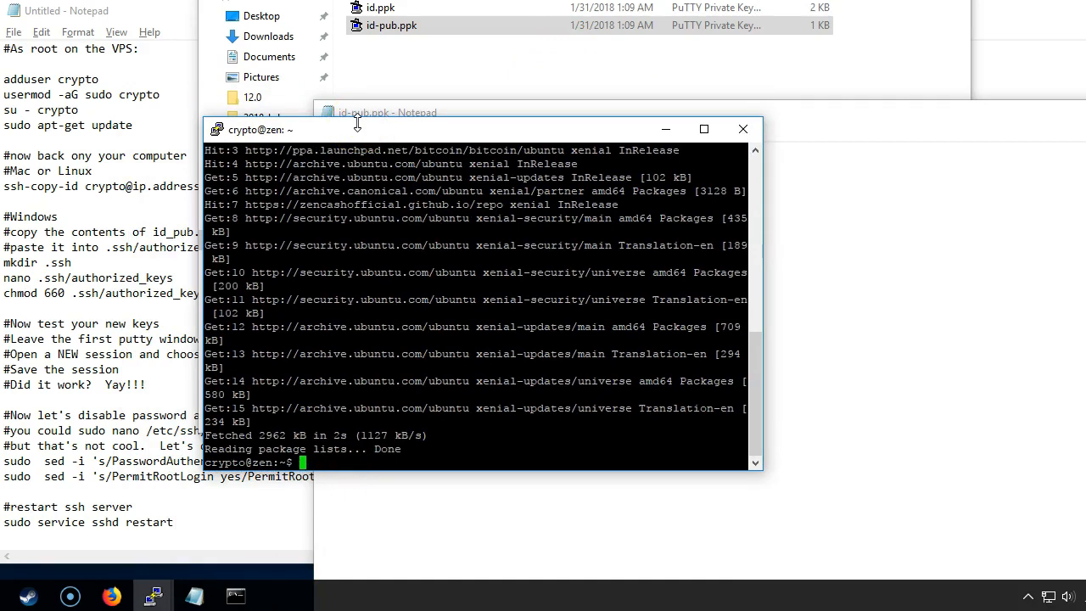
{"action": "type", "text": "mk"}
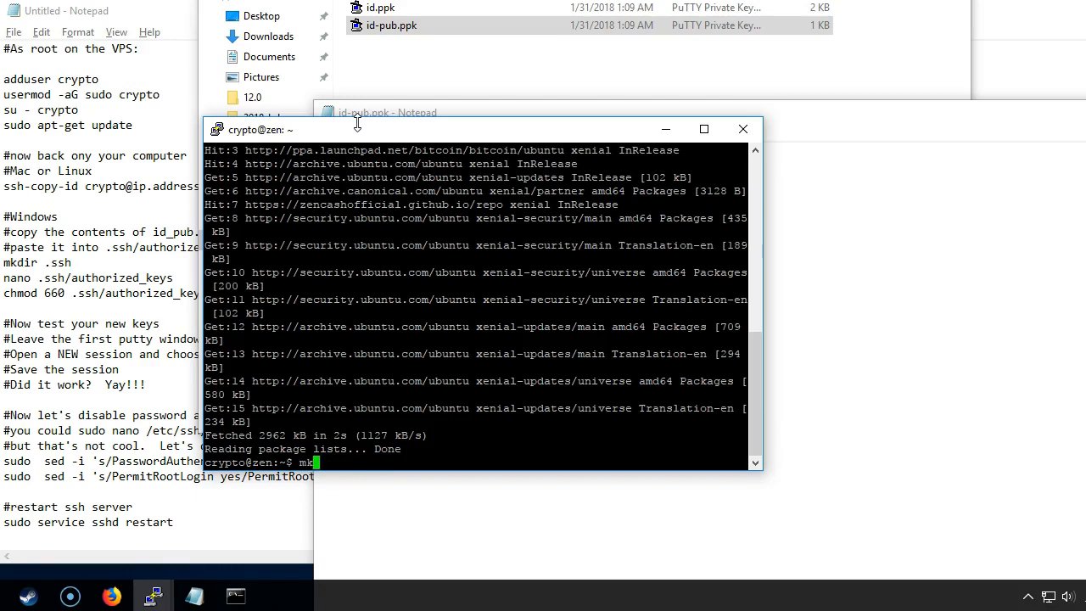
{"action": "type", "text": "dir .ssh"}
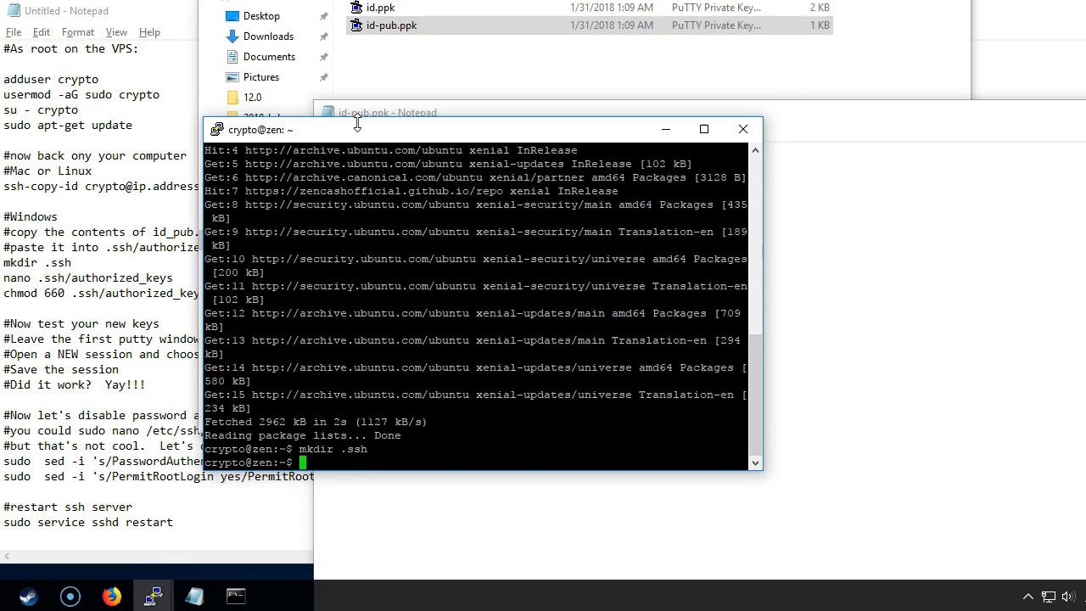
Edit .ssh/authorized_keys in nano, adding a '#Main computer' comment above the pasted key, and save.
{"action": "type", "text": "nano .ssh/"}
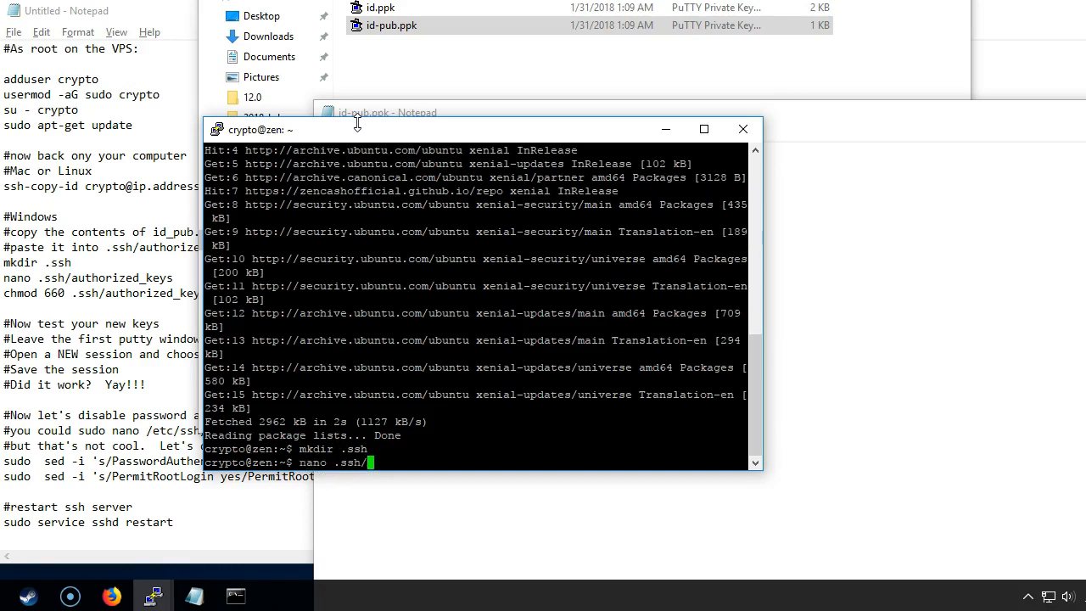
{"action": "type", "text": "authorized"}
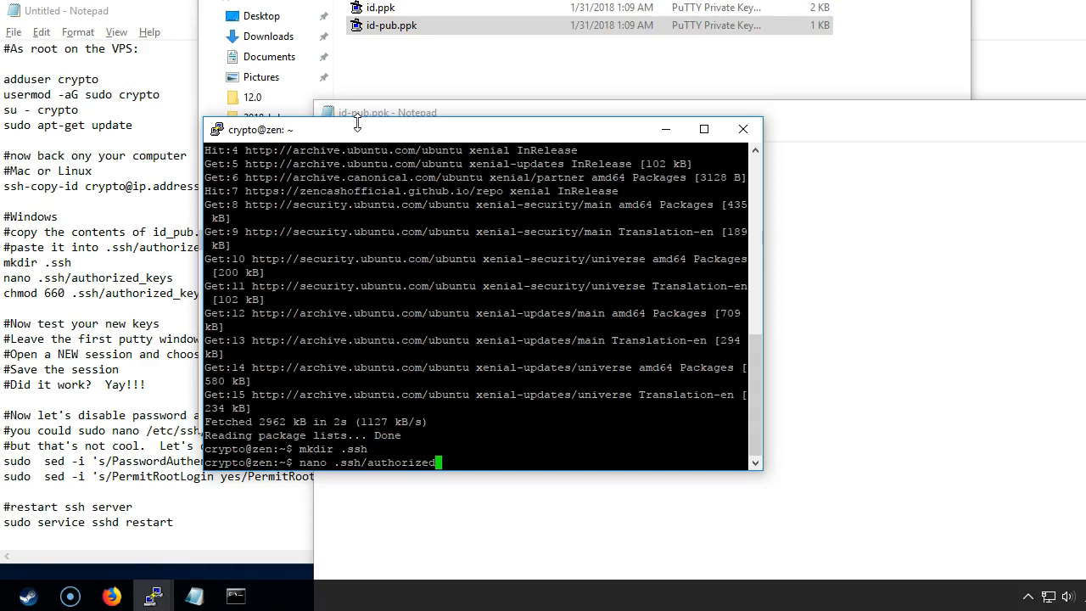
{"action": "type", "text": "_keys"}
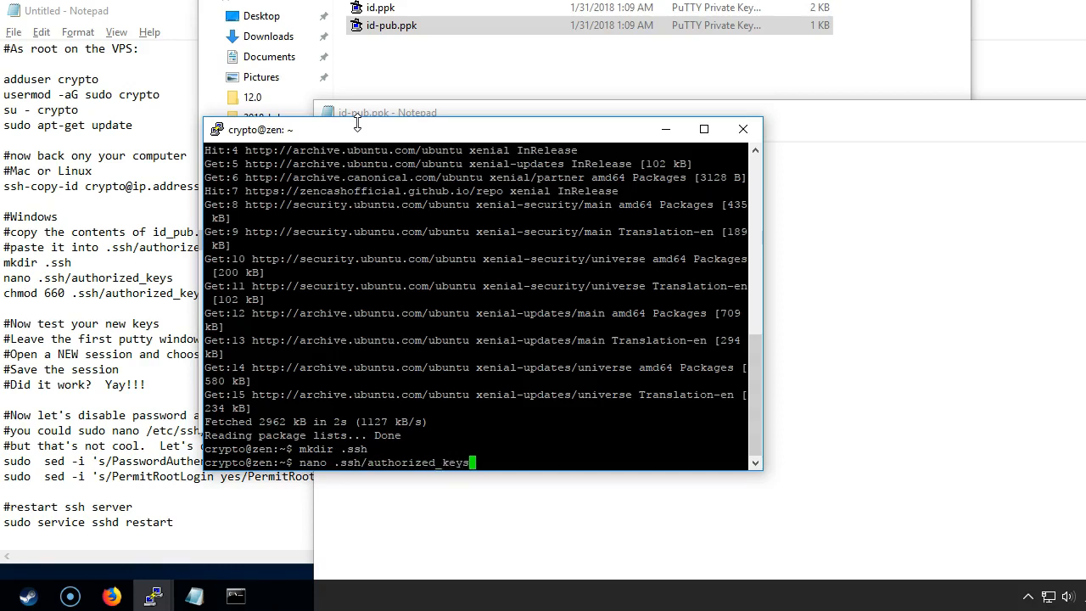
{"action": "key", "text": "Return"}
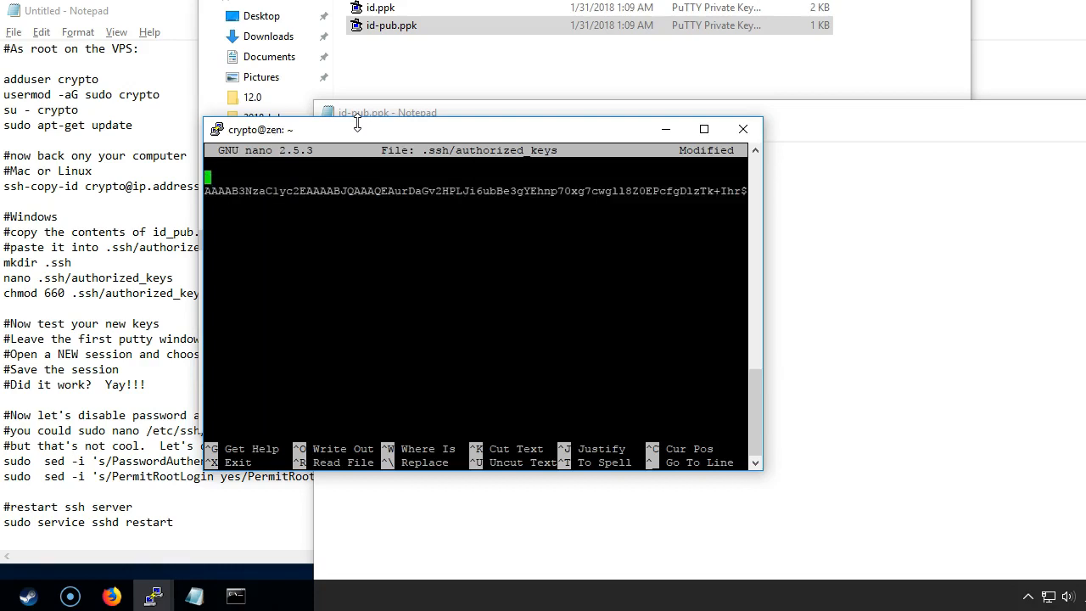
{"action": "type", "text": "#"}
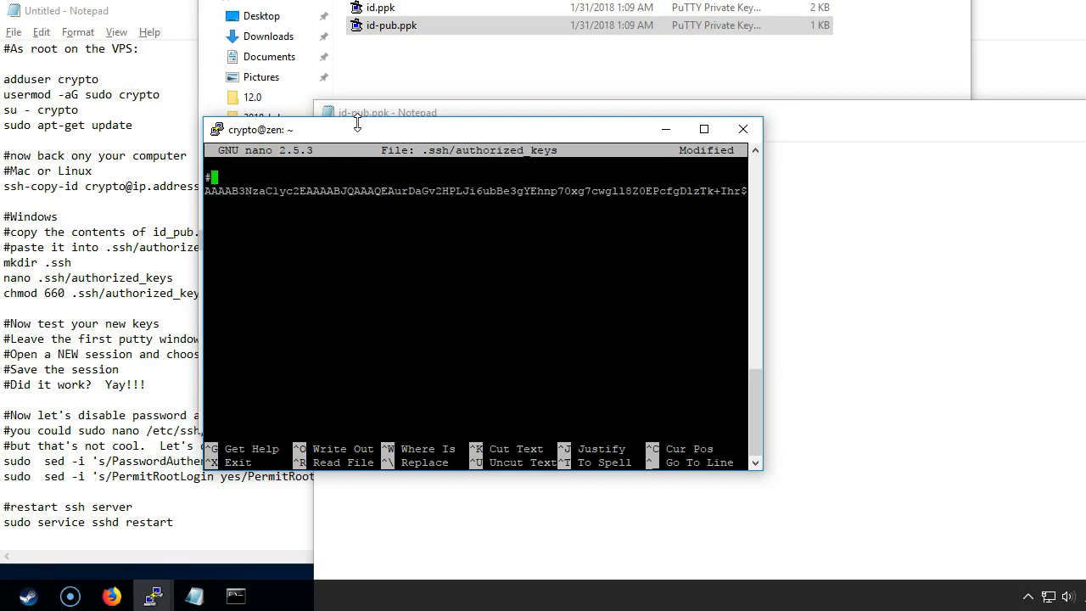
{"action": "type", "text": "Main computer"}
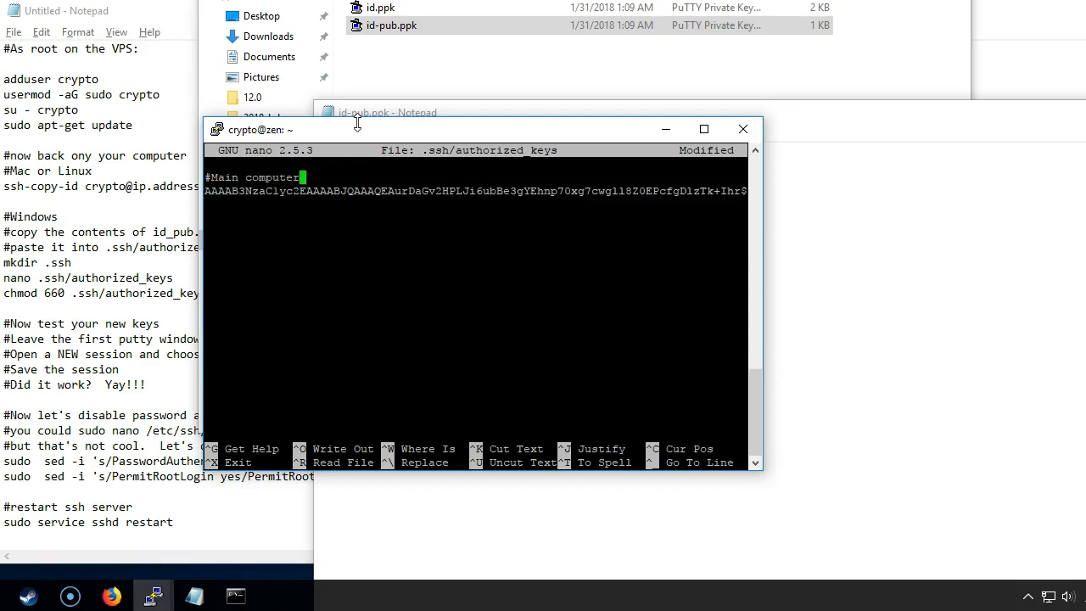
{"action": "key", "text": "ctrl+o"}
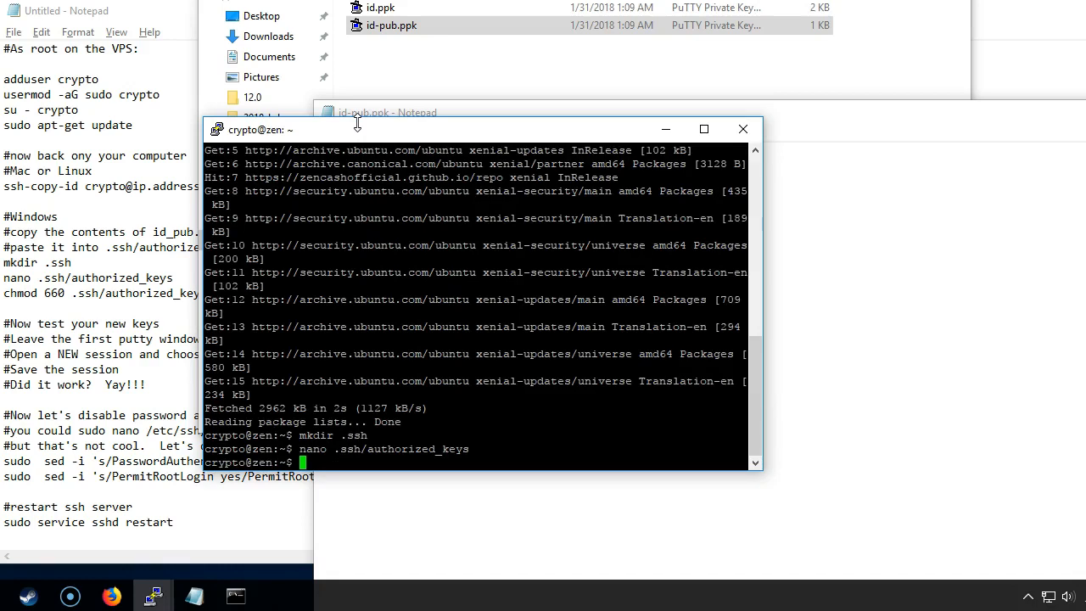
{"action": "mouse_move", "coordinate": [845, 516]}
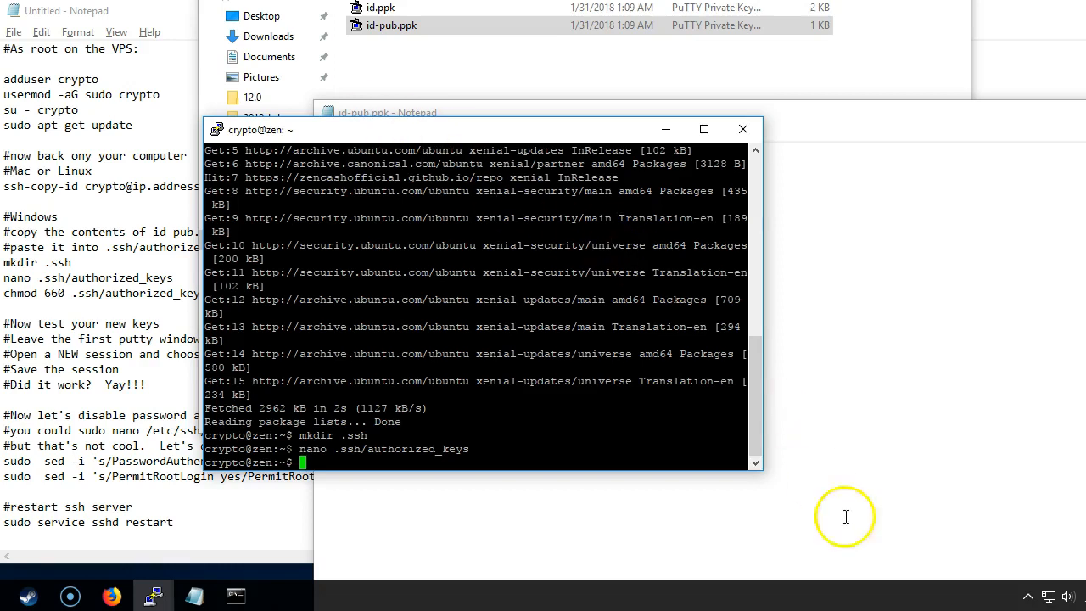
Start a new PuTTY session from Pageant with crypto as the login user.
{"action": "left_click", "coordinate": [1027, 595]}
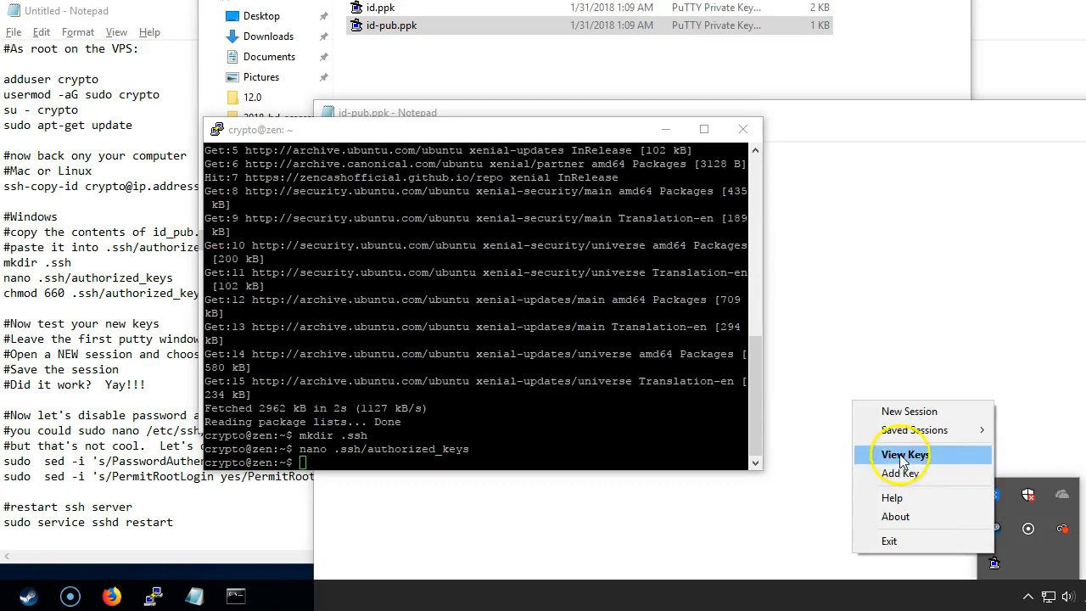
{"action": "left_click", "coordinate": [909, 411]}
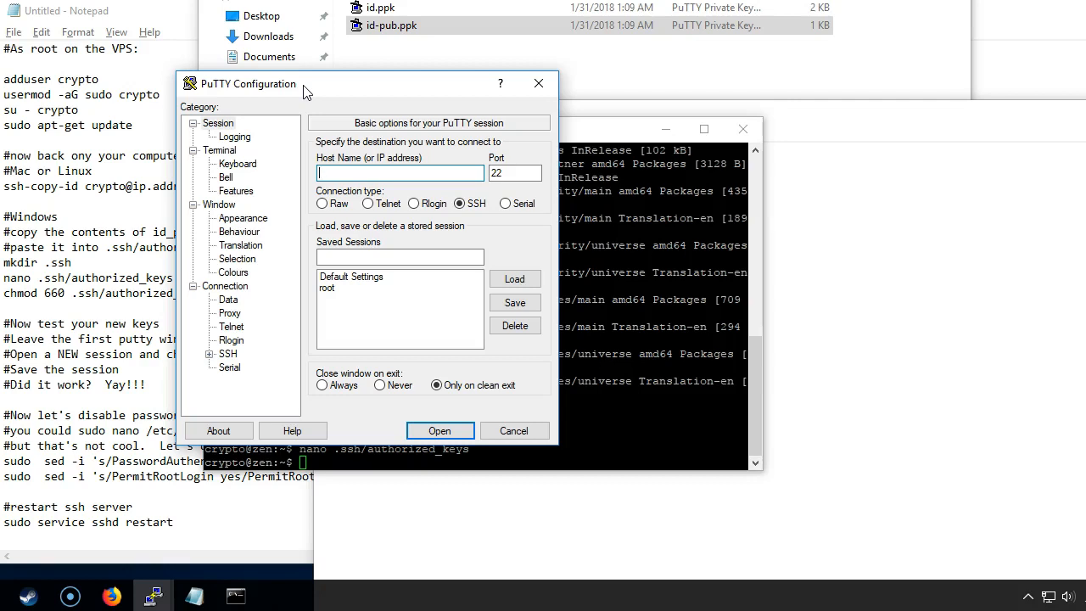
{"action": "type", "text": "crypto@"}
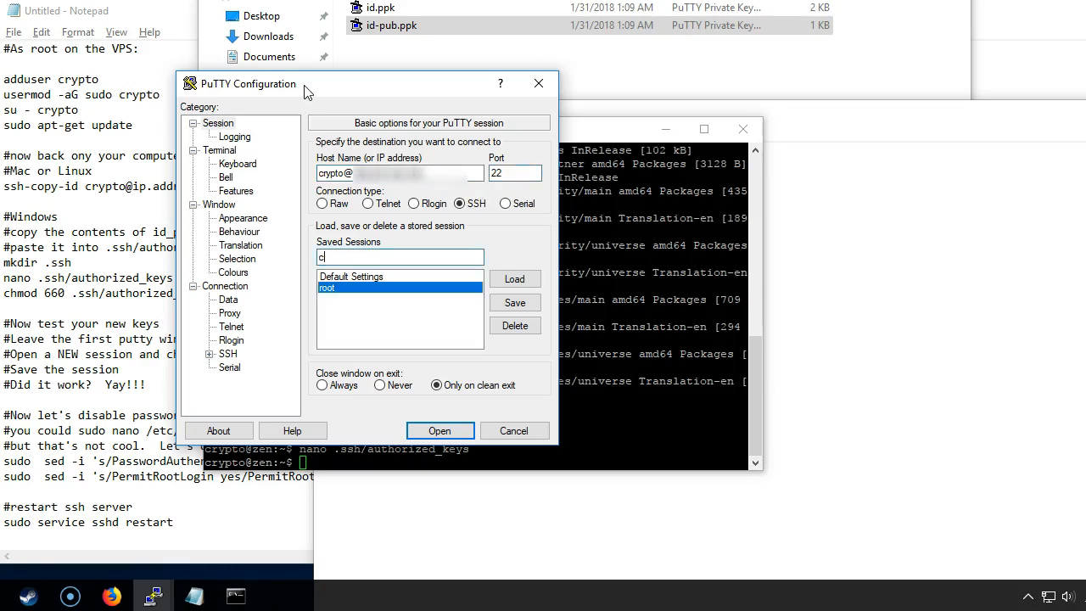
{"action": "type", "text": "rypto"}
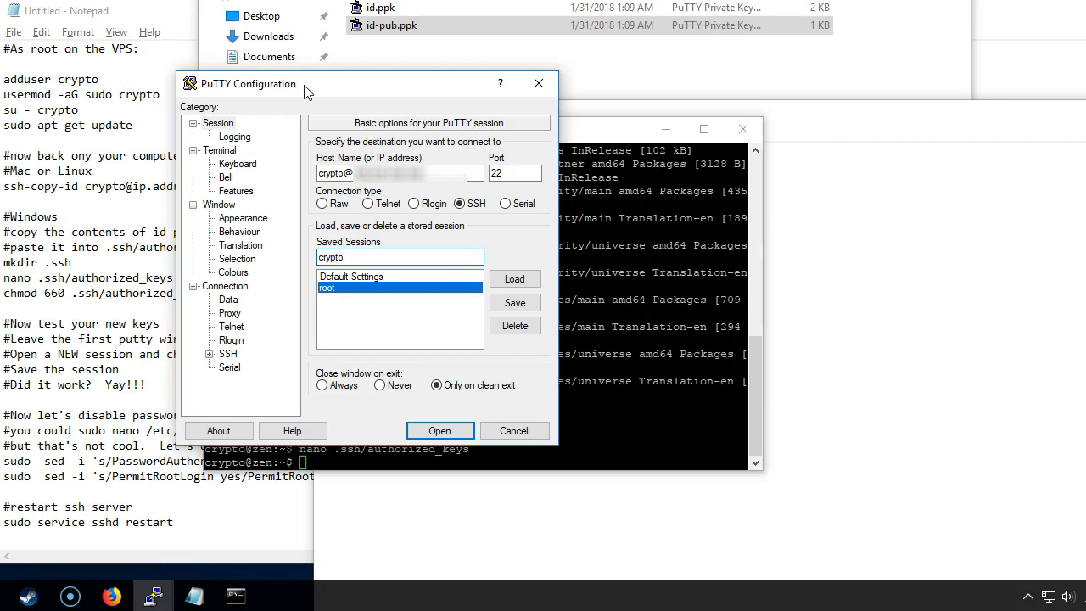
{"action": "mouse_move", "coordinate": [219, 361]}
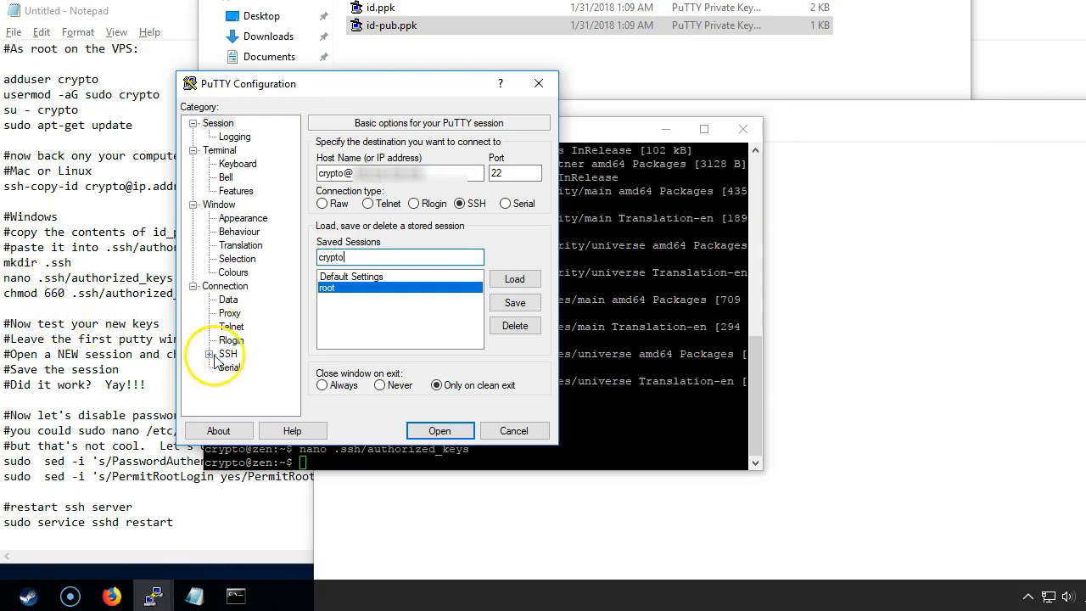
Set id.ppk as the SSH auth private key and save the session as 'crypto'.
{"action": "left_click", "coordinate": [212, 354]}
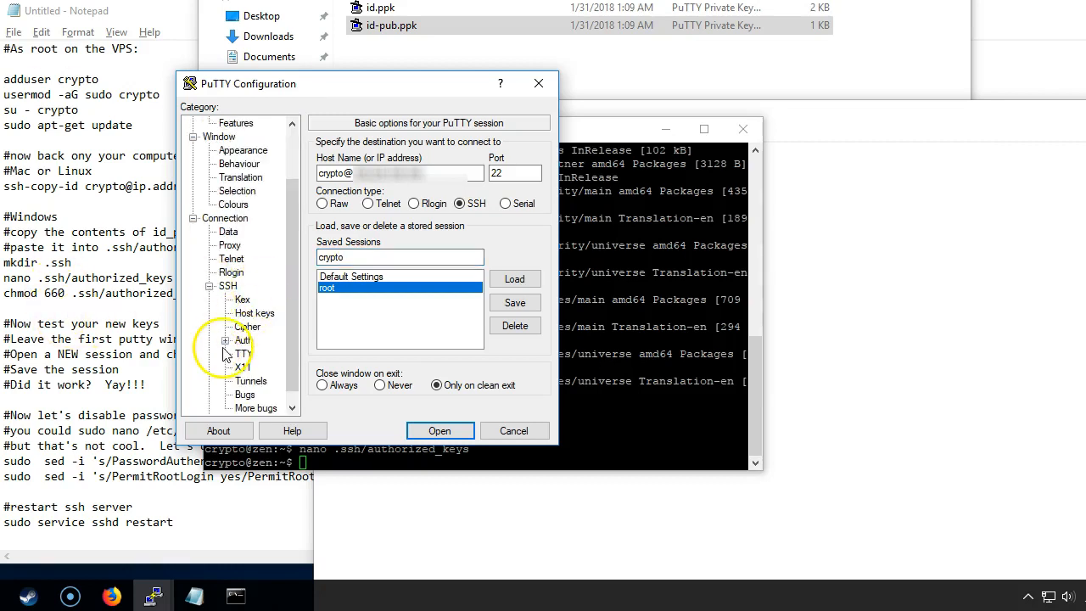
{"action": "left_click", "coordinate": [244, 340]}
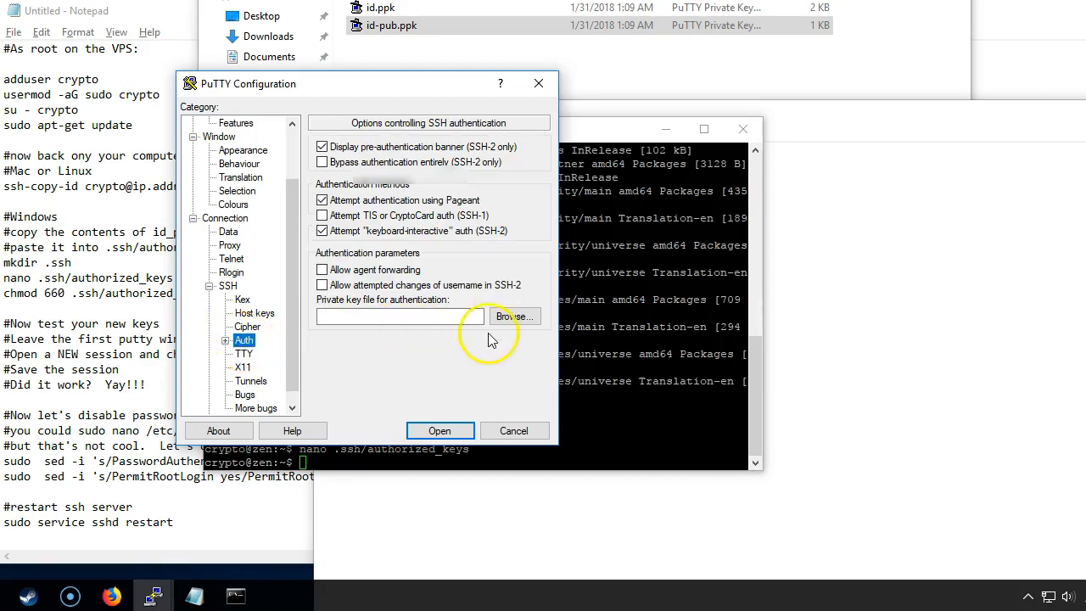
{"action": "left_click", "coordinate": [514, 316]}
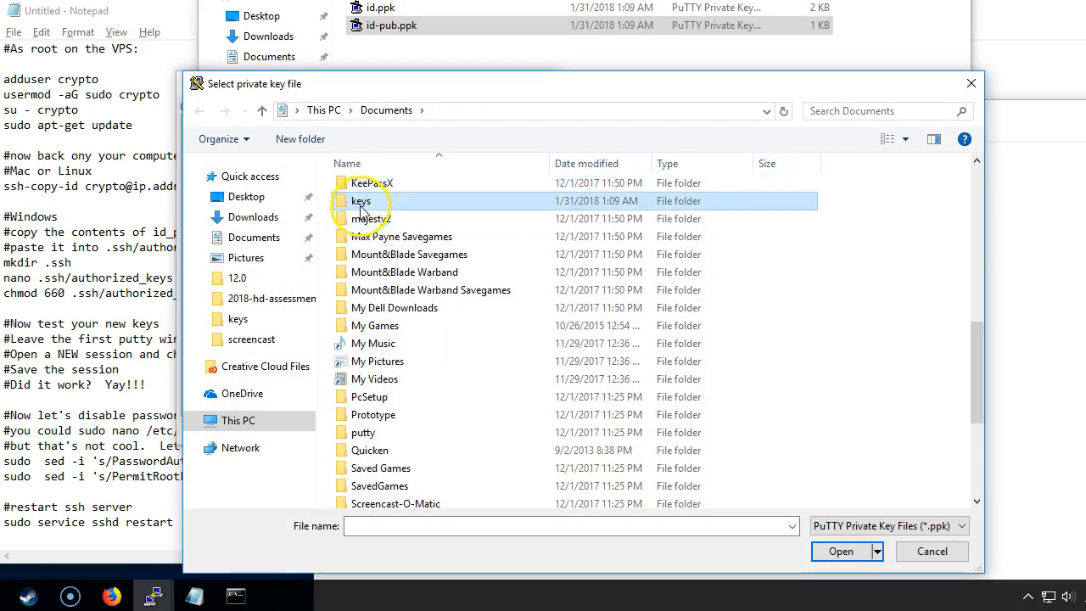
{"action": "left_click", "coordinate": [841, 550]}
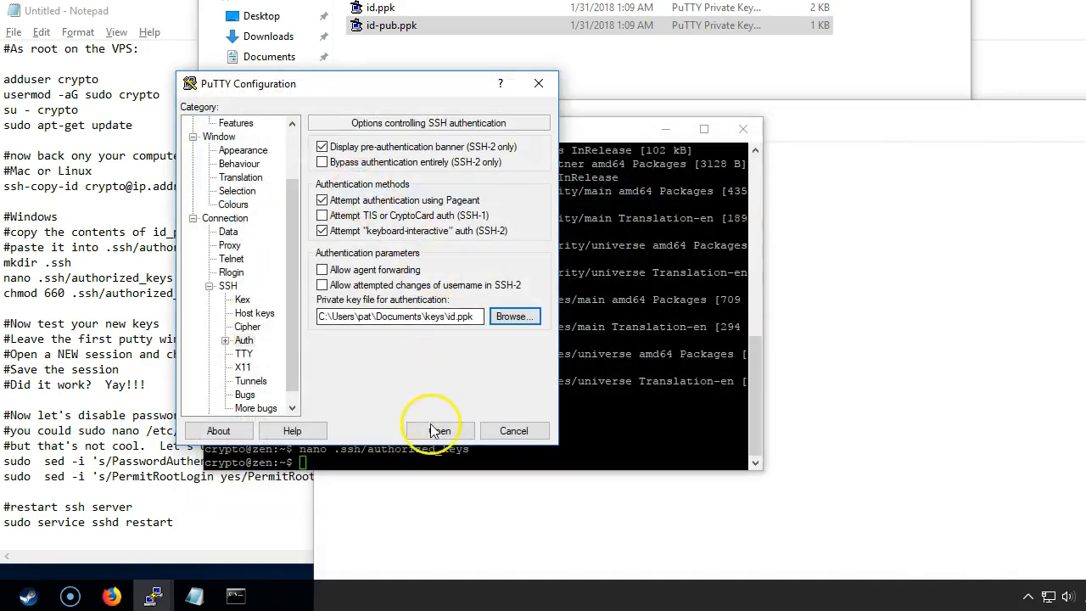
{"action": "mouse_move", "coordinate": [259, 318]}
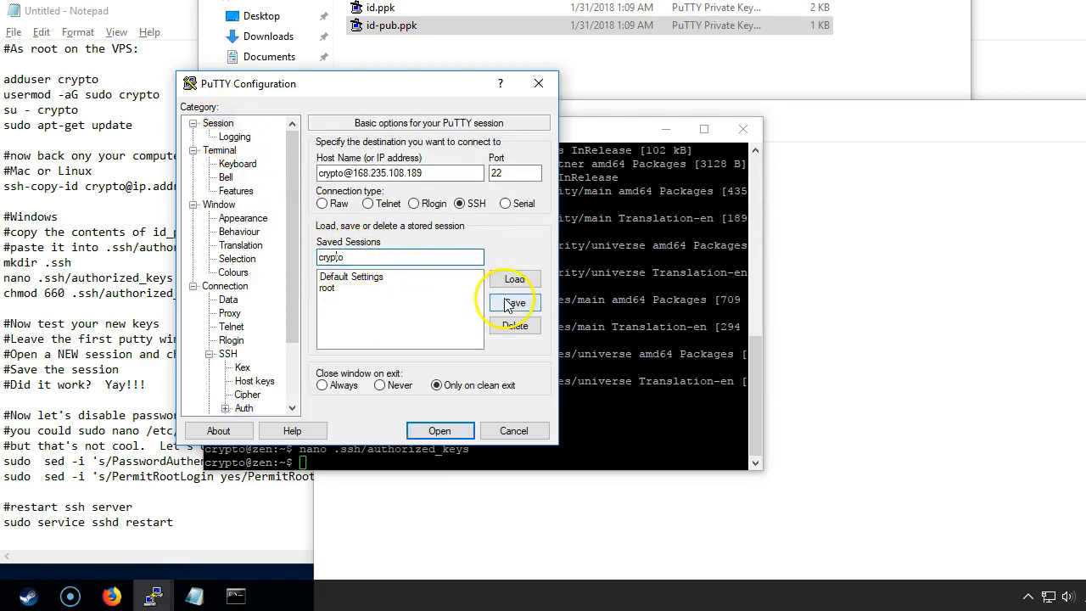
{"action": "left_click", "coordinate": [514, 303]}
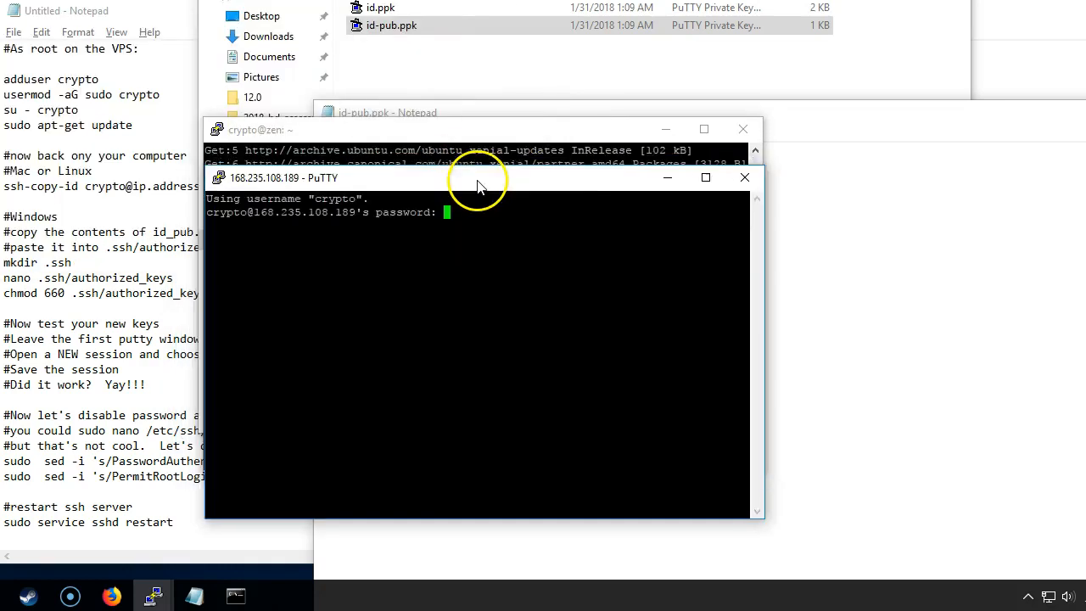
{"action": "mouse_move", "coordinate": [509, 275]}
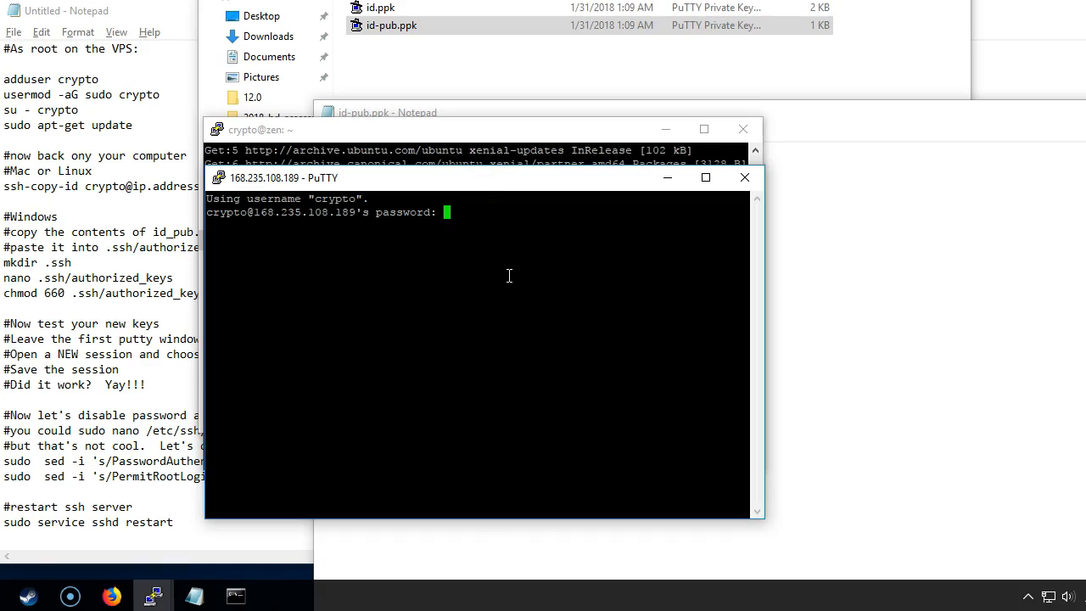
Bring the crypto login session, with authorized_keys open in nano, to the front.
{"action": "left_click", "coordinate": [745, 177]}
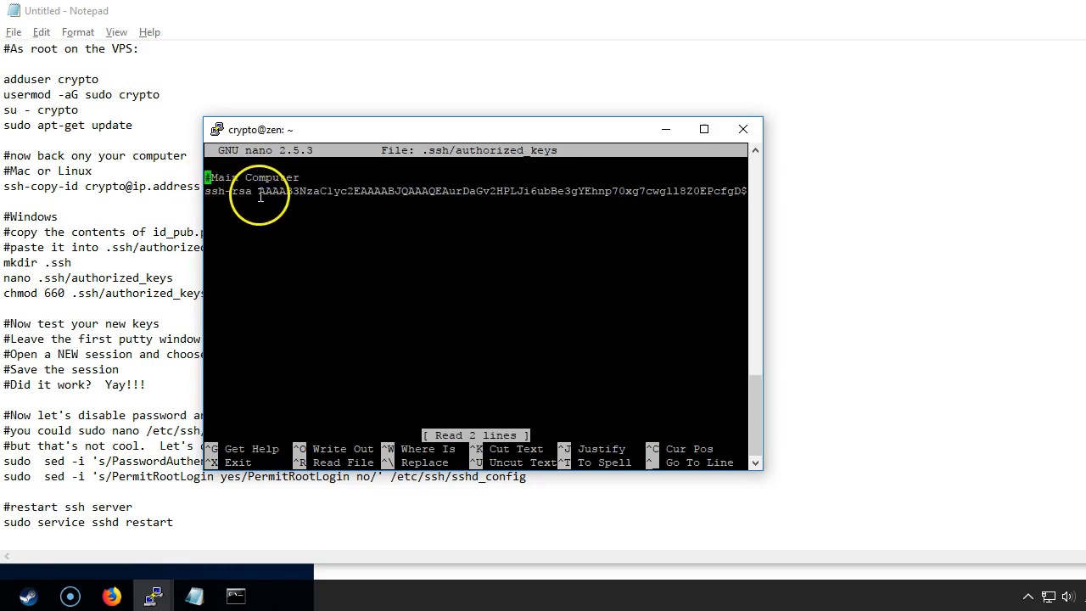
{"action": "mouse_move", "coordinate": [403, 324]}
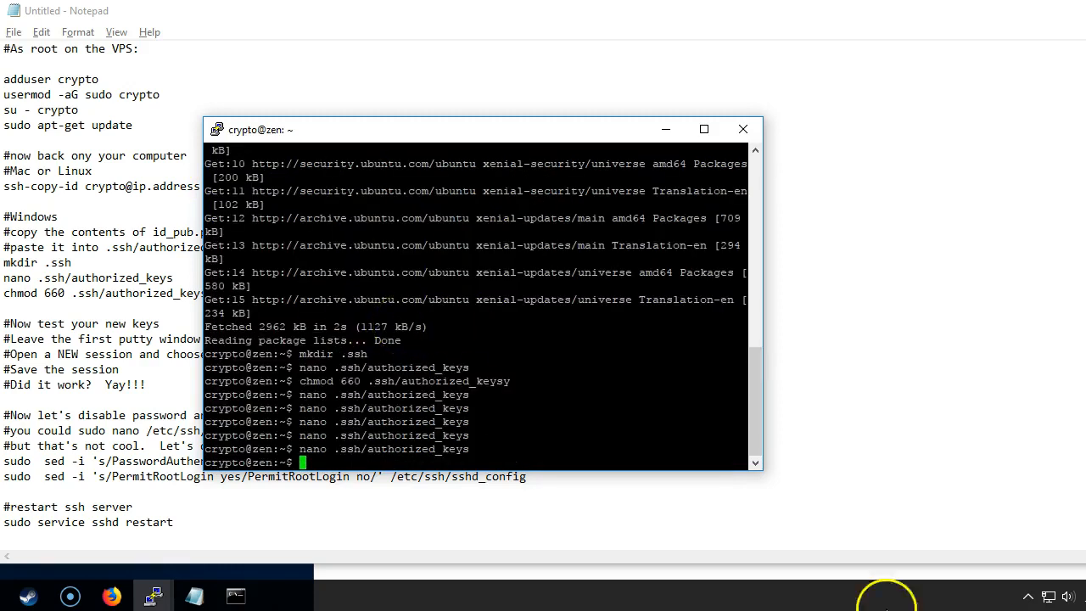
{"action": "left_click", "coordinate": [1028, 597]}
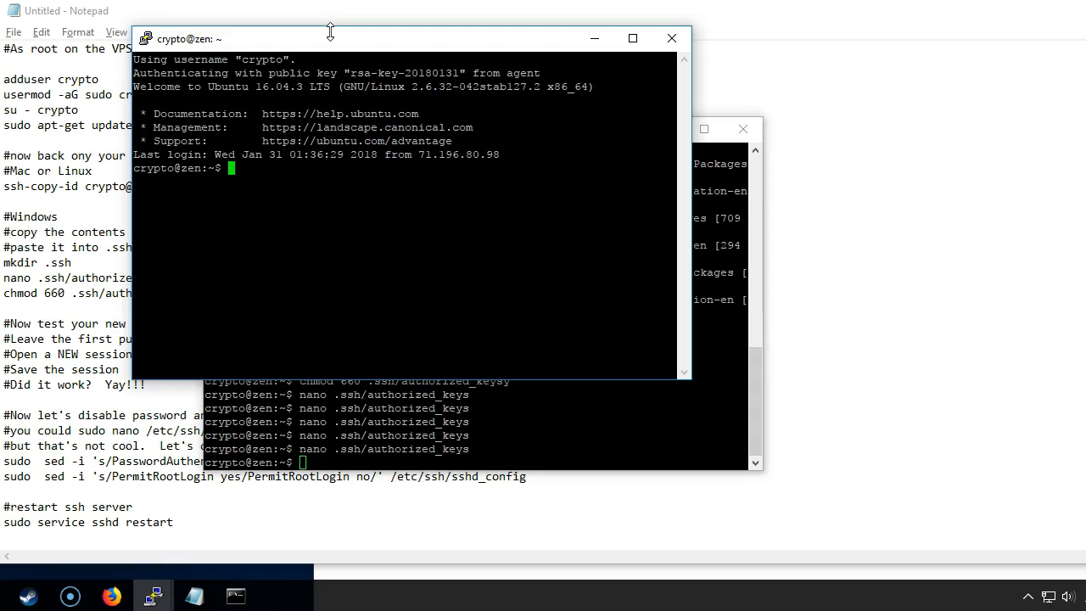
{"action": "mouse_move", "coordinate": [377, 179]}
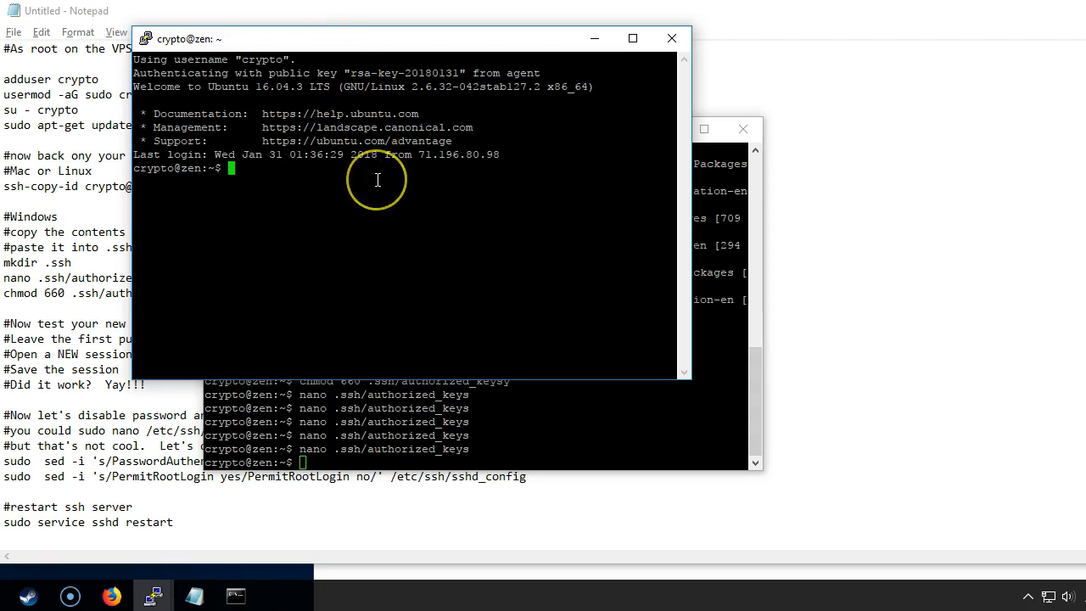
{"action": "mouse_move", "coordinate": [338, 44]}
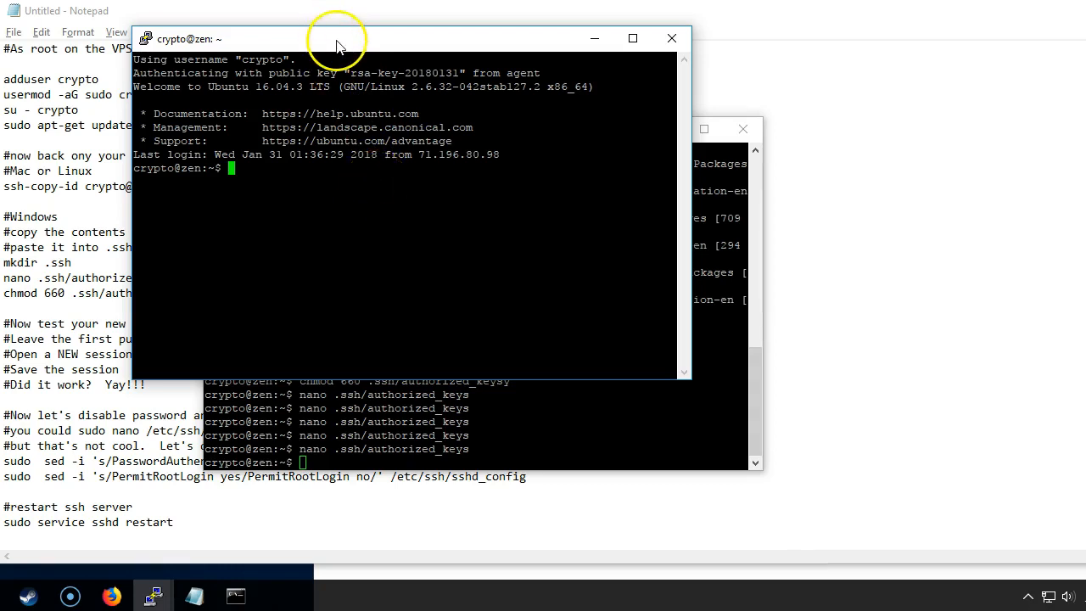
{"action": "left_click_drag", "start_coordinate": [335, 38], "coordinate": [570, 84]}
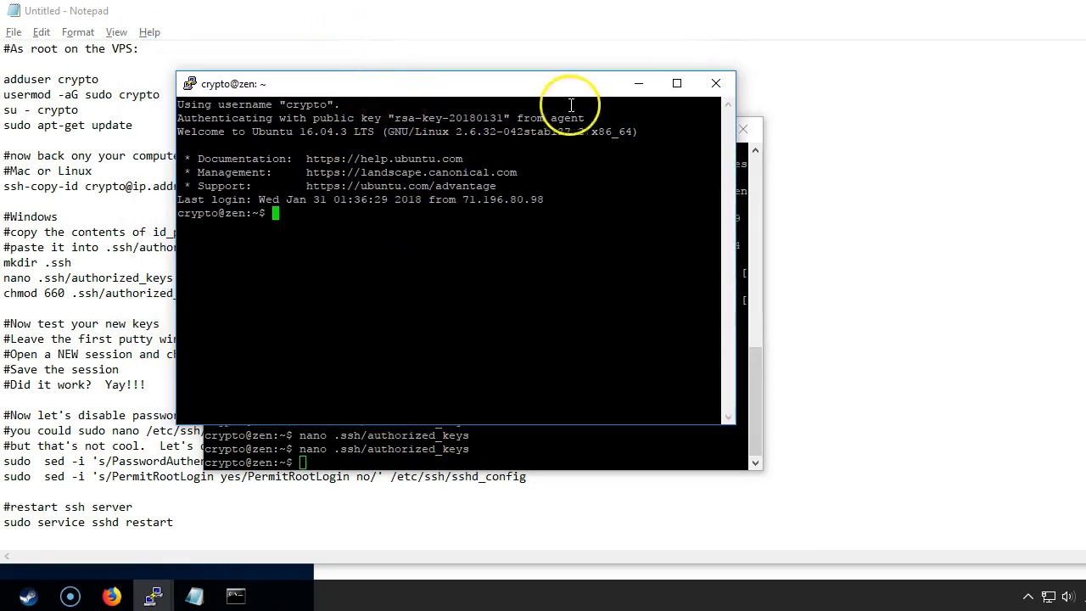
{"action": "left_click", "coordinate": [715, 83]}
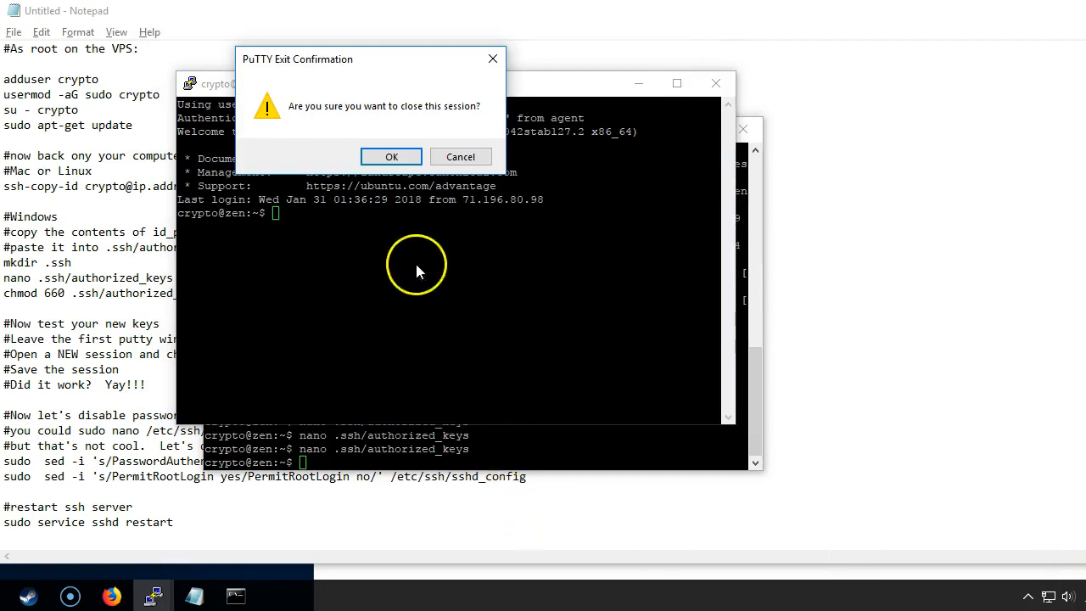
{"action": "left_click", "coordinate": [460, 156]}
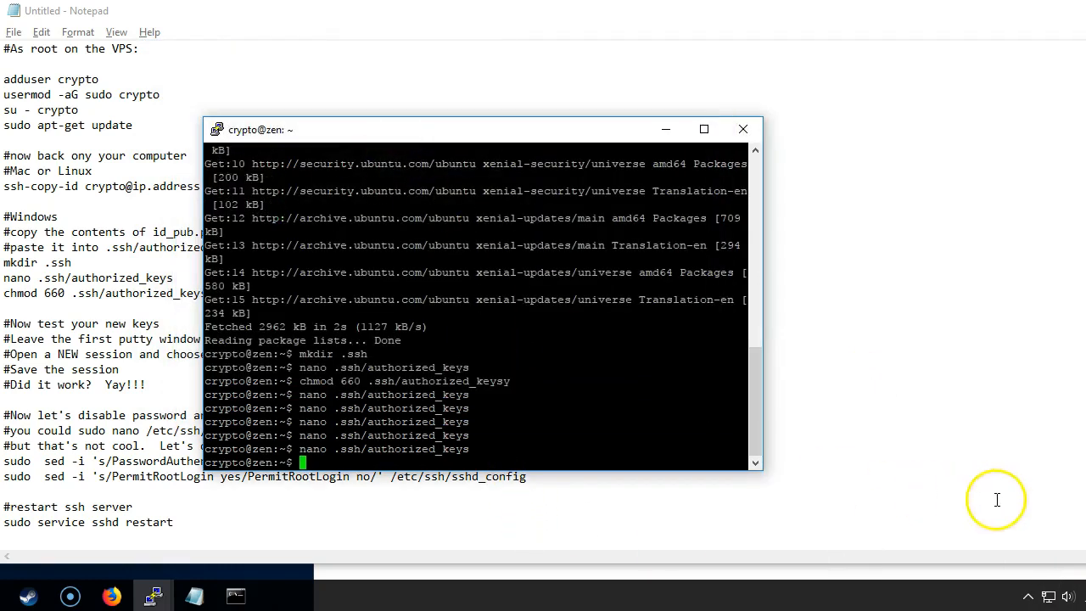
{"action": "mouse_move", "coordinate": [1033, 597]}
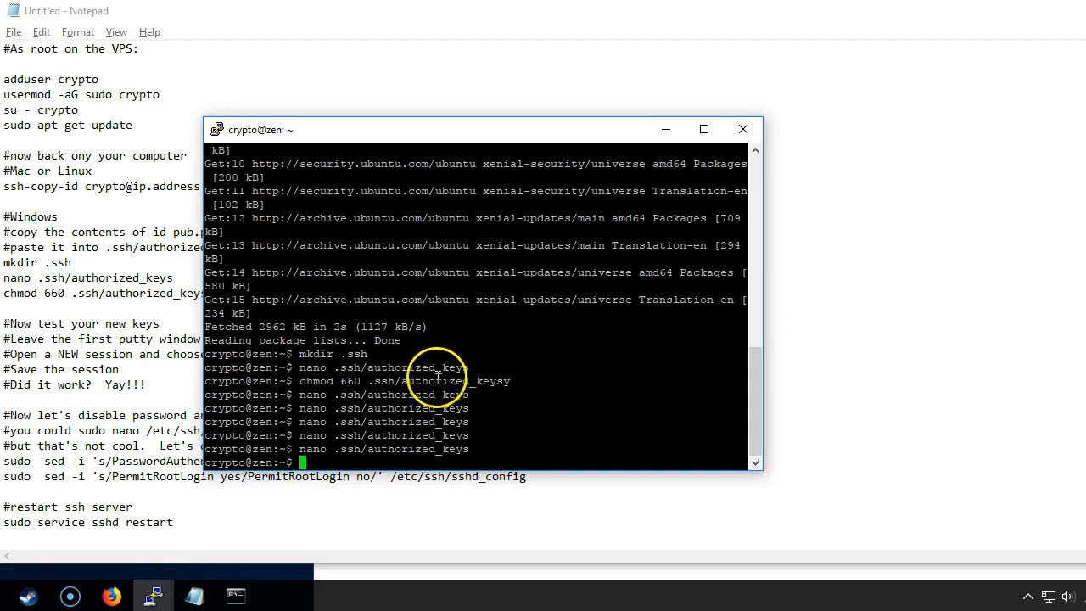
{"action": "mouse_move", "coordinate": [449, 389]}
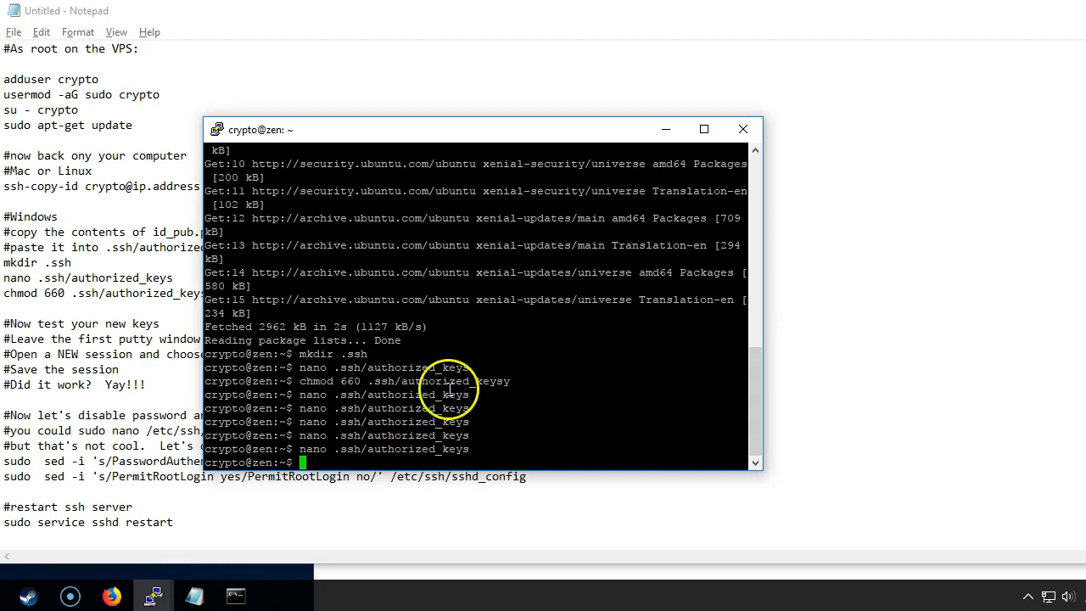
Scroll the PuTTY terminal while disabling password and root login in sshd_config.
{"action": "scroll", "scroll_direction": "down", "scroll_amount": 3}
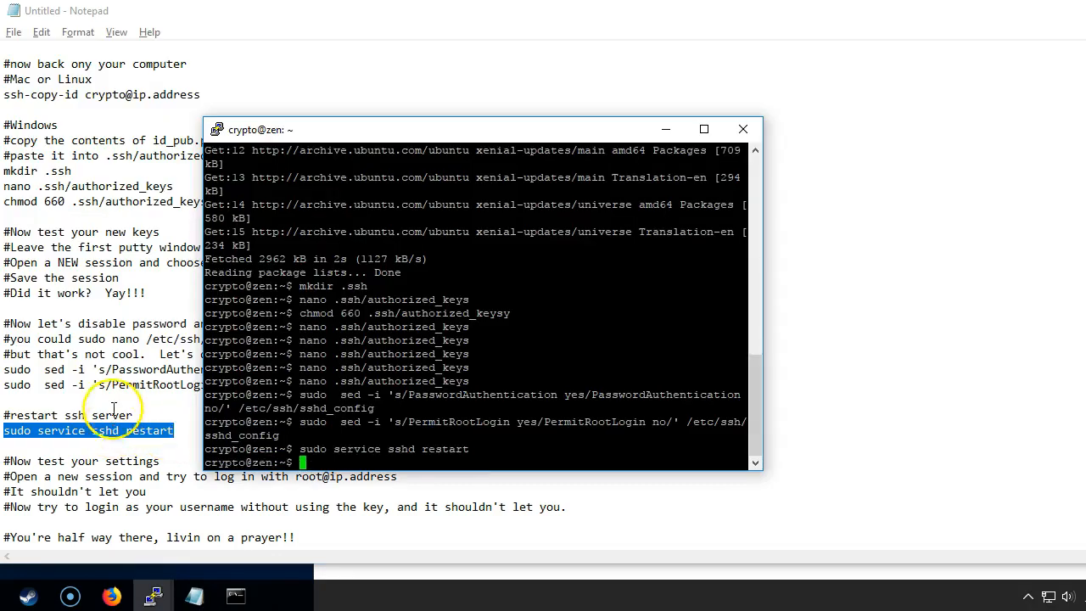
{"action": "mouse_move", "coordinate": [1049, 596]}
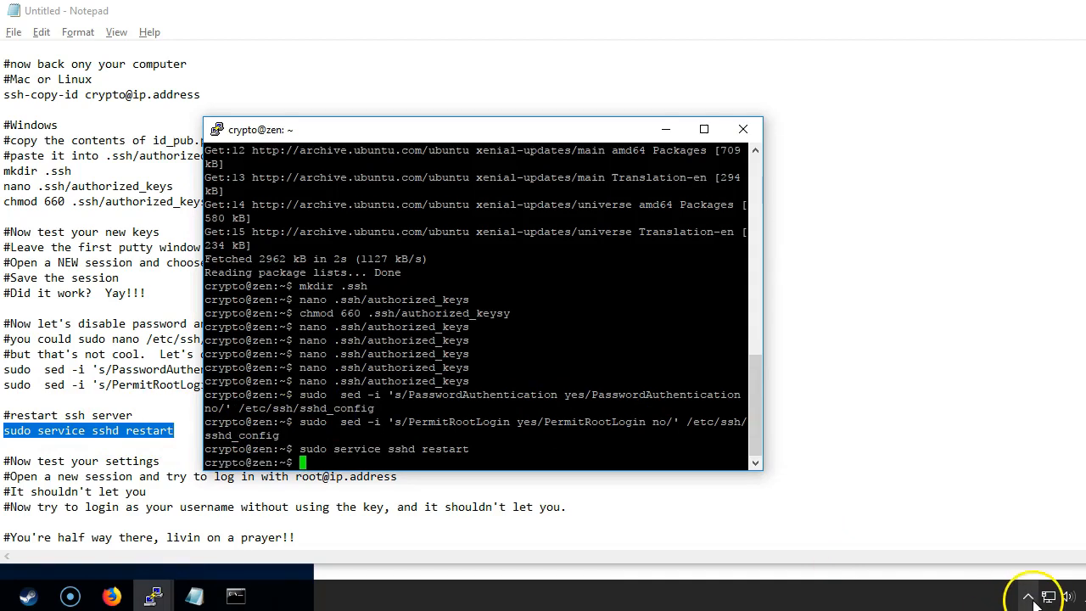
{"action": "left_click", "coordinate": [1027, 595]}
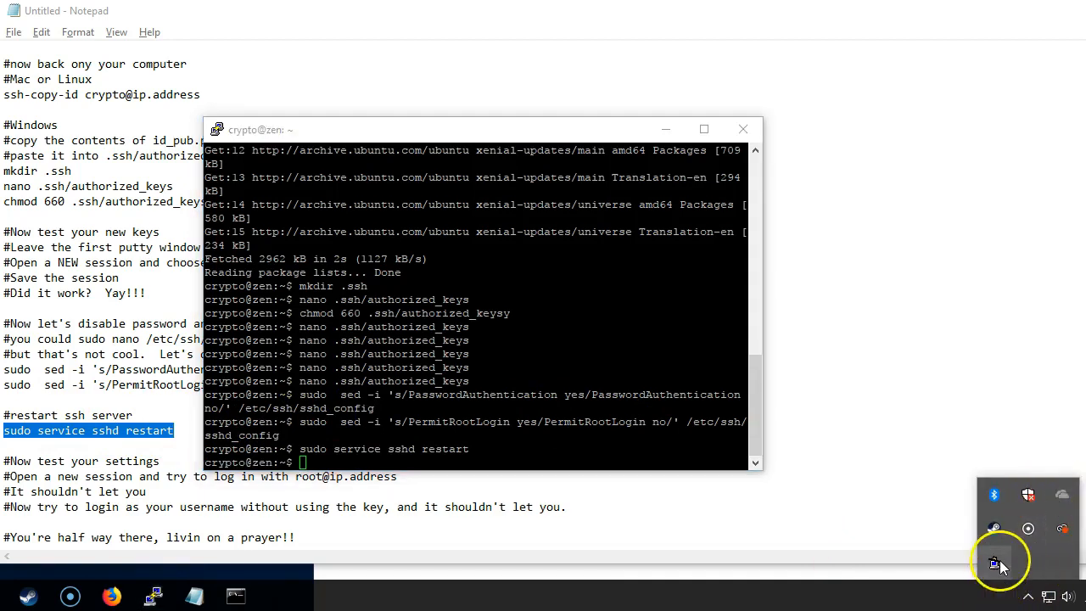
{"action": "left_click", "coordinate": [995, 561]}
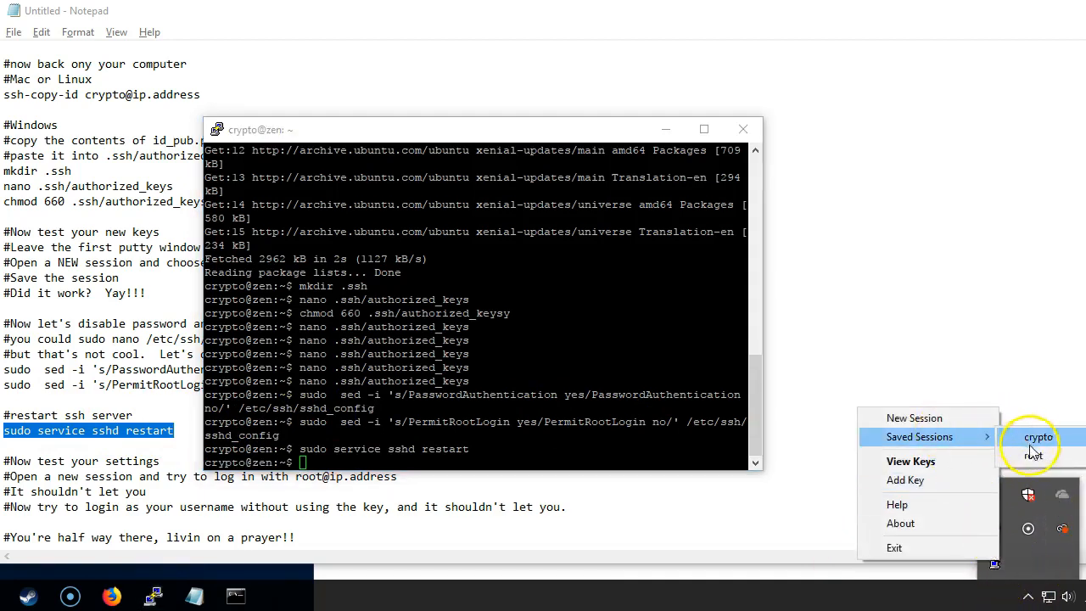
{"action": "left_click", "coordinate": [1039, 437]}
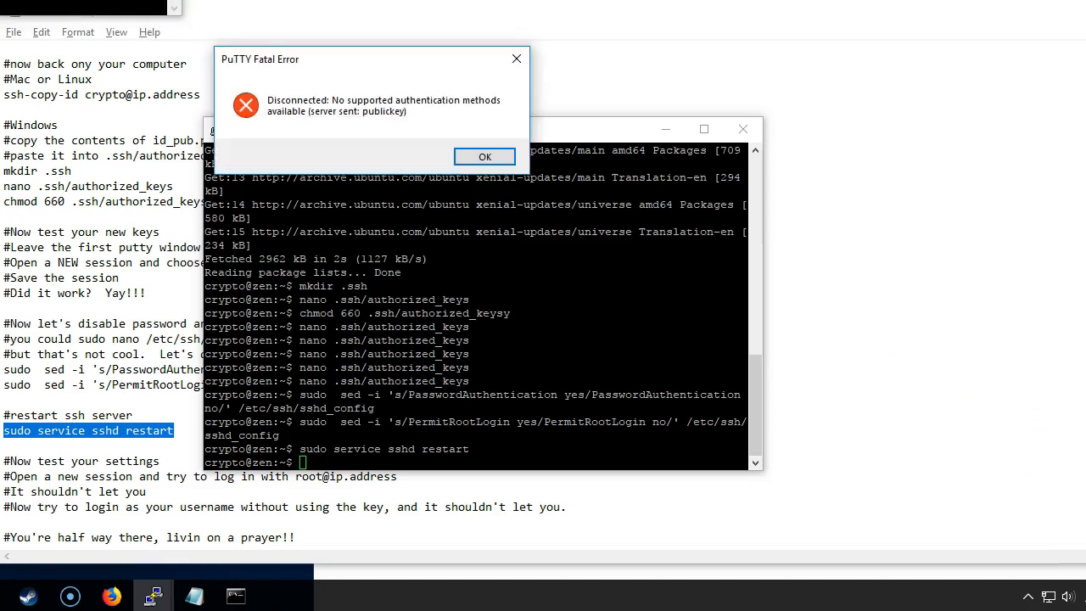
{"action": "mouse_move", "coordinate": [421, 109]}
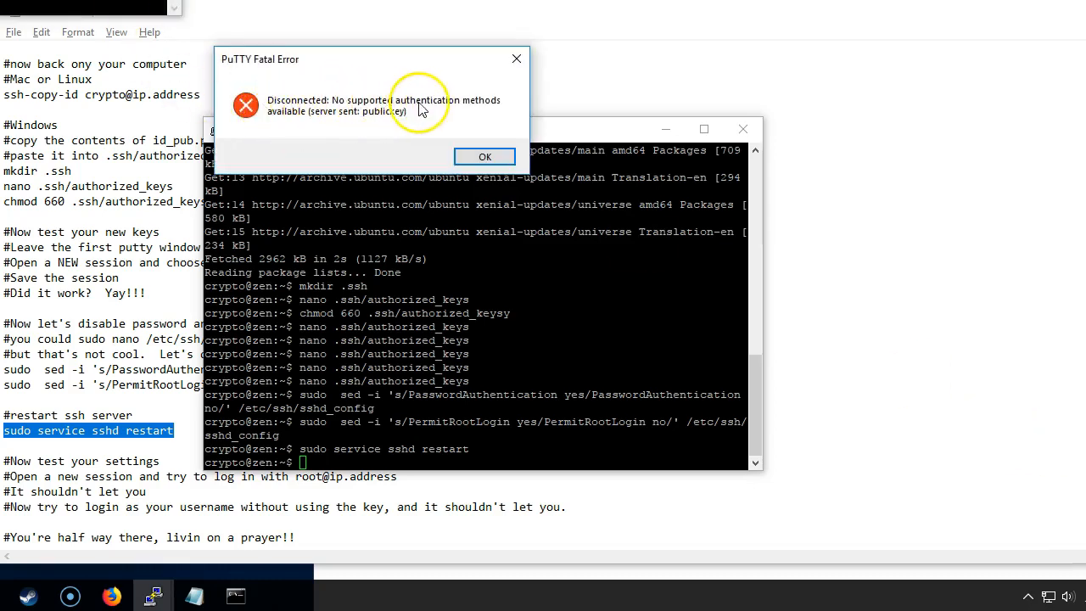
{"action": "mouse_move", "coordinate": [505, 117]}
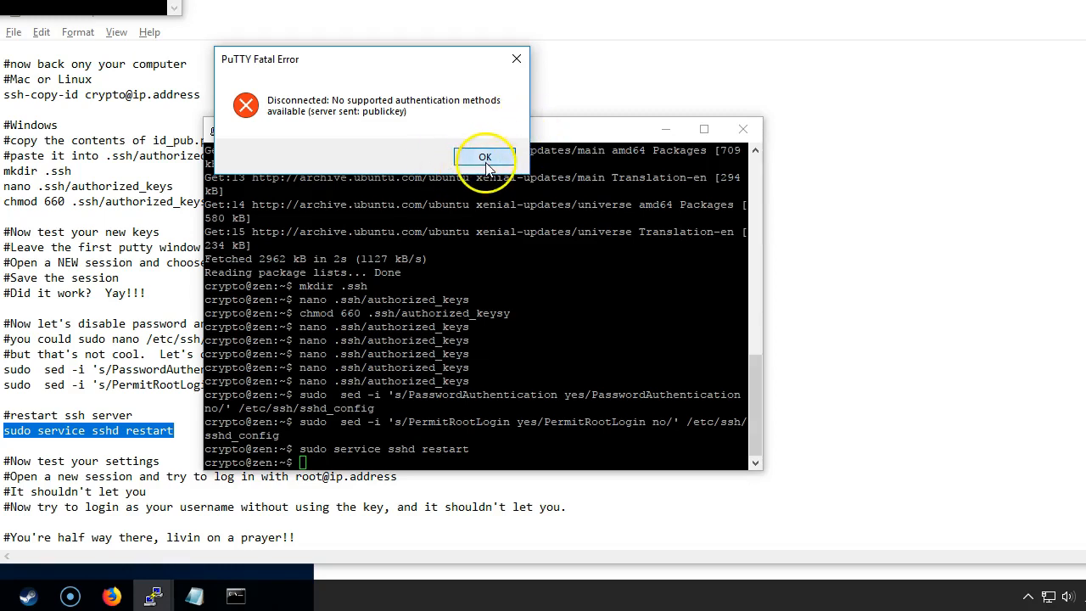
{"action": "left_click", "coordinate": [484, 157]}
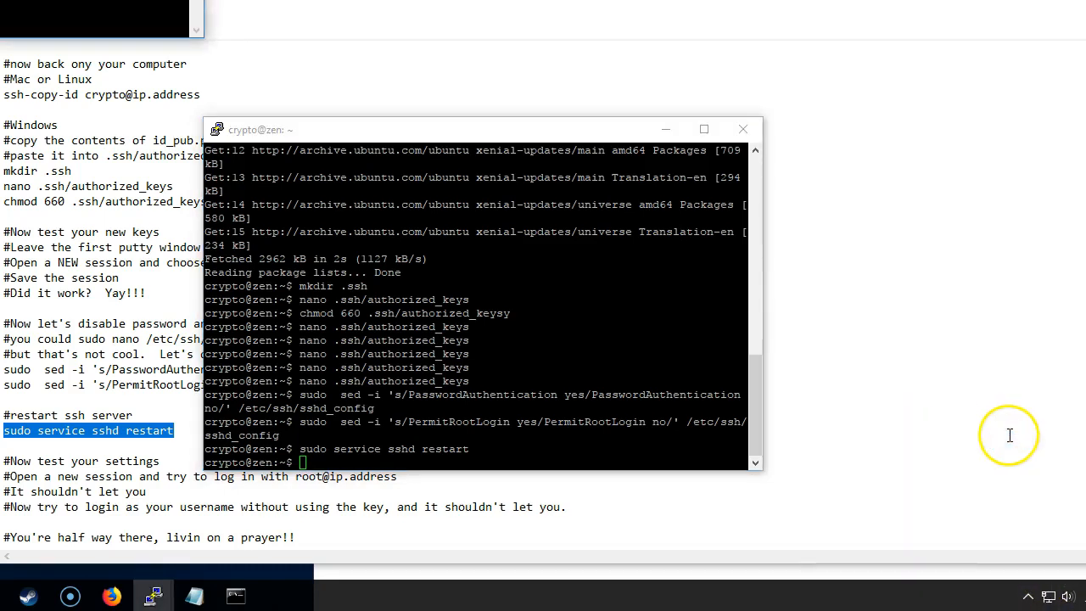
{"action": "left_click", "coordinate": [742, 128]}
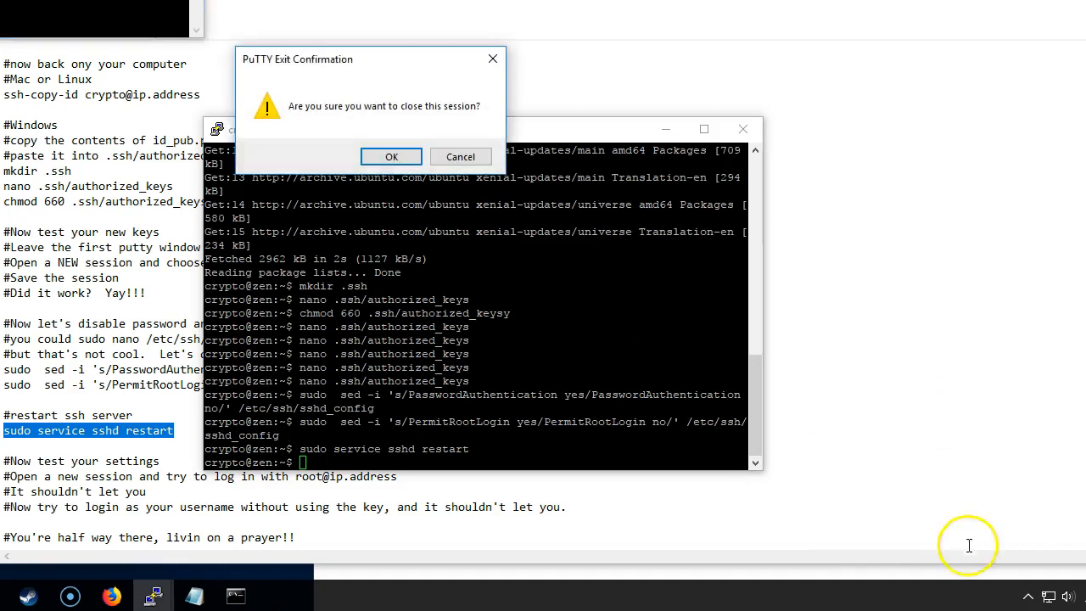
{"action": "left_click", "coordinate": [460, 156]}
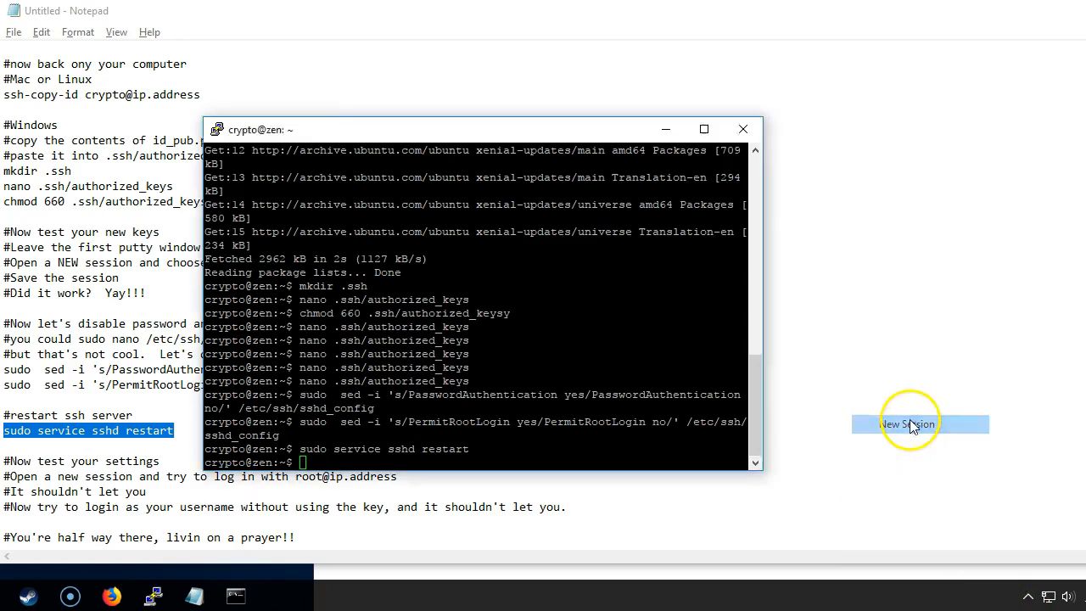
Load the crypto profile with its private key, open a test session, then close it.
{"action": "left_click", "coordinate": [919, 424]}
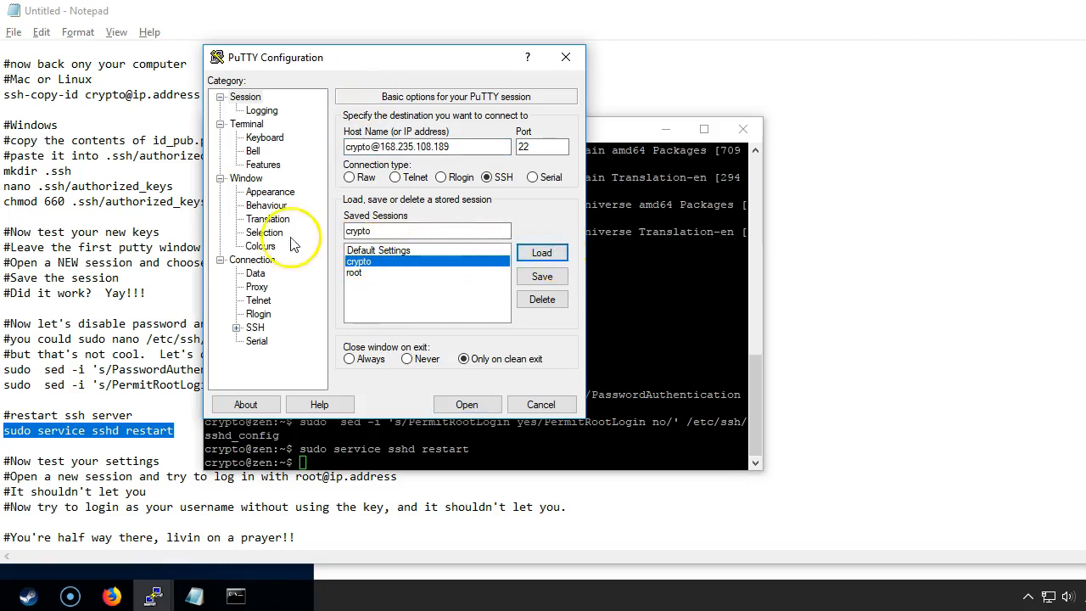
{"action": "left_click", "coordinate": [255, 326]}
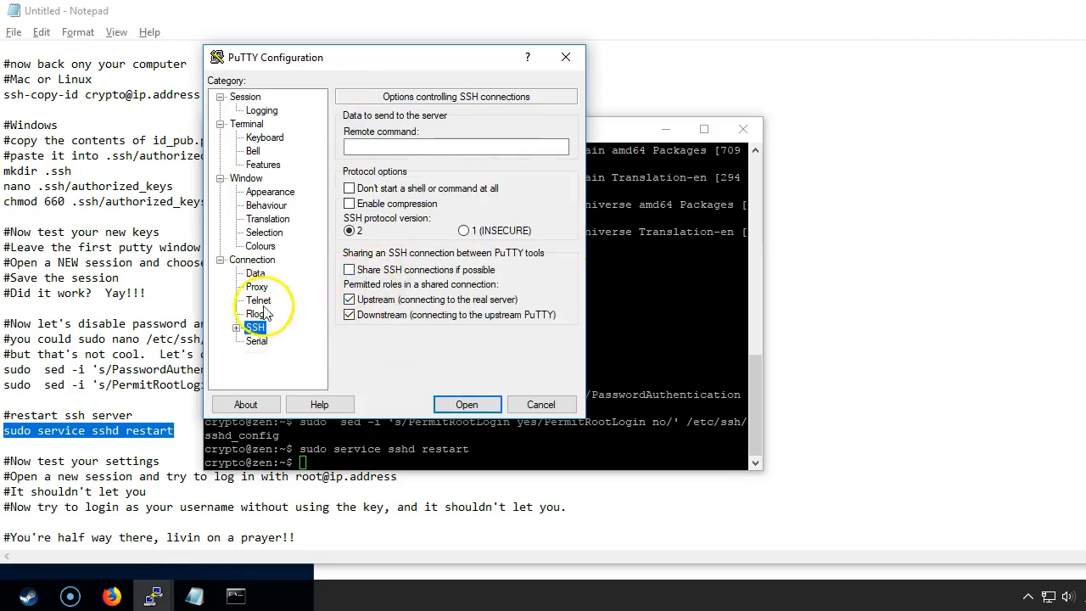
{"action": "left_click", "coordinate": [244, 328]}
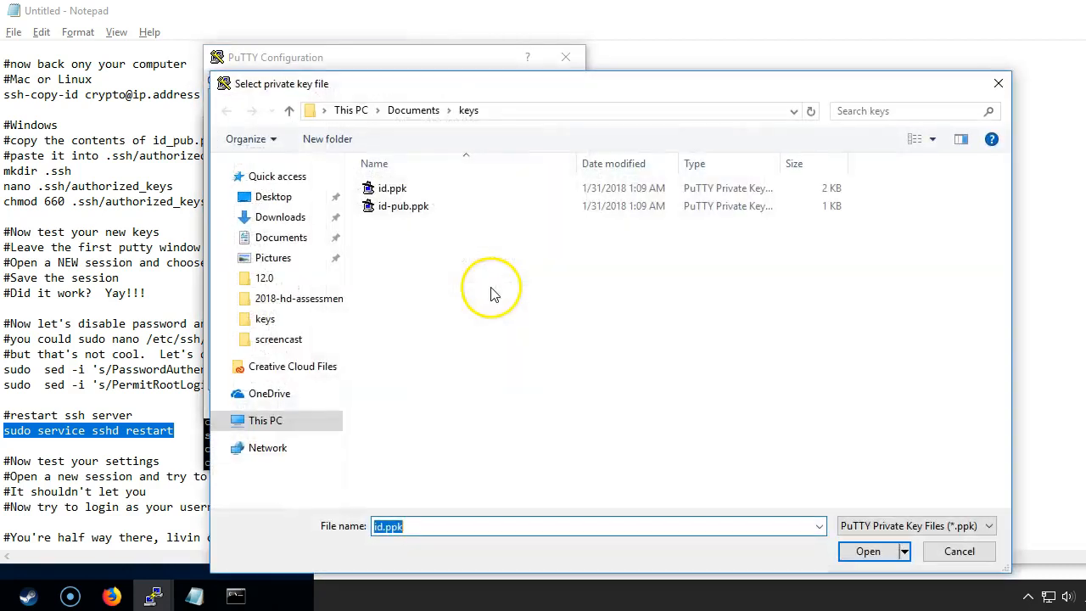
{"action": "left_click", "coordinate": [868, 551]}
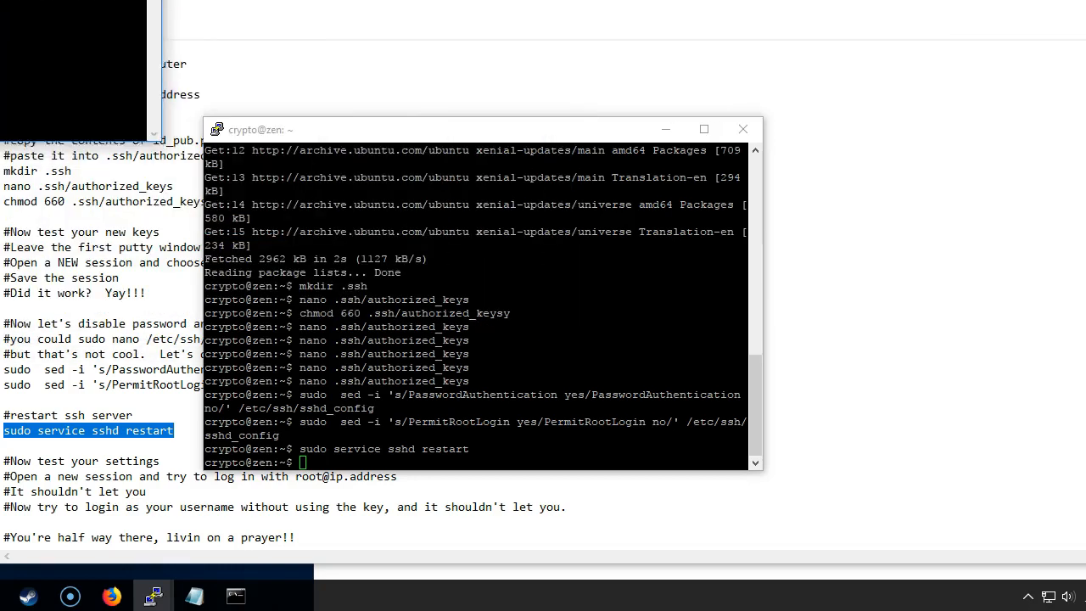
{"action": "left_click", "coordinate": [742, 129]}
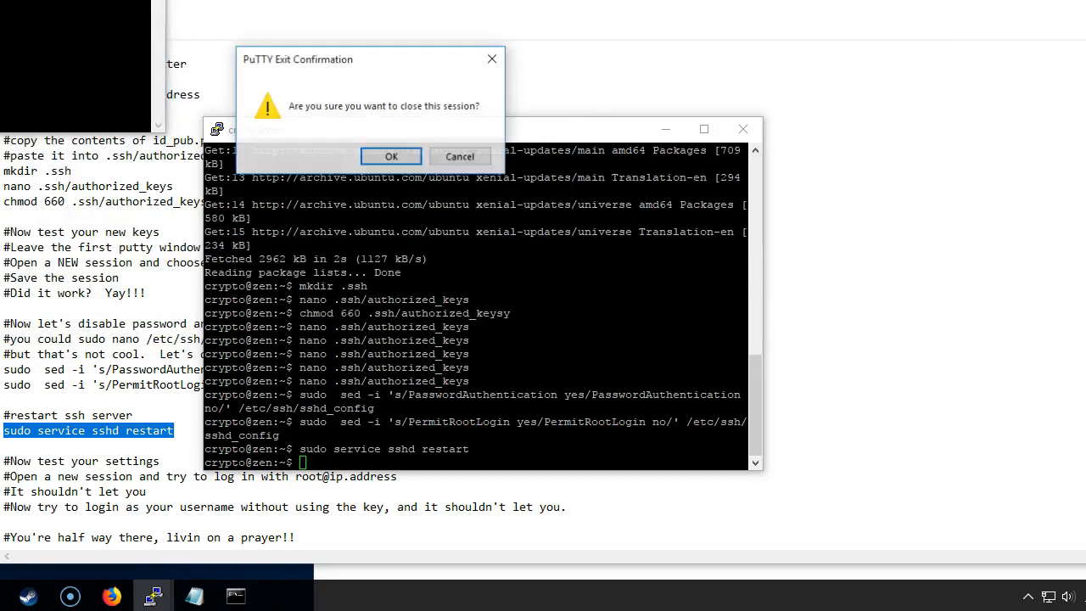
{"action": "left_click", "coordinate": [459, 156]}
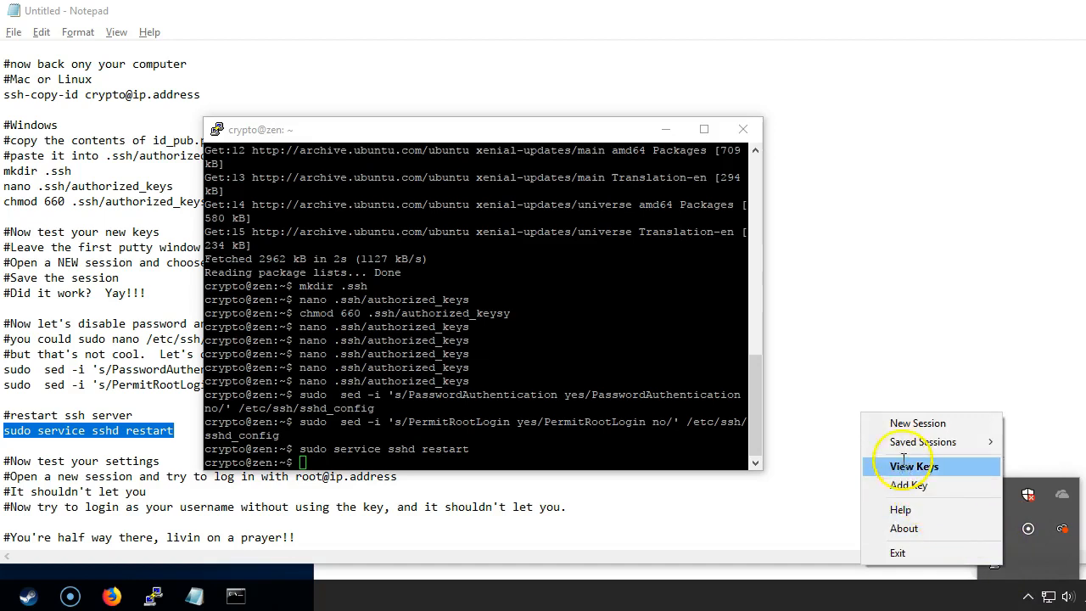
{"action": "left_click", "coordinate": [912, 466]}
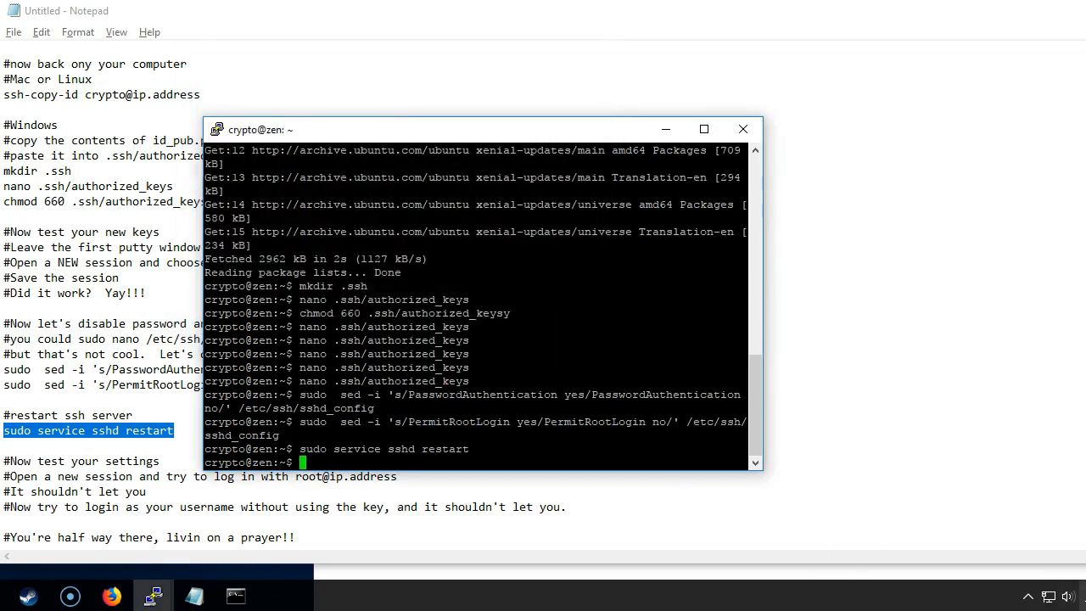
{"action": "left_click", "coordinate": [1028, 597]}
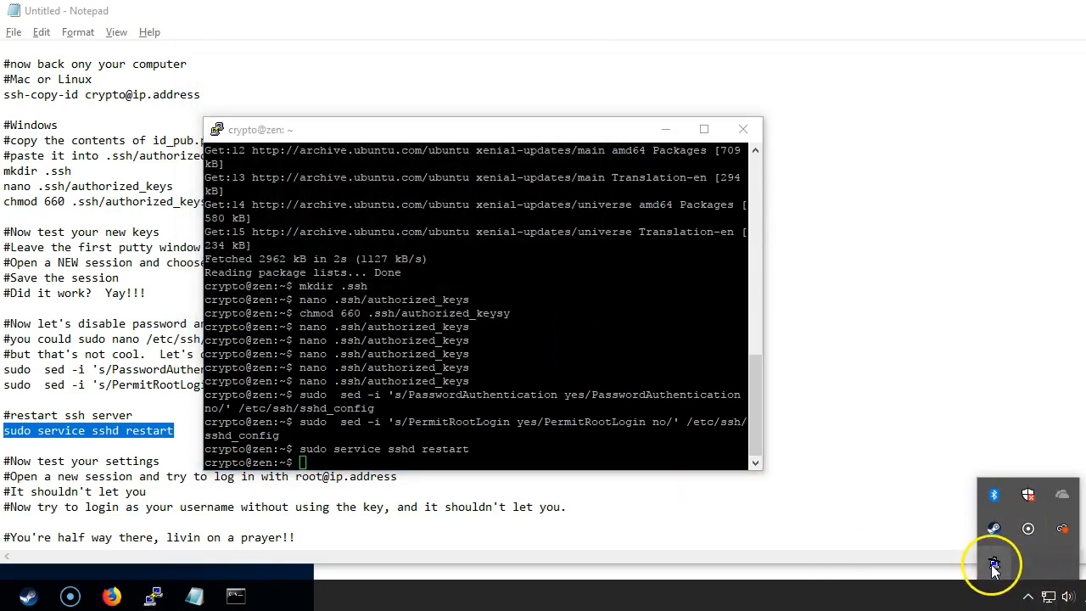
{"action": "left_click", "coordinate": [993, 564]}
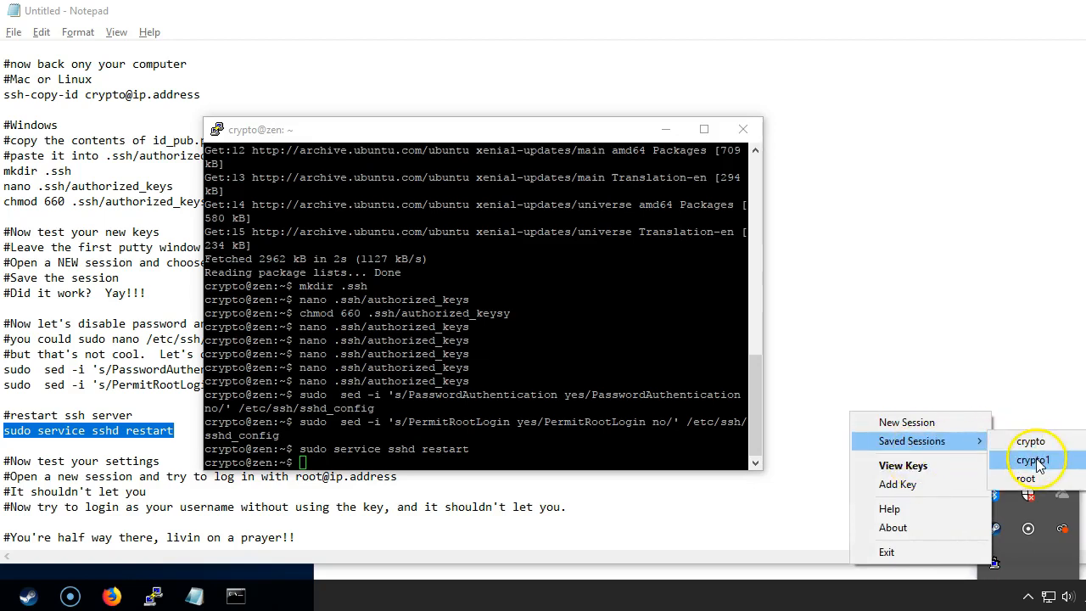
{"action": "left_click", "coordinate": [1034, 459]}
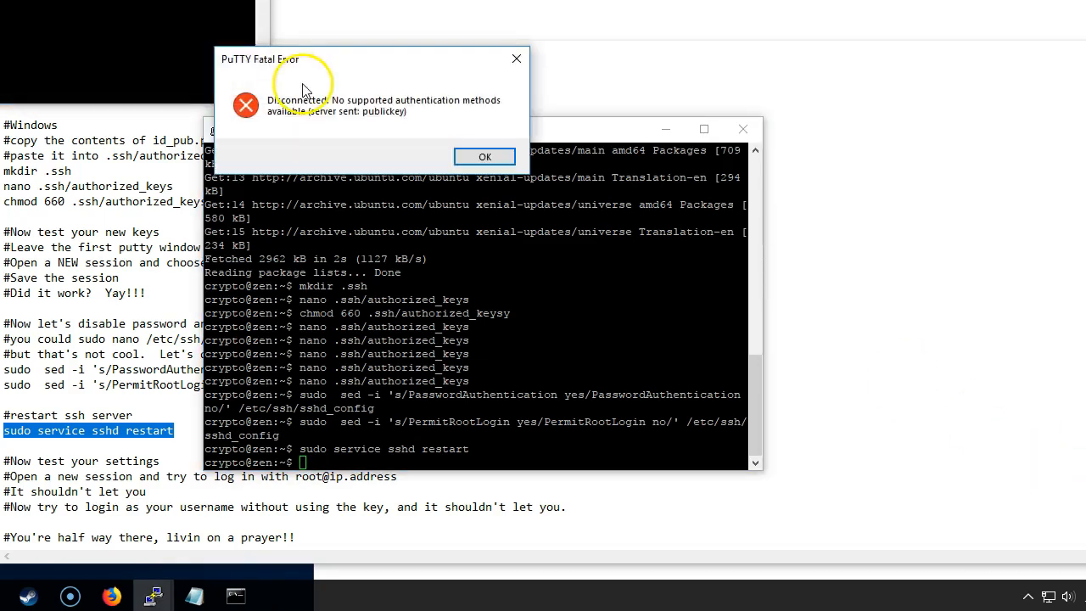
{"action": "mouse_move", "coordinate": [472, 112]}
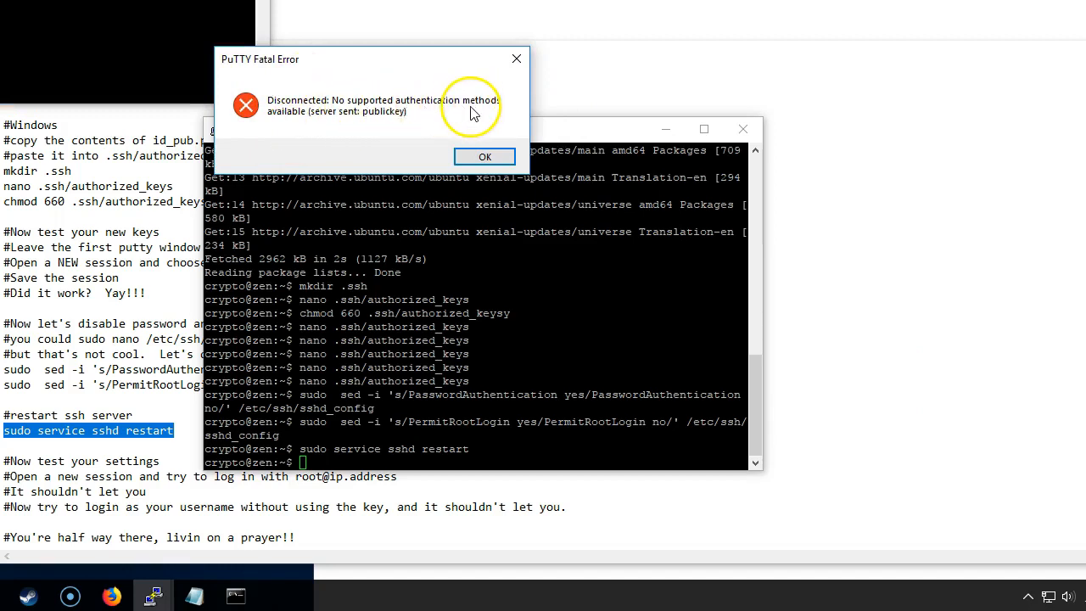
{"action": "left_click", "coordinate": [484, 156]}
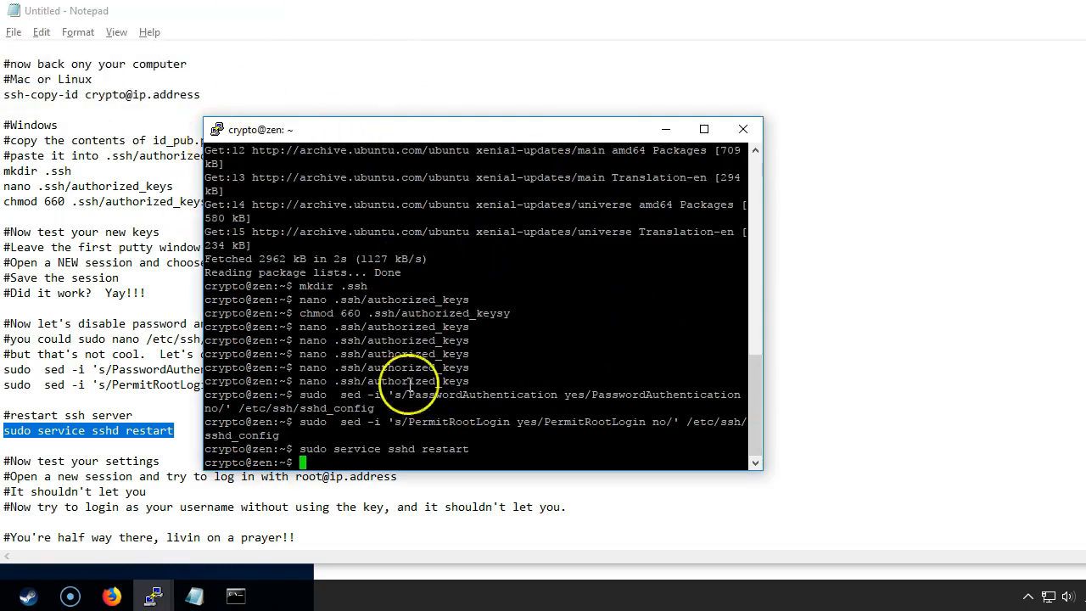
{"action": "mouse_move", "coordinate": [403, 324]}
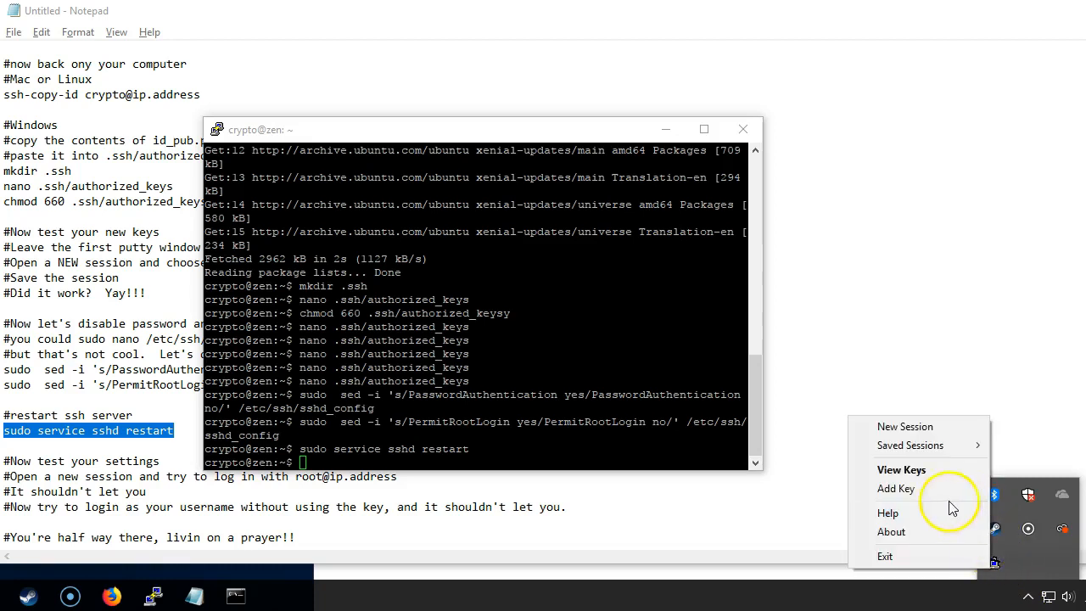
Add id.ppk to Pageant with its passphrase and launch the saved crypto1 session.
{"action": "left_click", "coordinate": [895, 488]}
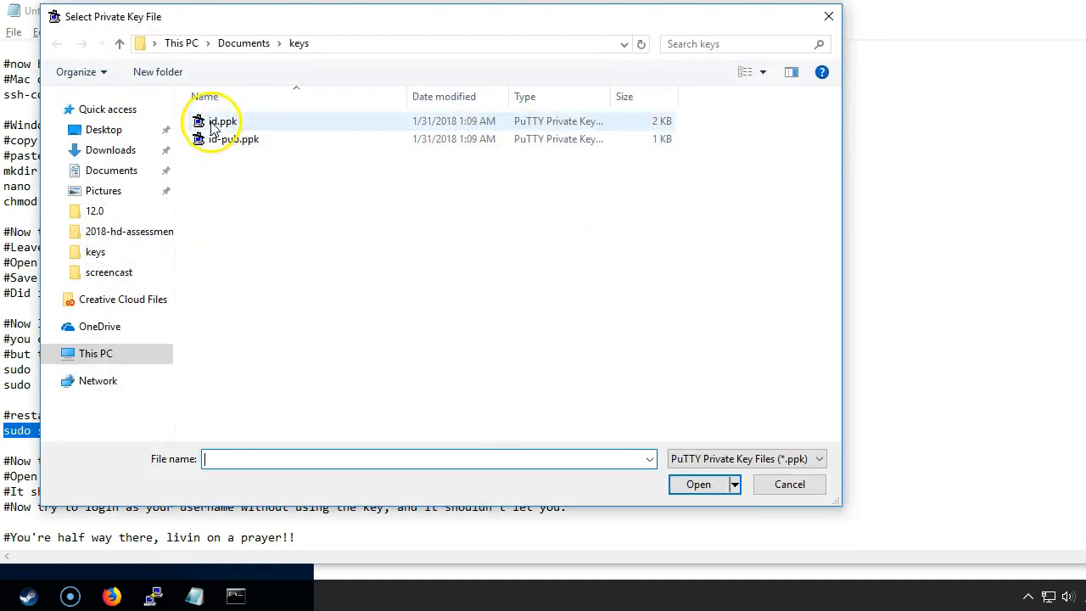
{"action": "double_click", "coordinate": [223, 120]}
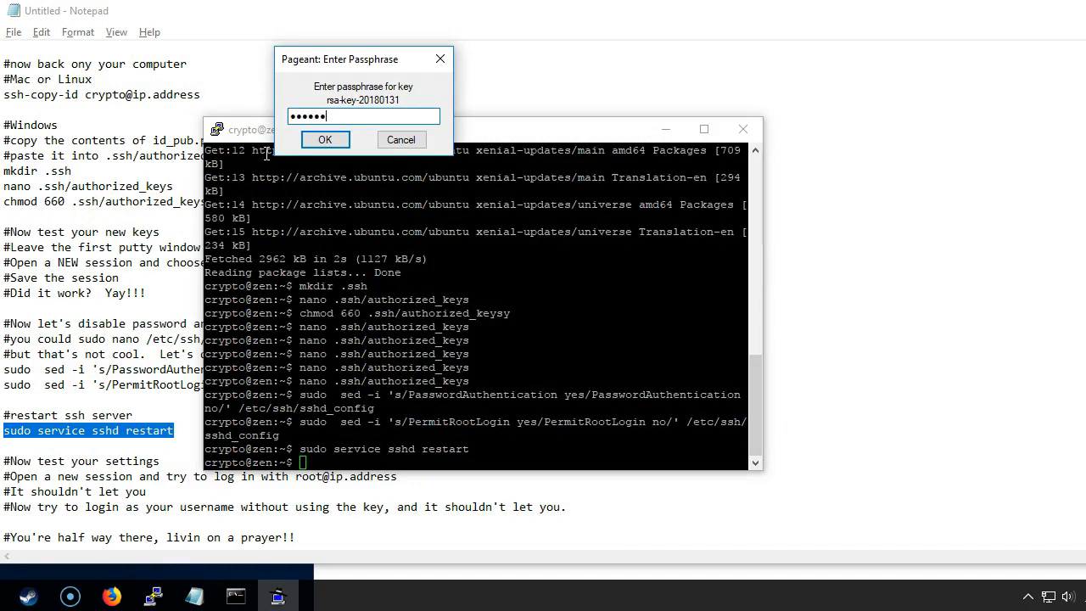
{"action": "type", "text": "••"}
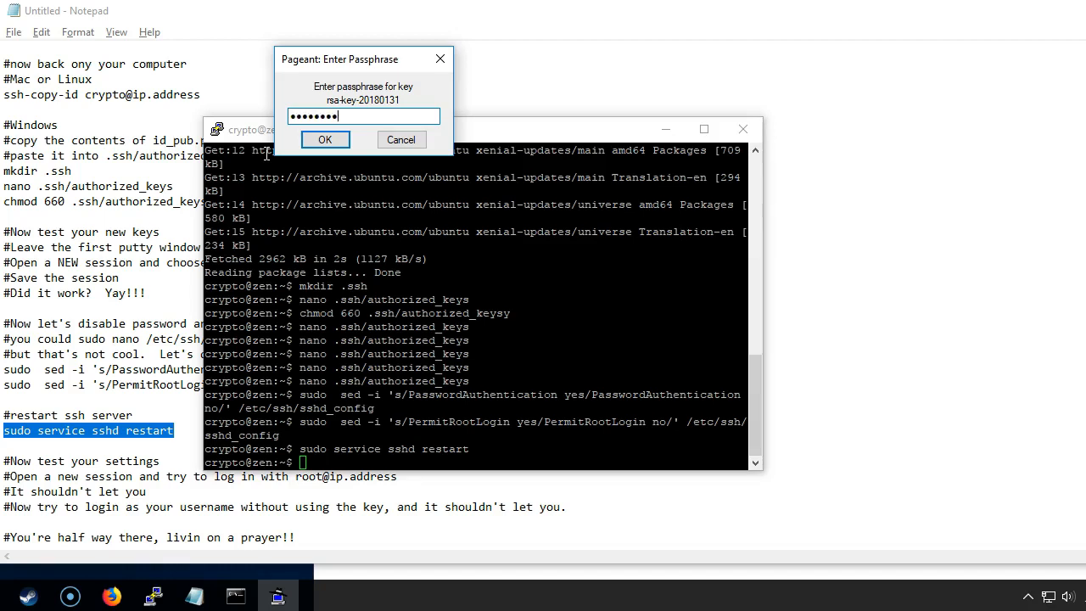
{"action": "left_click", "coordinate": [324, 140]}
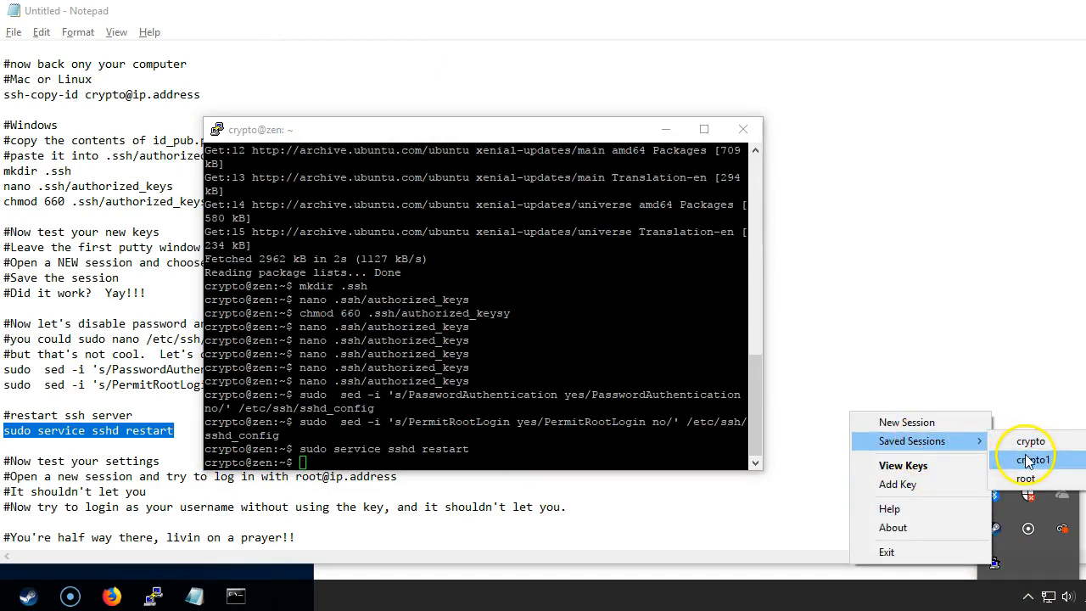
{"action": "left_click", "coordinate": [1029, 459]}
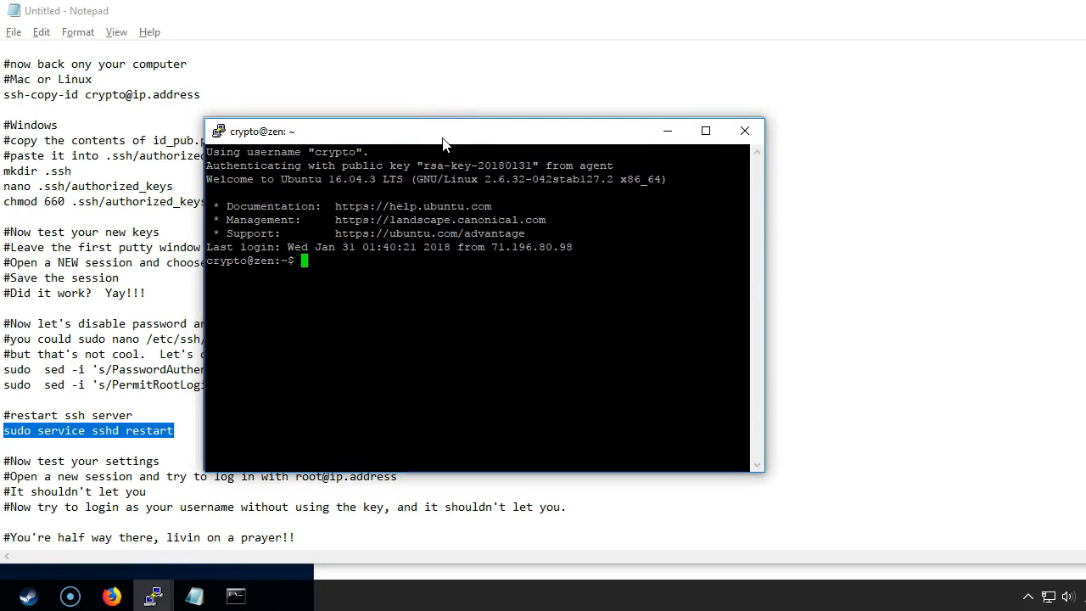
{"action": "mouse_move", "coordinate": [105, 510]}
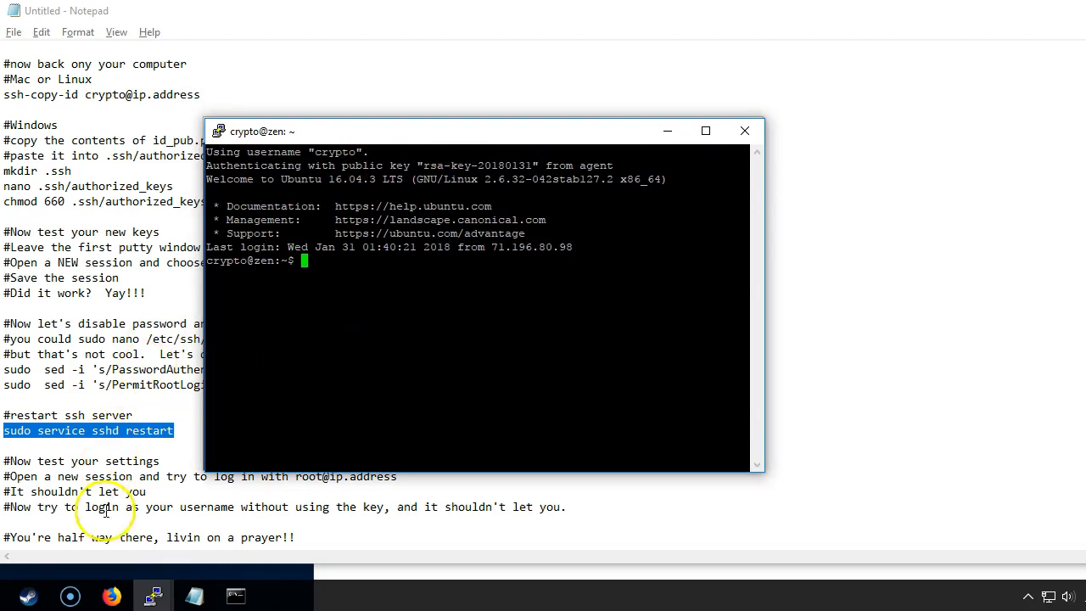
Copy 'sudo apt-get install ufw -y' from the notes, run it, and submit the sudo password.
{"action": "scroll", "scroll_direction": "down", "scroll_amount": 3}
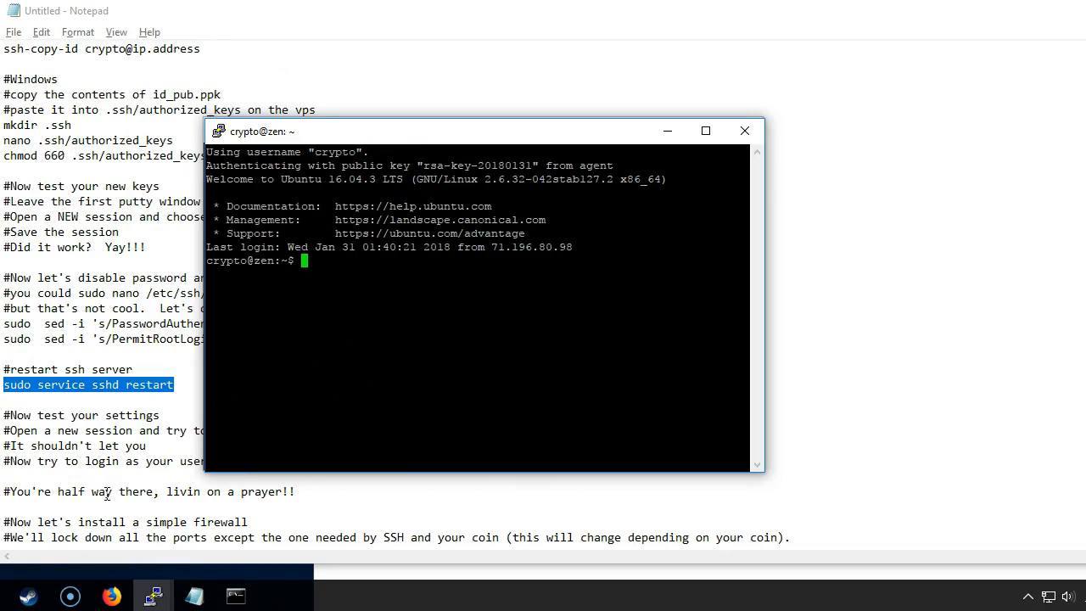
{"action": "mouse_move", "coordinate": [106, 502]}
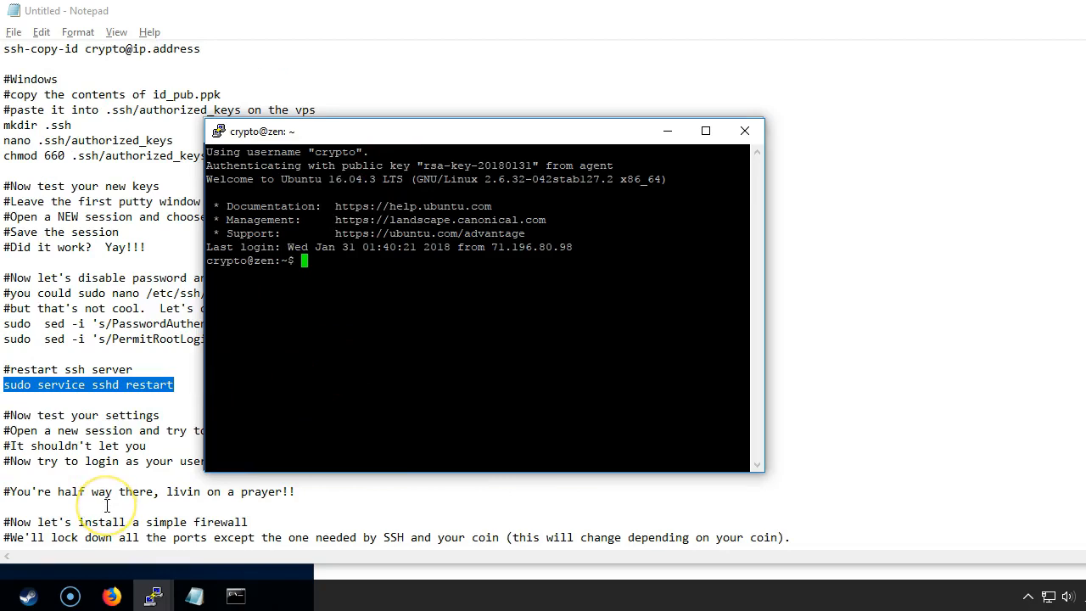
{"action": "scroll", "scroll_direction": "down", "scroll_amount": 3}
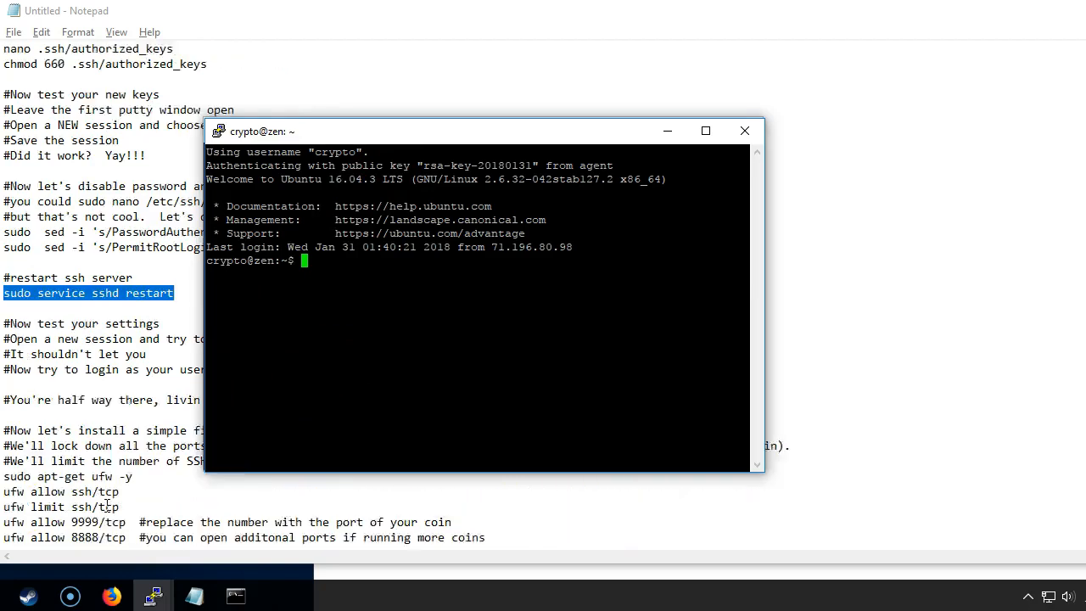
{"action": "left_click_drag", "start_coordinate": [481, 131], "coordinate": [676, 169]}
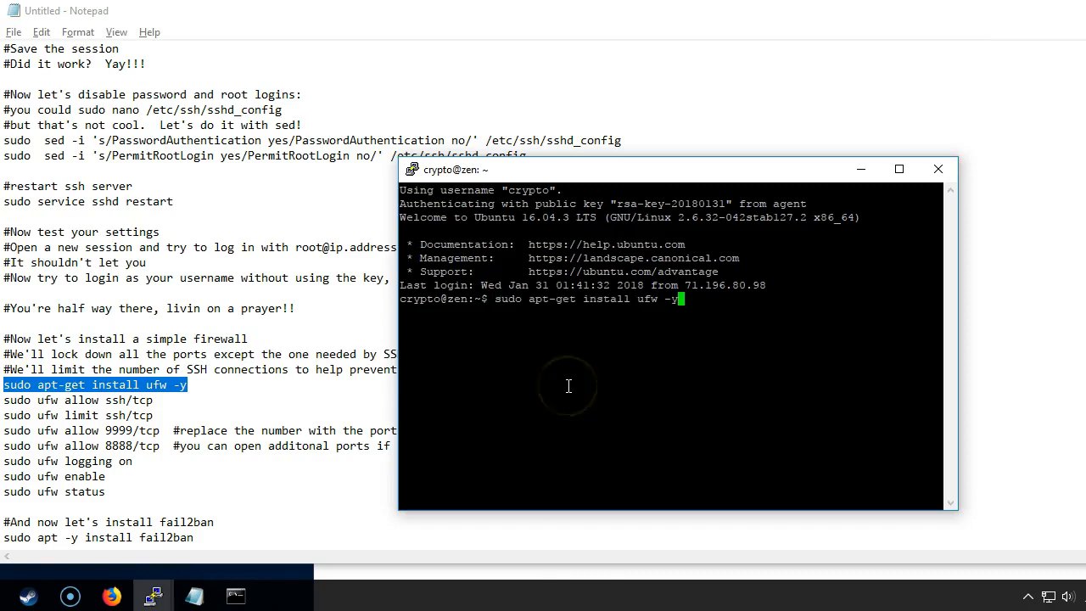
{"action": "key", "text": "Return"}
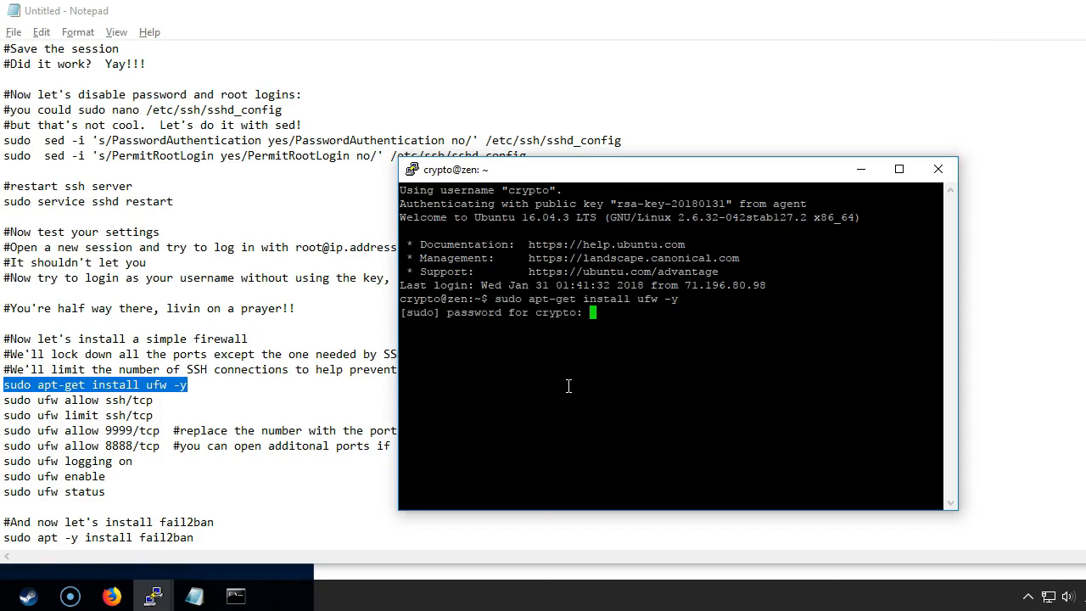
{"action": "key", "text": "Return"}
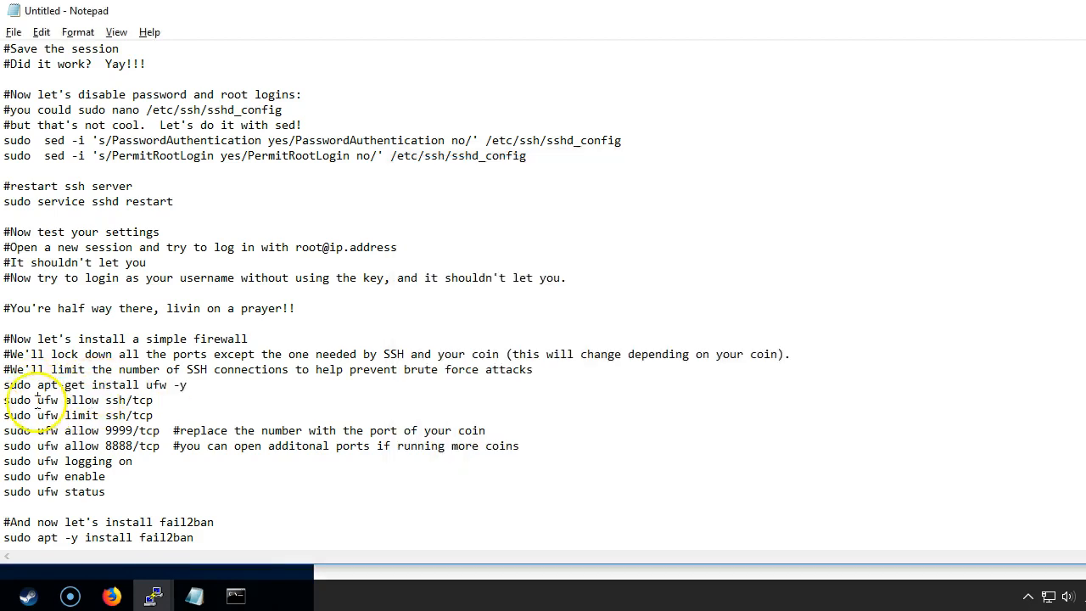
Run the ufw allow and limit ssh/tcp rules, then 'sudo ufw allow 9999/tcp'.
{"action": "left_click_drag", "start_coordinate": [5, 399], "coordinate": [160, 414]}
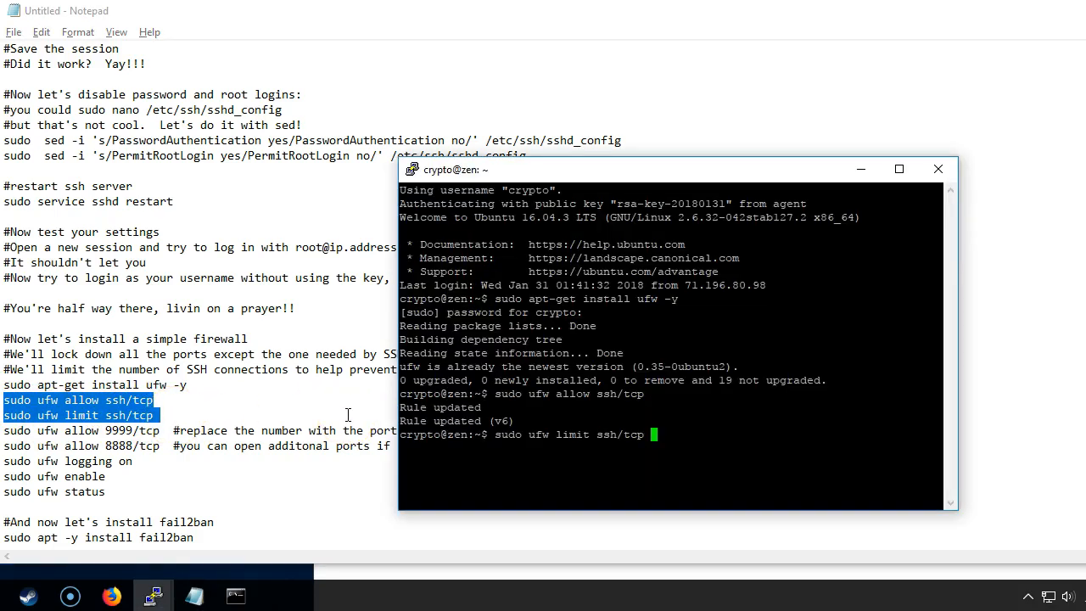
{"action": "mouse_move", "coordinate": [526, 413]}
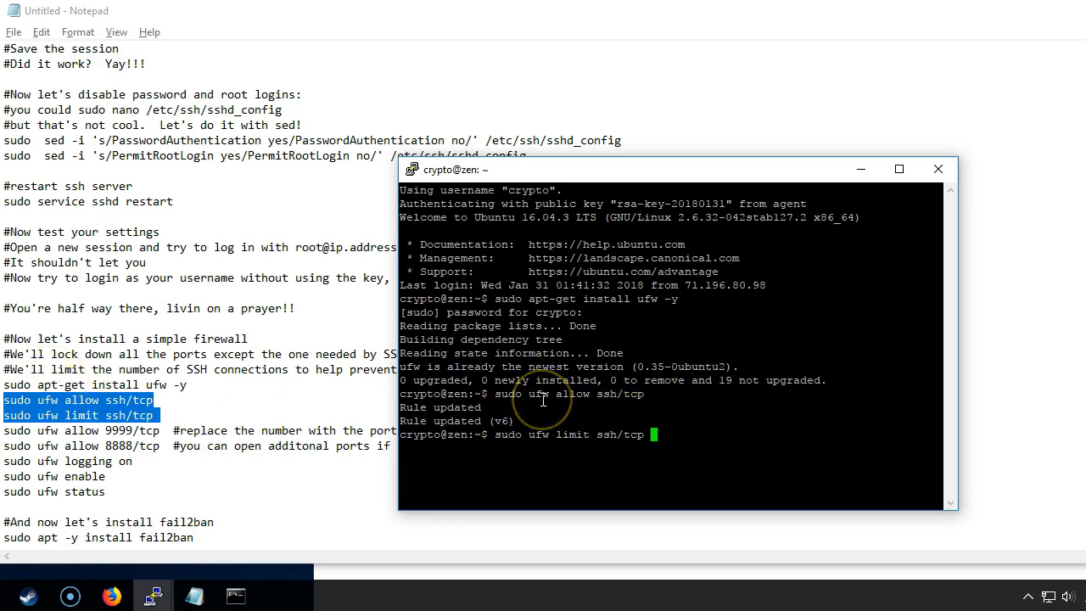
{"action": "mouse_move", "coordinate": [539, 399]}
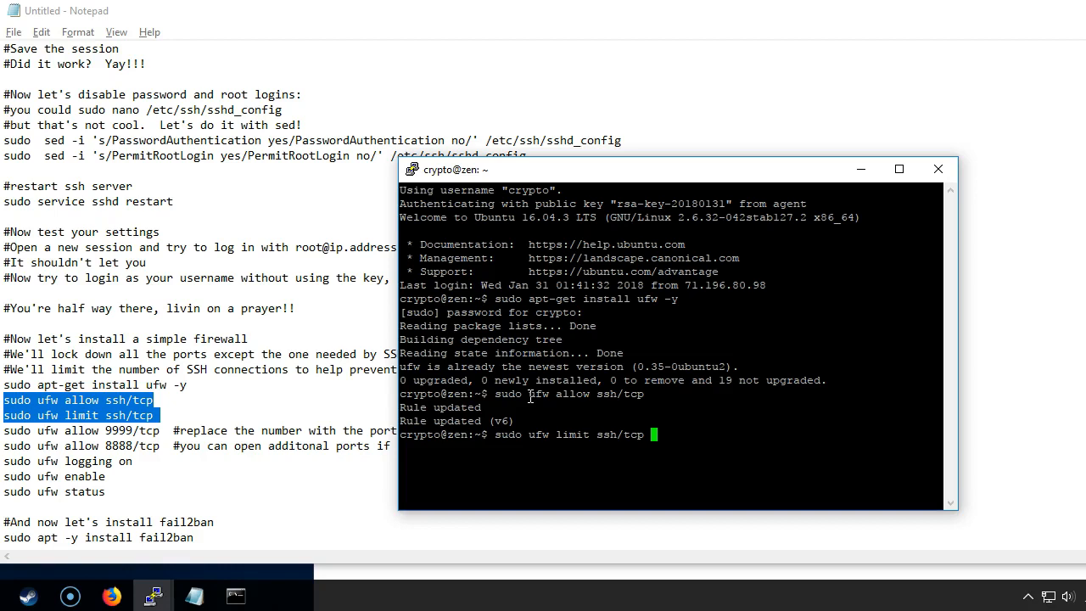
{"action": "mouse_move", "coordinate": [552, 375]}
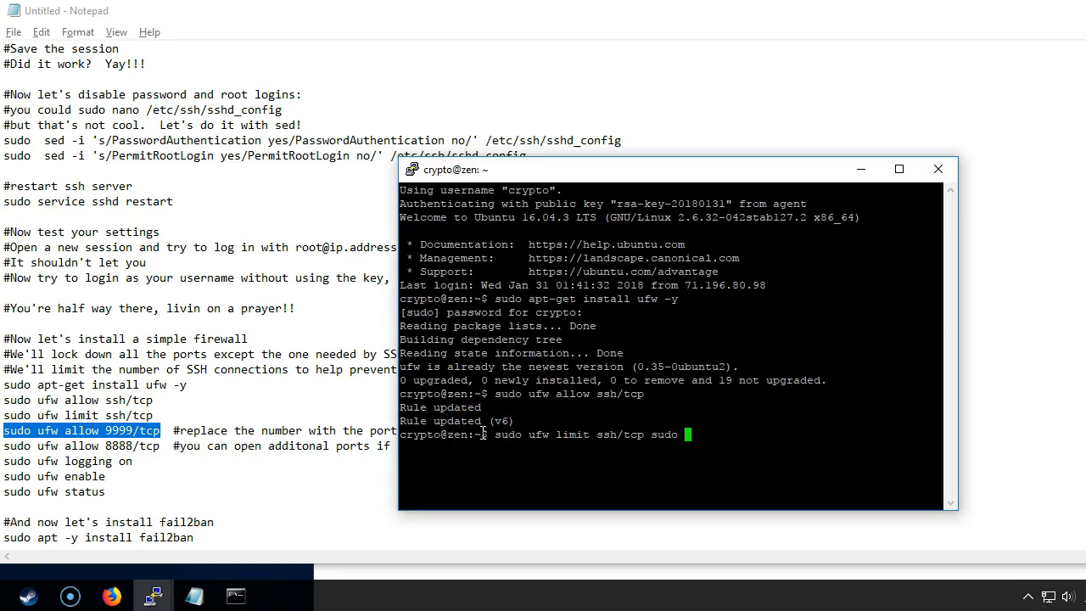
{"action": "key", "text": "Return"}
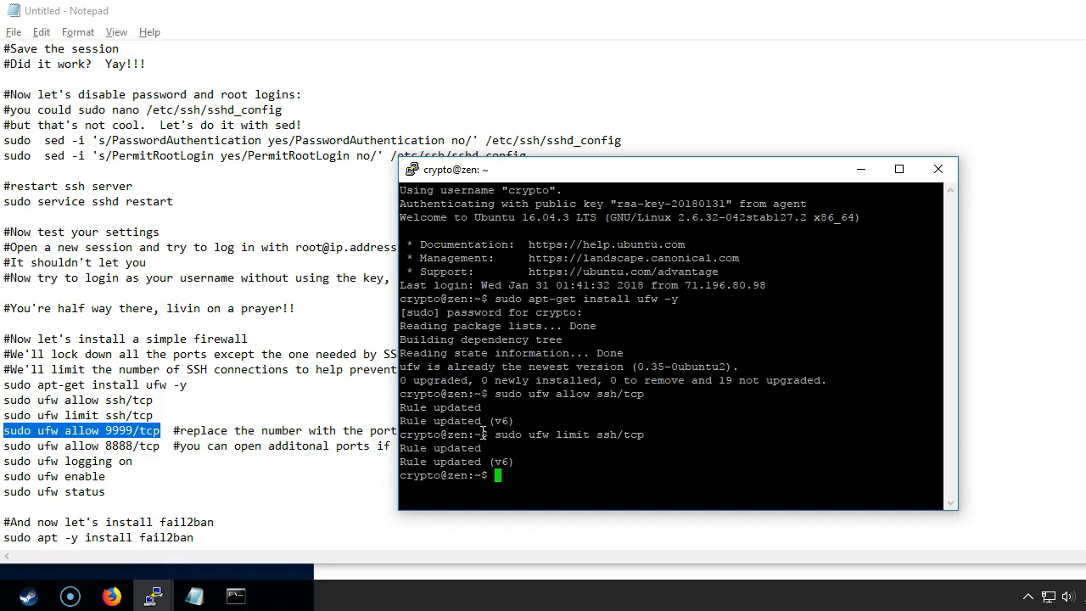
{"action": "type", "text": "sudo ufw allow 9999/tcp"}
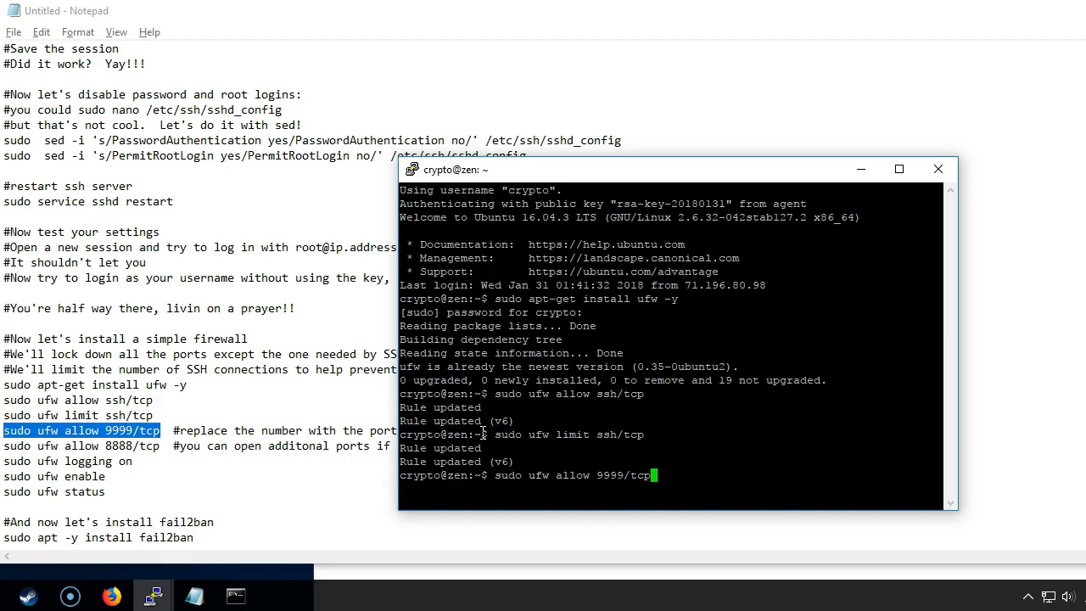
{"action": "key", "text": "Return"}
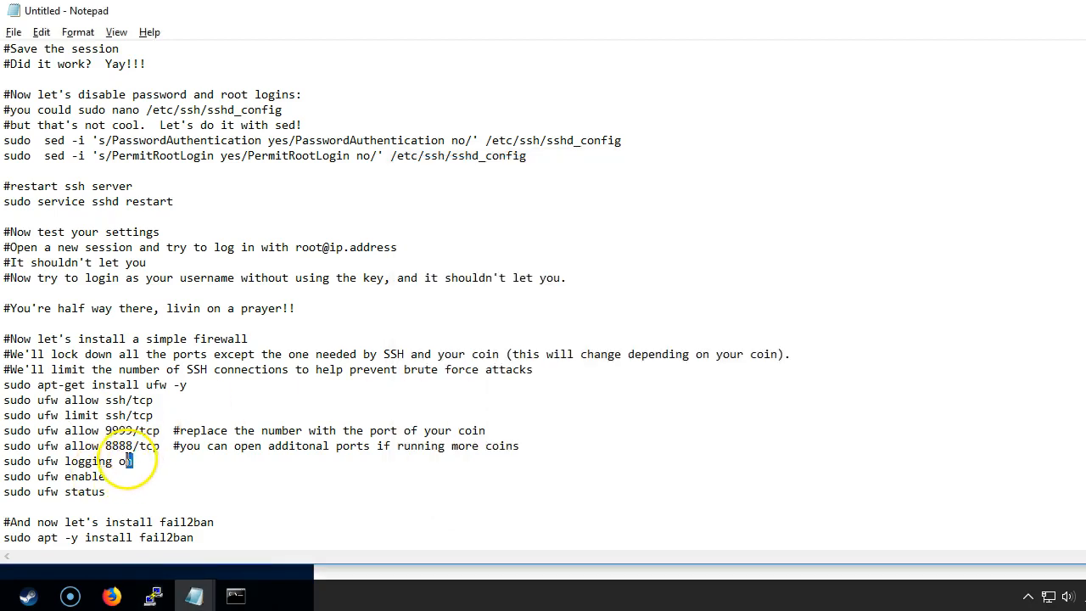
Run 'sudo ufw logging on', then enable the firewall, answering y.
{"action": "triple_click", "coordinate": [68, 461]}
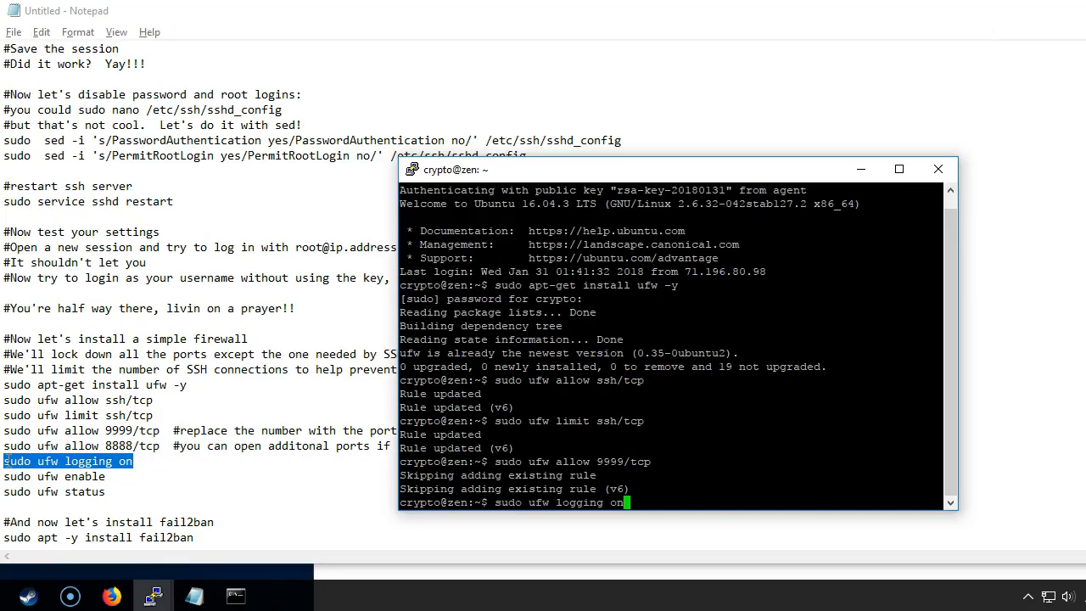
{"action": "key", "text": "Return"}
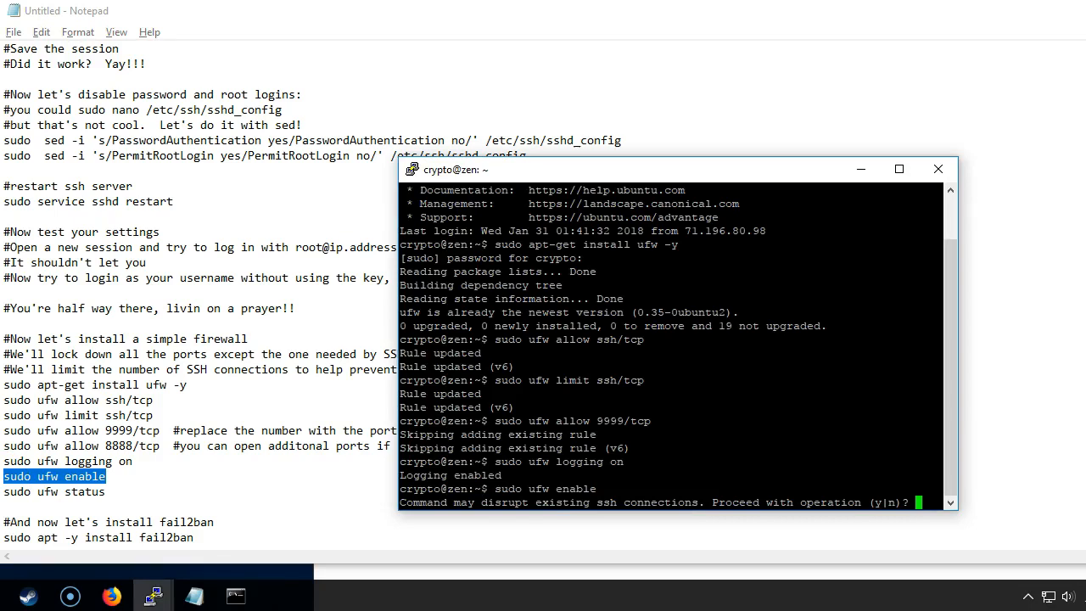
{"action": "type", "text": "y"}
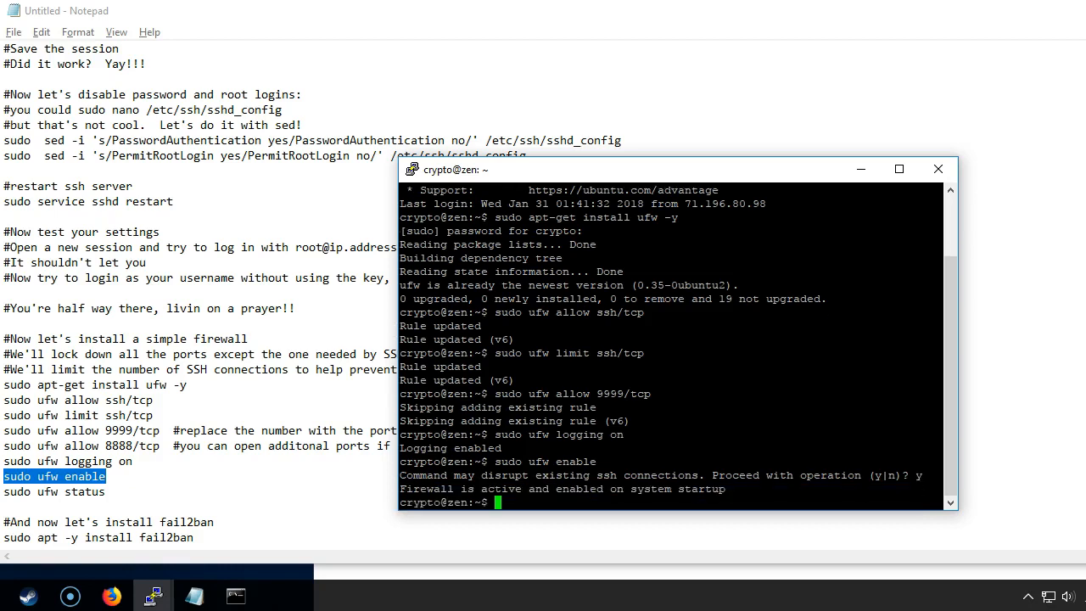
{"action": "mouse_move", "coordinate": [71, 494]}
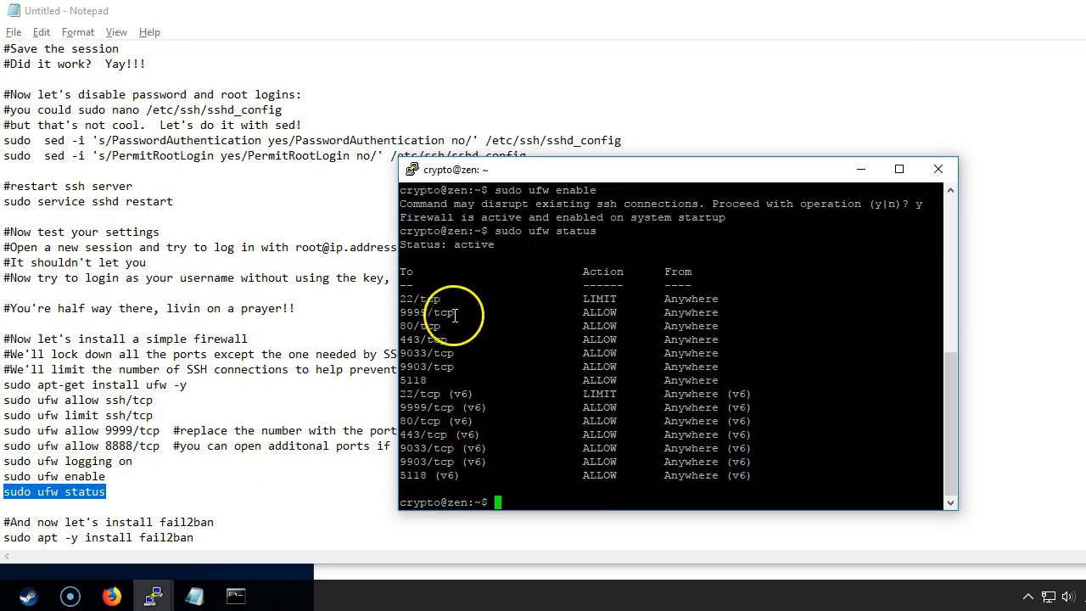
{"action": "mouse_move", "coordinate": [425, 312]}
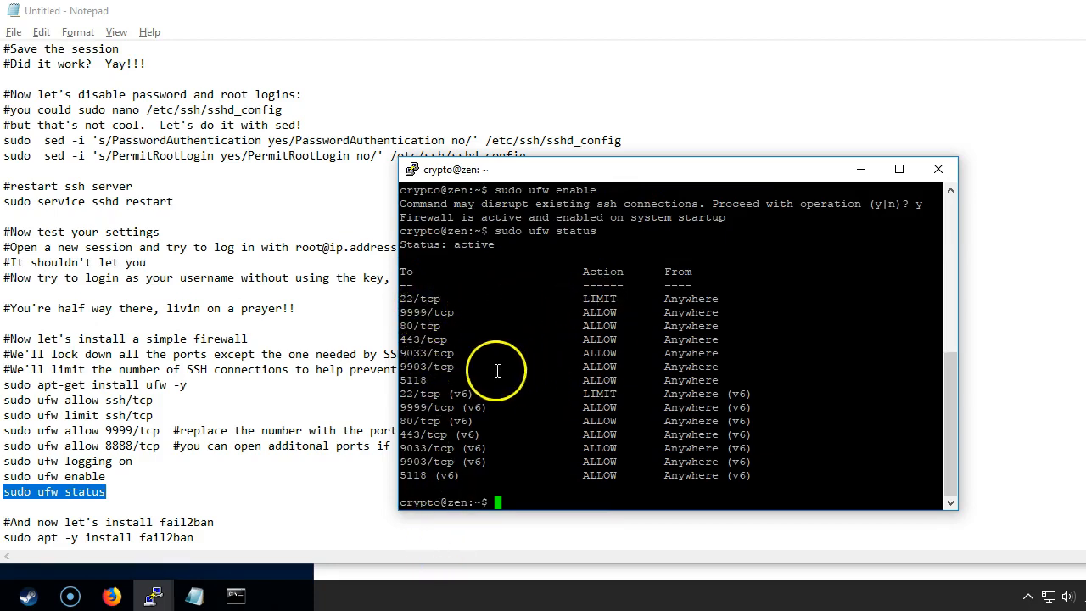
{"action": "mouse_move", "coordinate": [448, 418]}
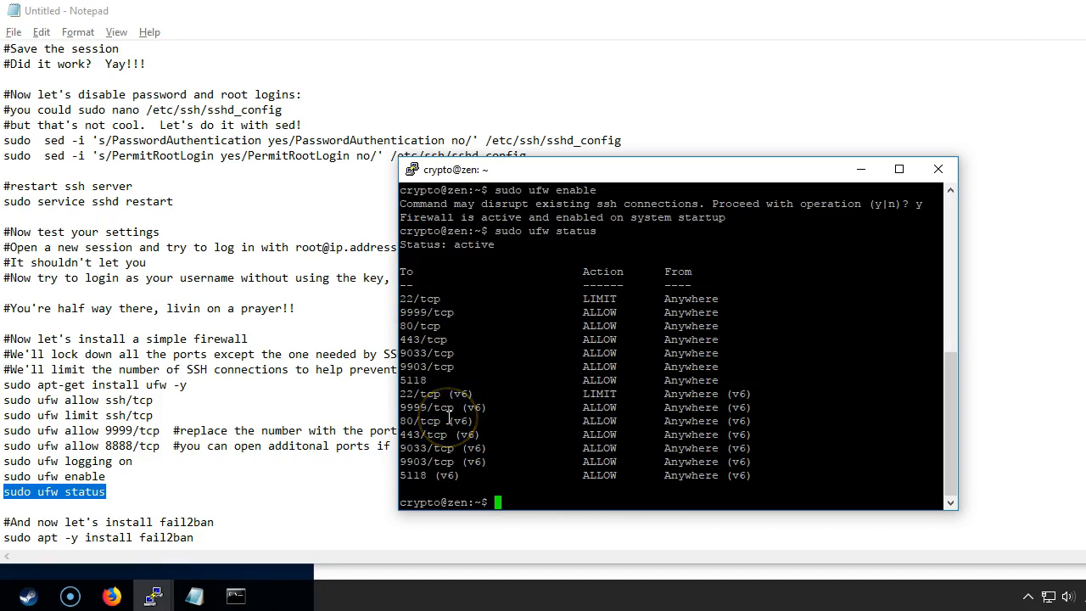
{"action": "mouse_move", "coordinate": [190, 486]}
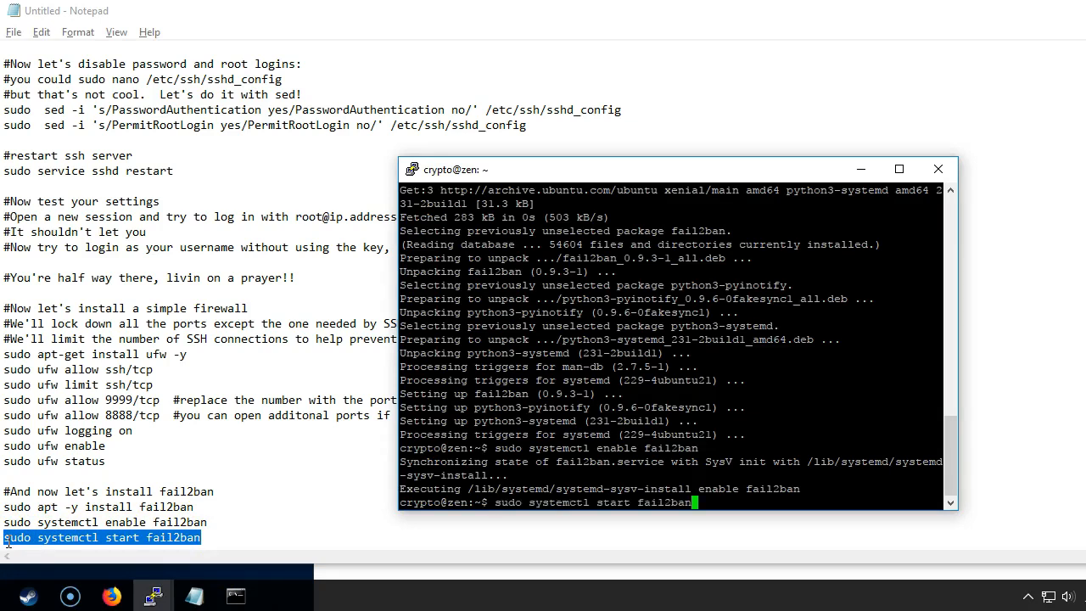
Run 'sudo systemctl start fail2ban' to start the fail2ban service.
{"action": "key", "text": "Return"}
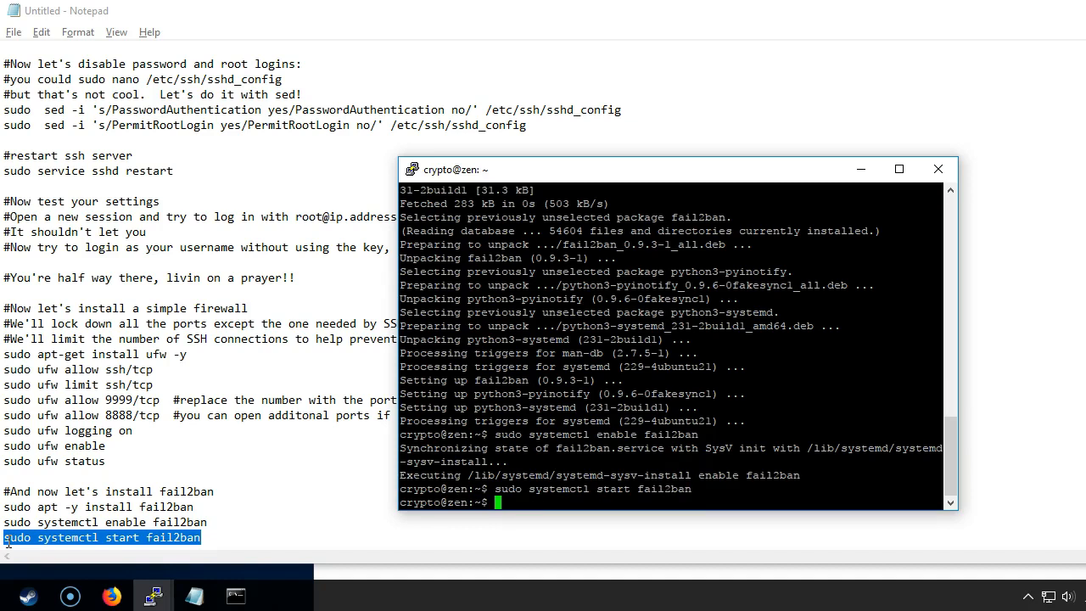